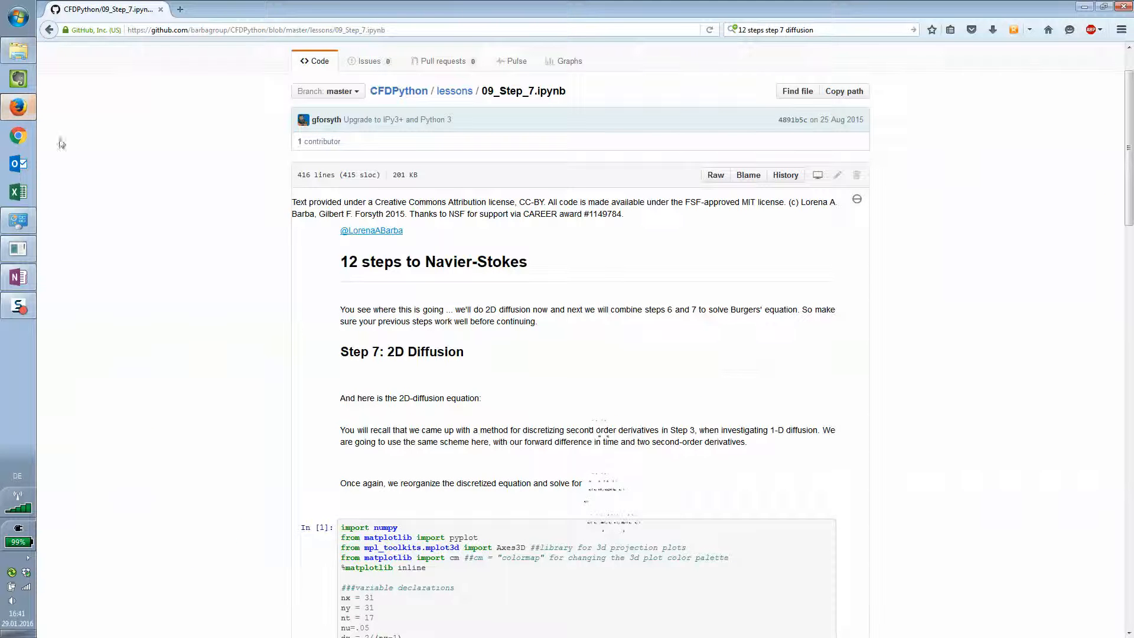
Step: Scroll through the Step 7 2D diffusion notebook, then bring up the OneNote 2D convection notes
scroll(down, 3)
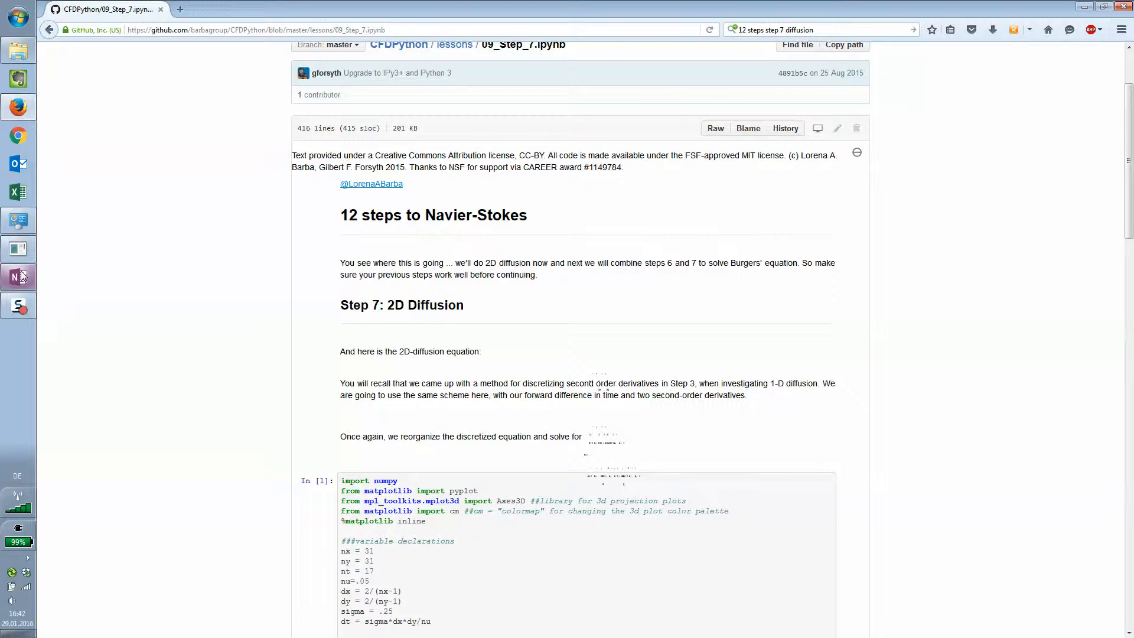
click(18, 277)
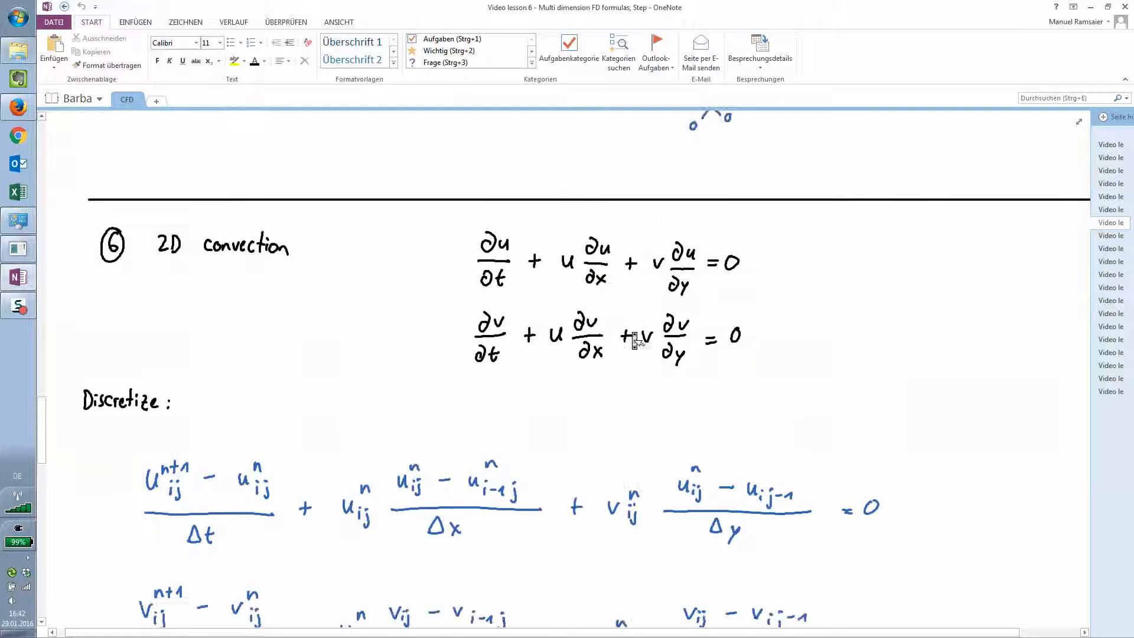
scroll(down, 3)
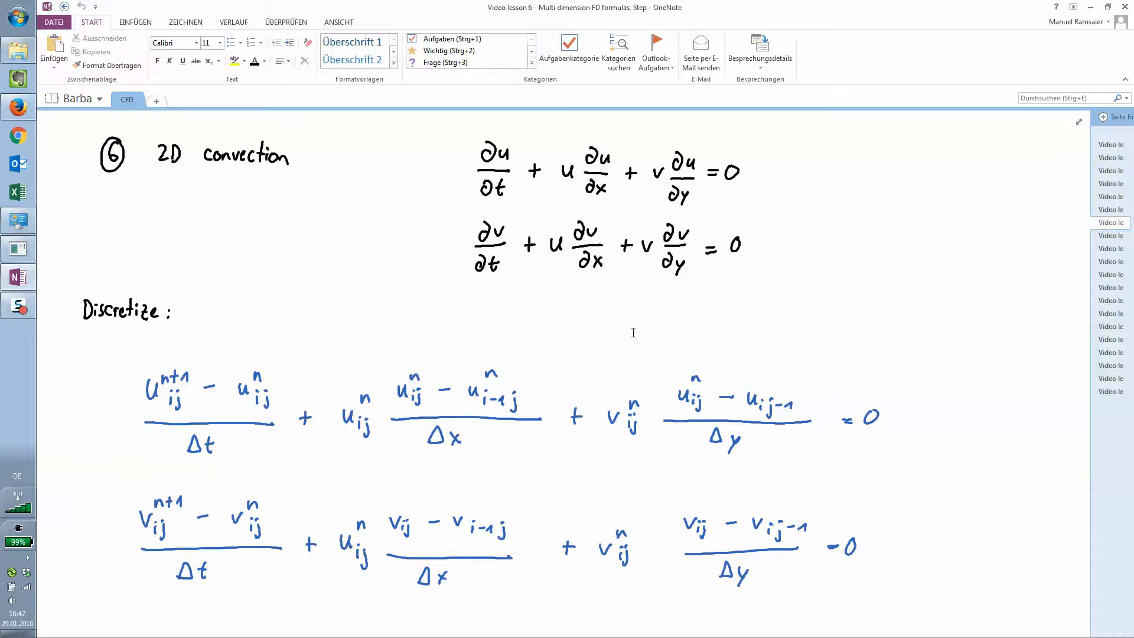
Step: Review the handwritten 2D diffusion discretization and boundary conditions, then return to the notebook
scroll(down, 3)
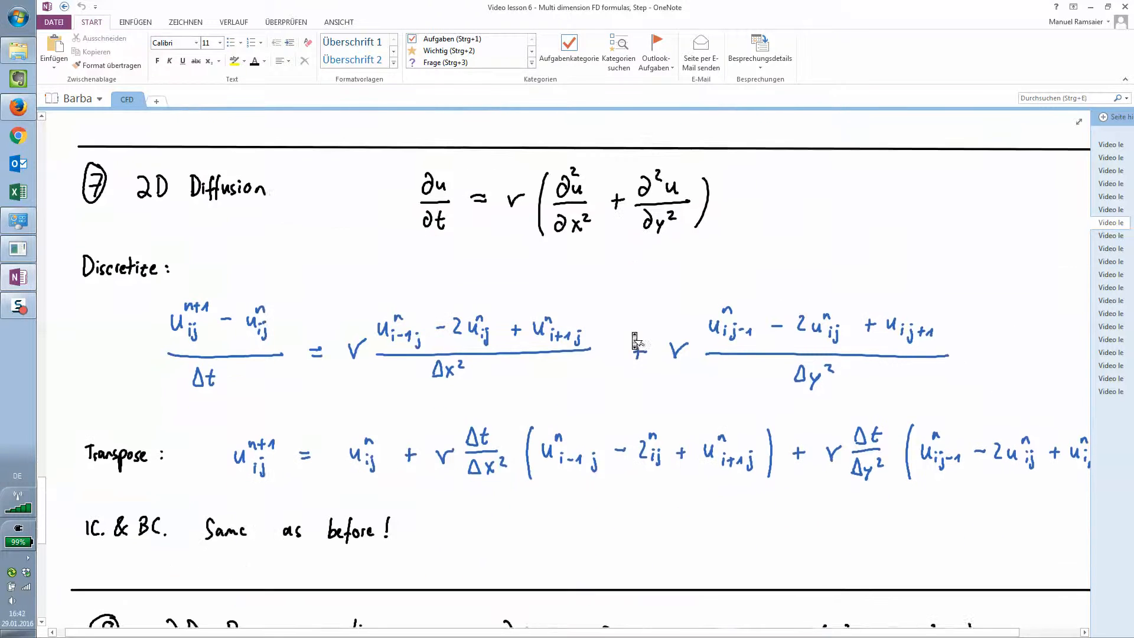
scroll(down, 3)
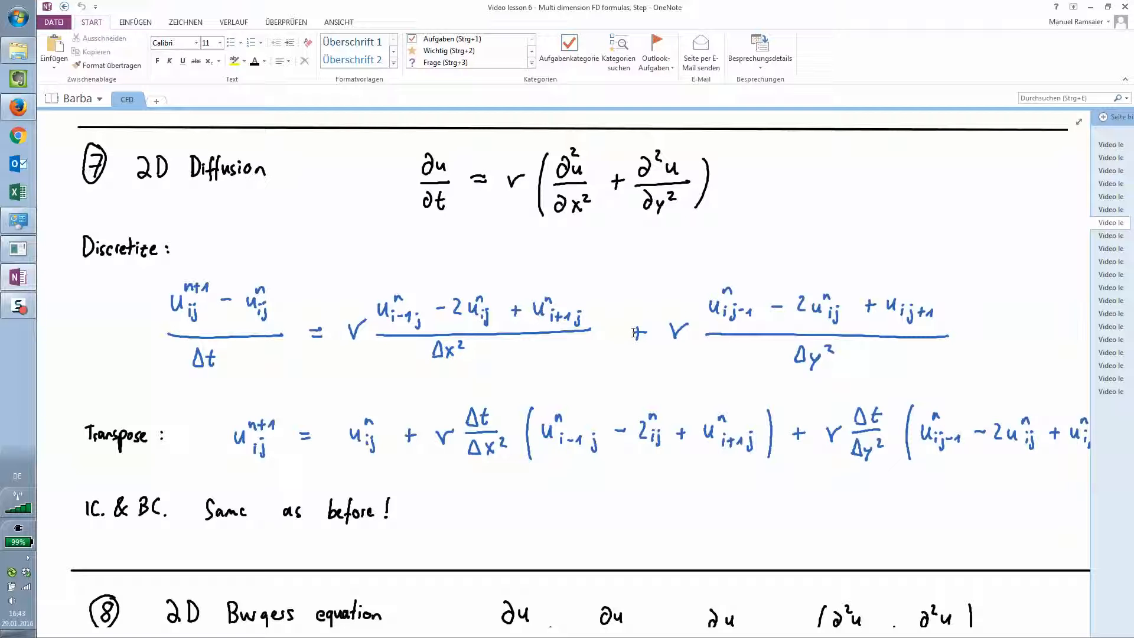
click(17, 106)
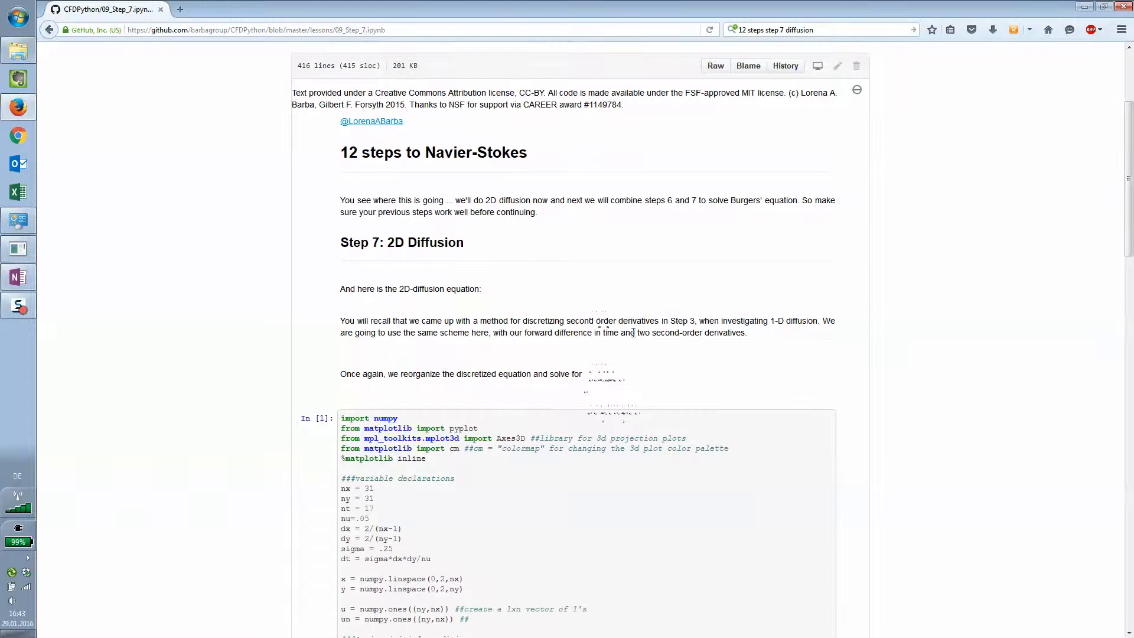
Step: Read the notebook's variable setup, hat-function plot and diffuse loop code
scroll(down, 3)
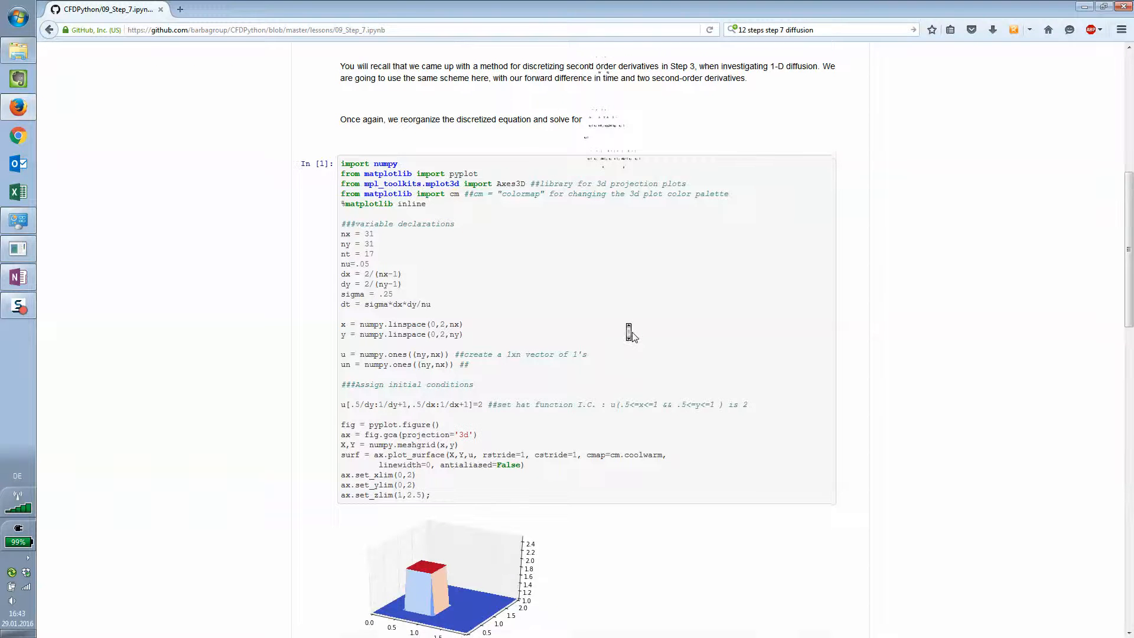
scroll(down, 3)
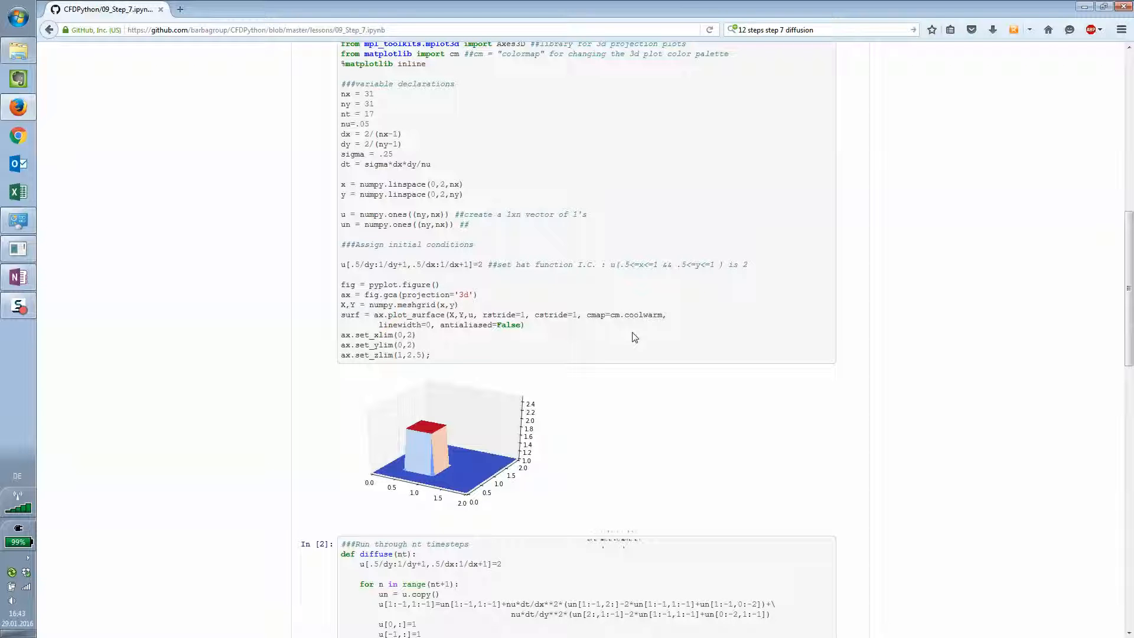
mouse_move(423, 461)
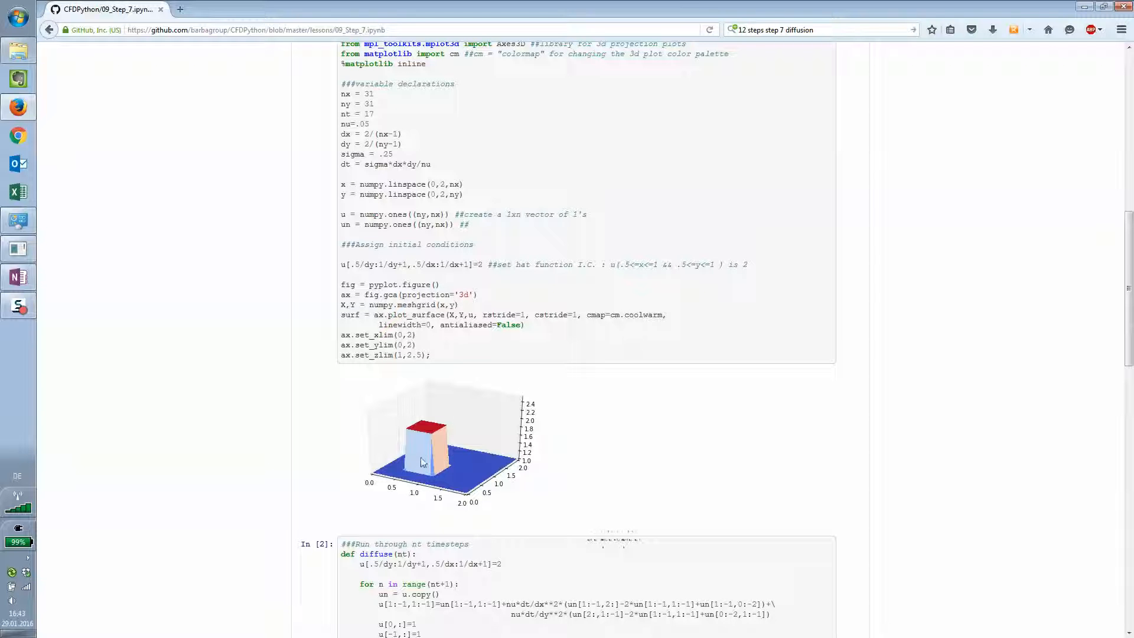
scroll(down, 3)
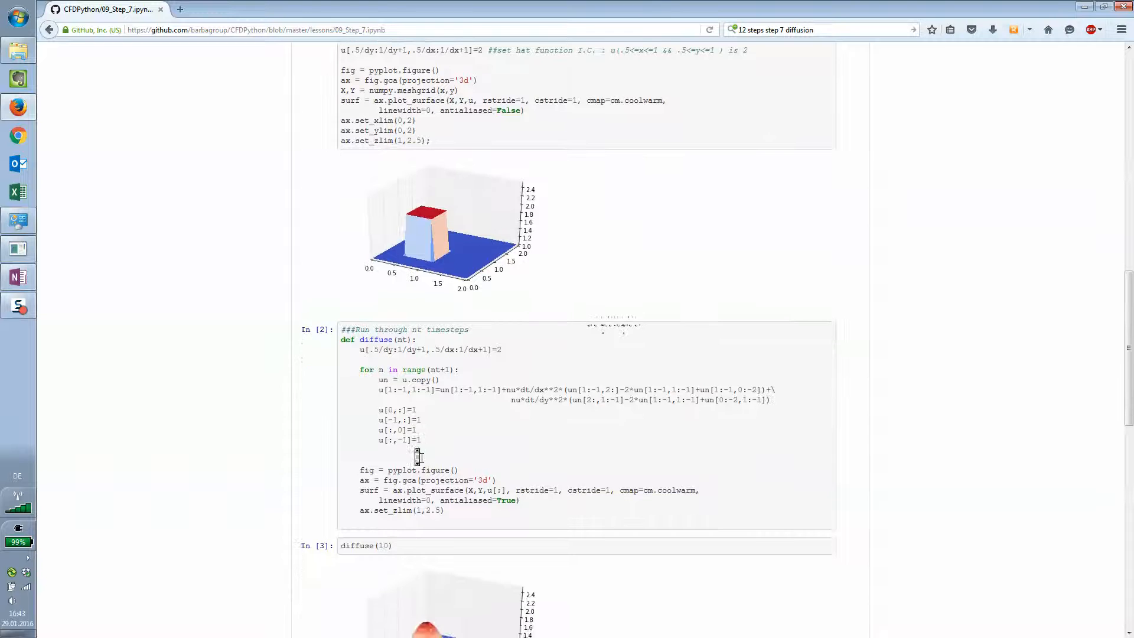
scroll(down, 3)
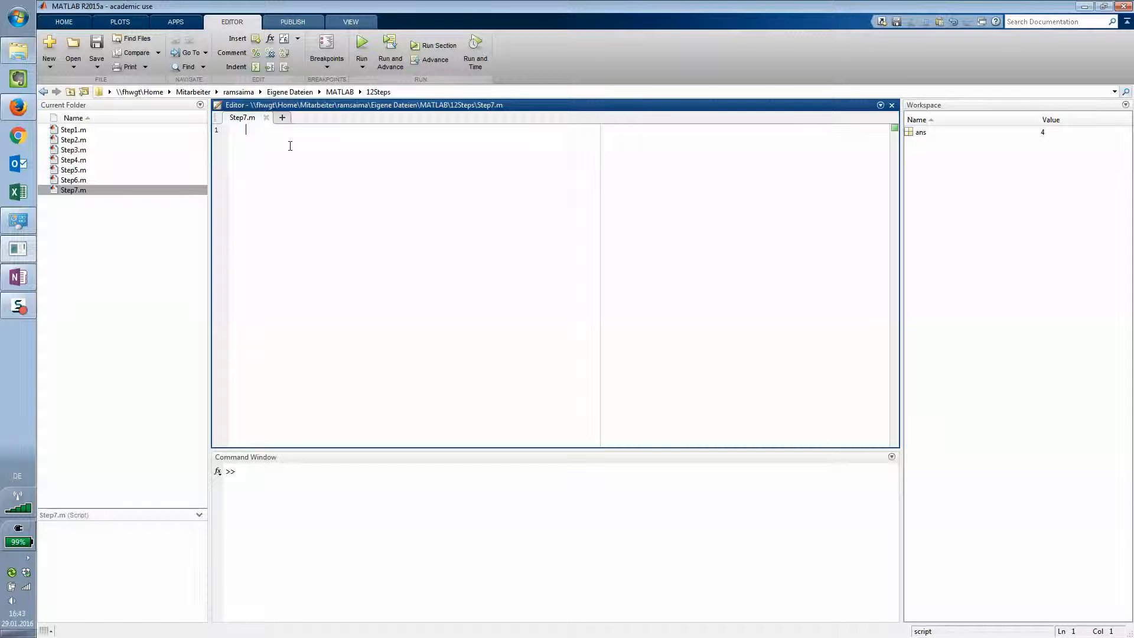
Step: Write a %% Variable Declarations cell with nx = 31 and the other parameters, semicolon-terminated
text(%%)
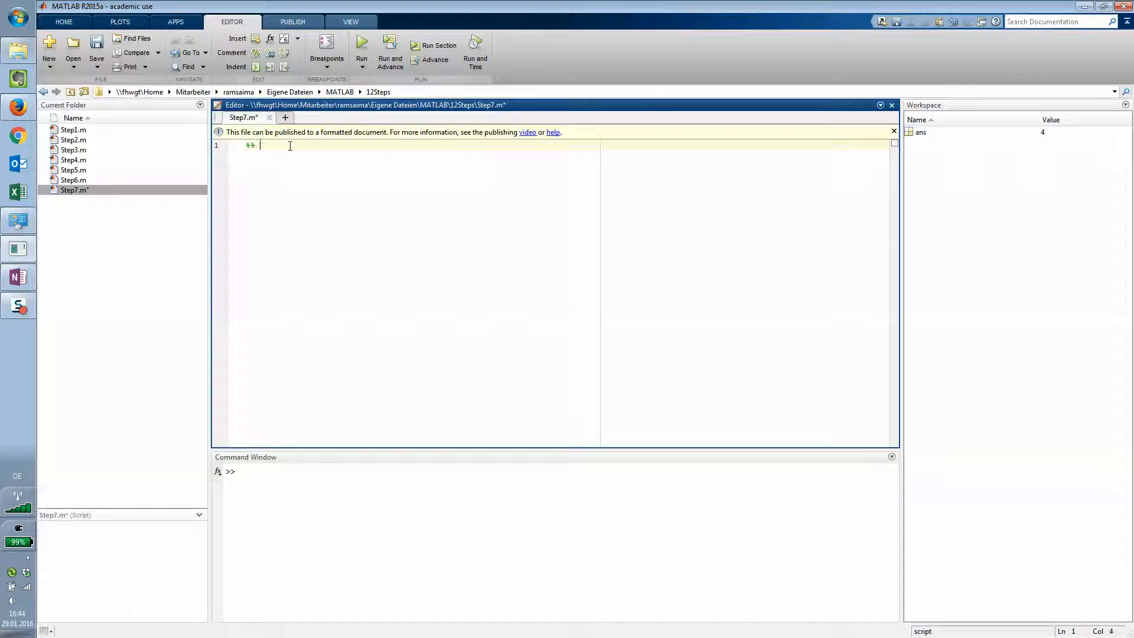
text(Varia)
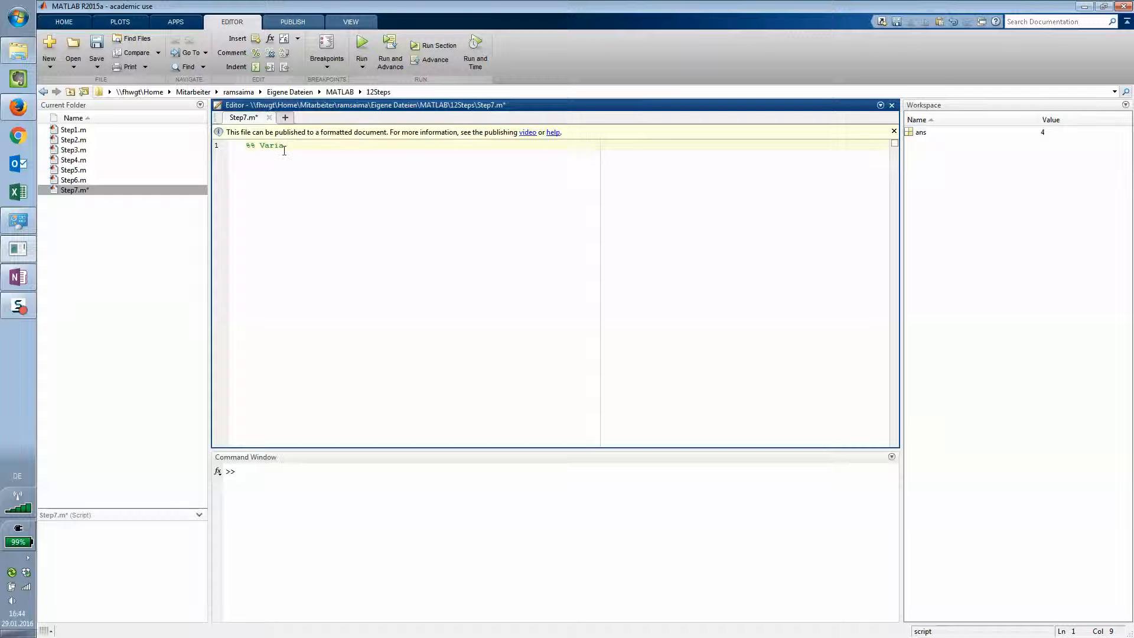
text(ble Decl)
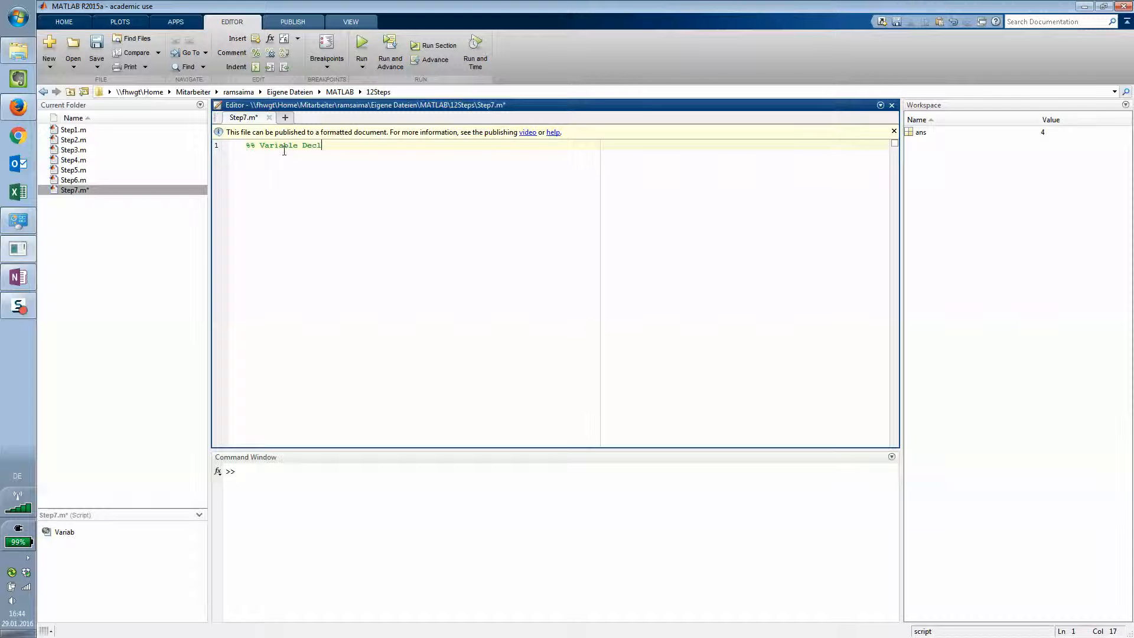
text(arations)
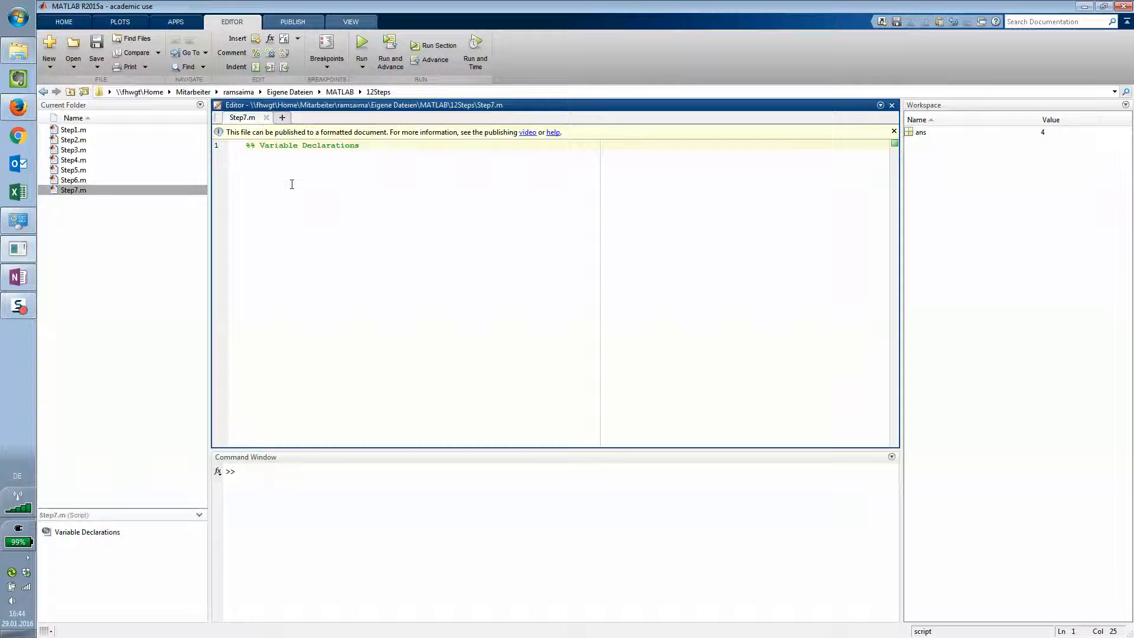
text(nx = 31)
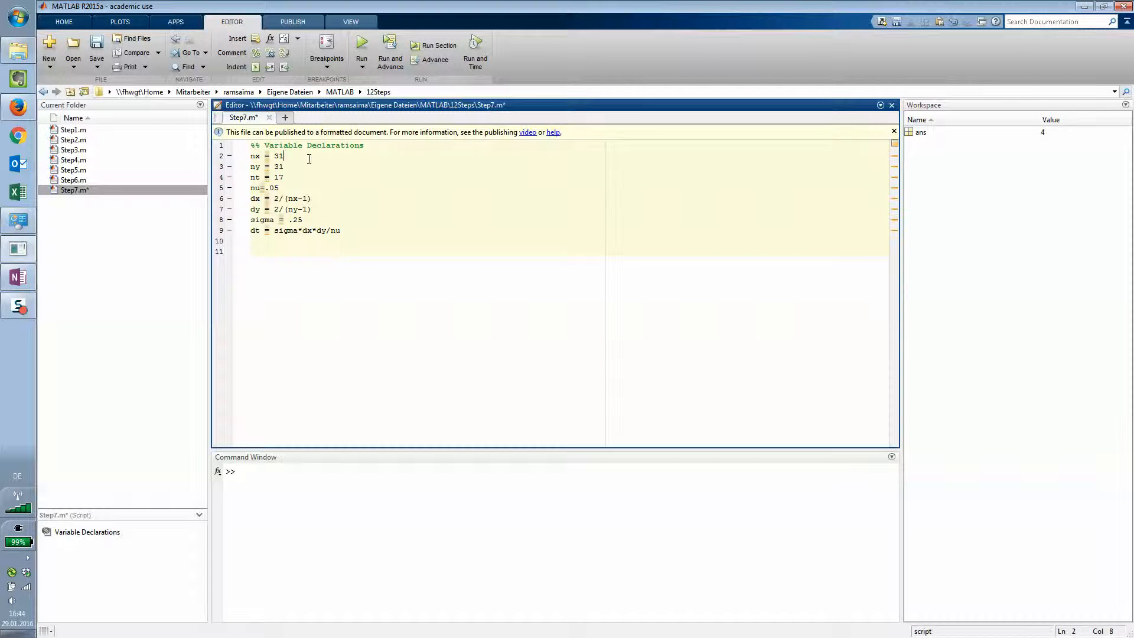
text(;)
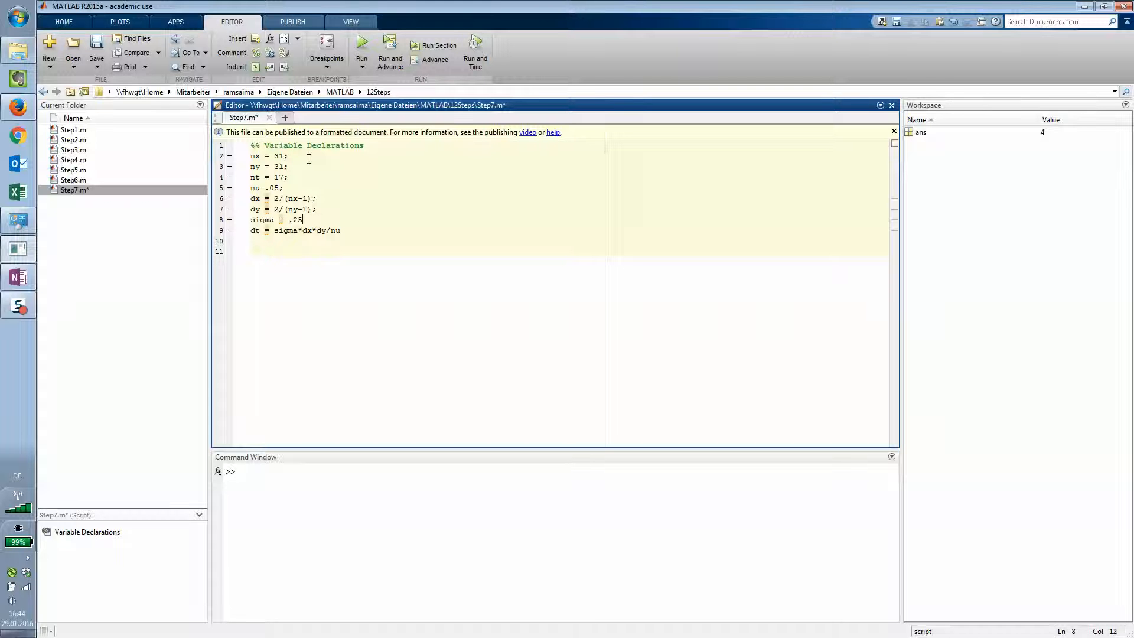
text(;)
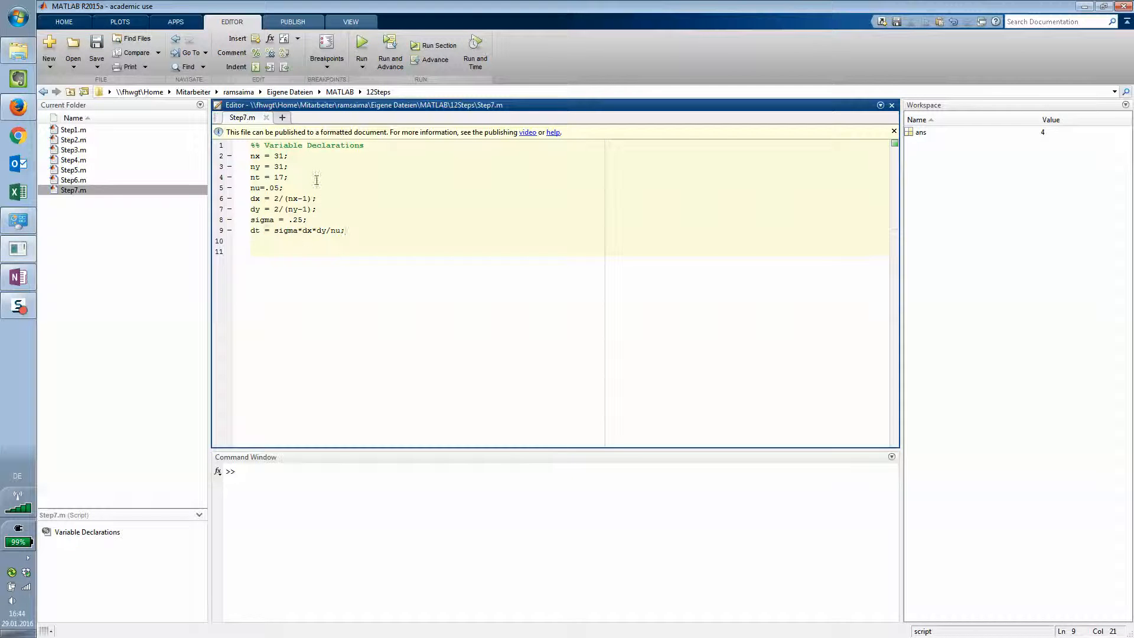
key(enter)
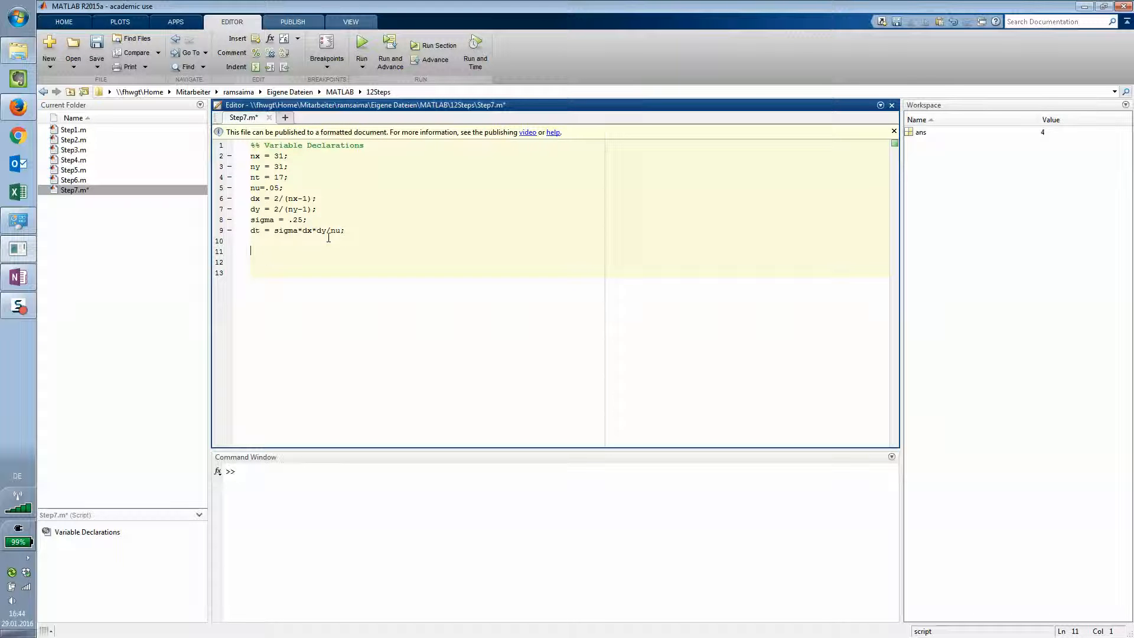
Step: Add a %% Grid cell with x = linspace(0,2,nx) and y = linspace(0,2,ny)
text(x =)
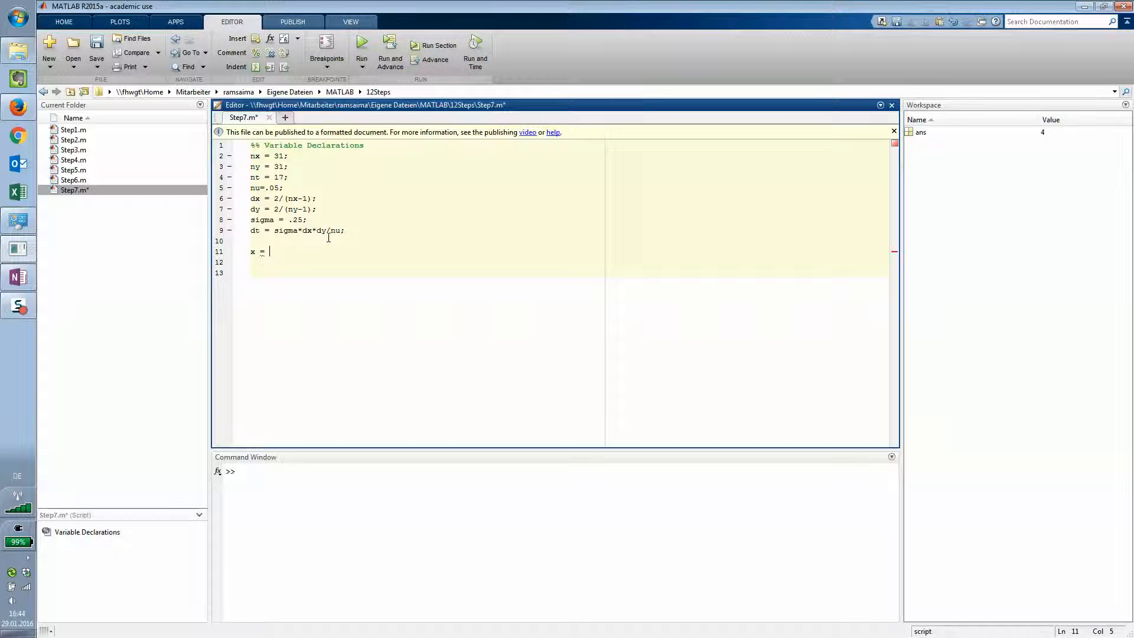
text(linspac)
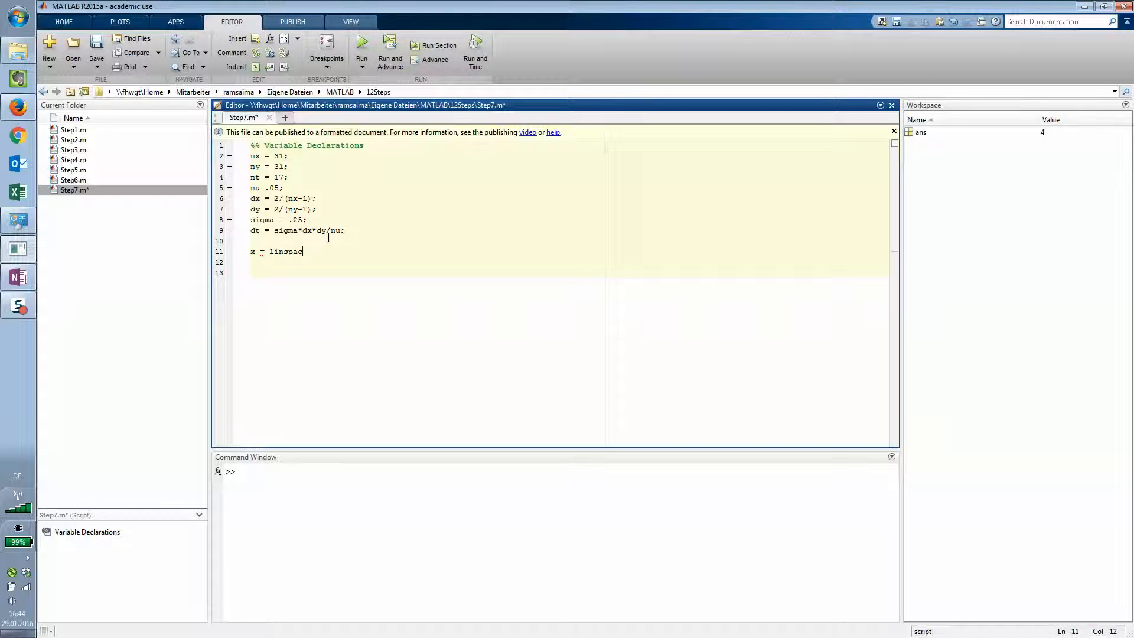
text((0)
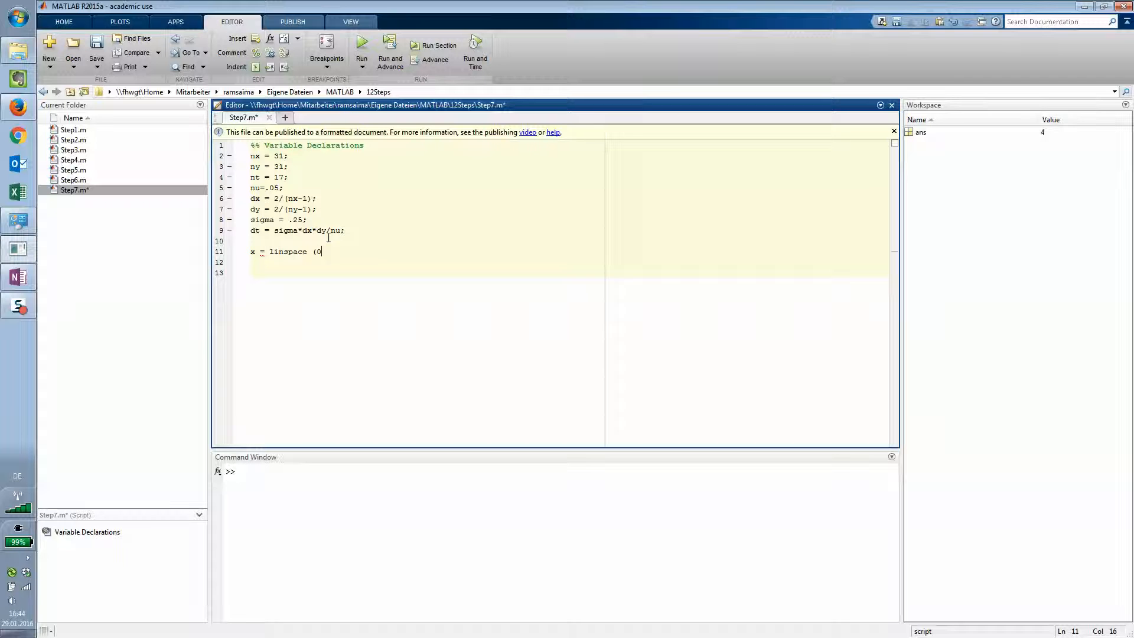
text(,2)
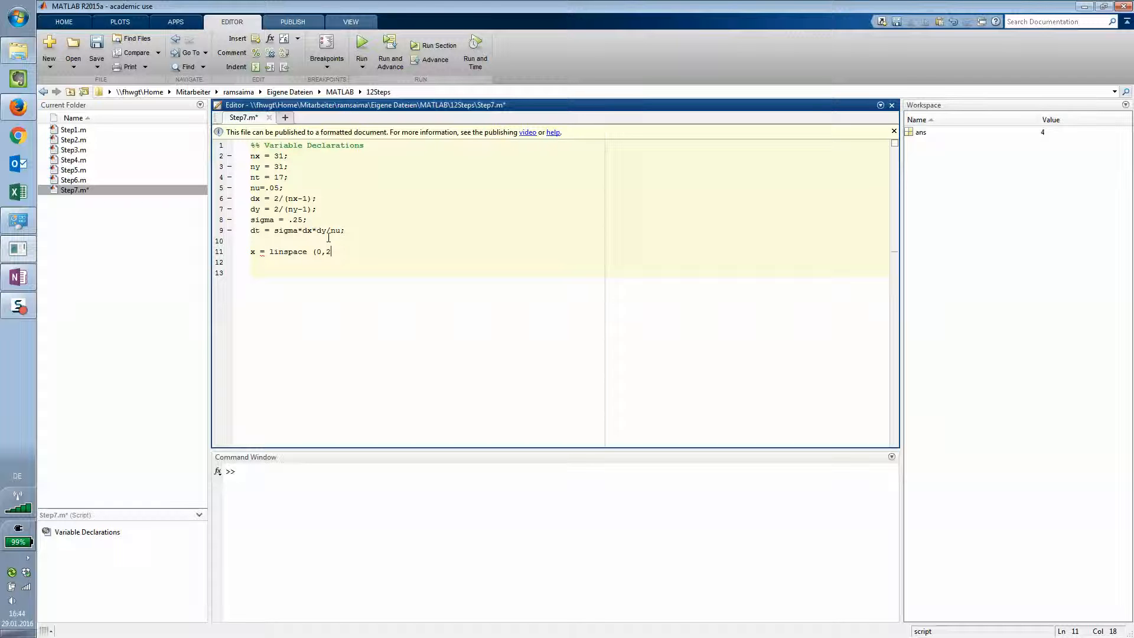
text(,)
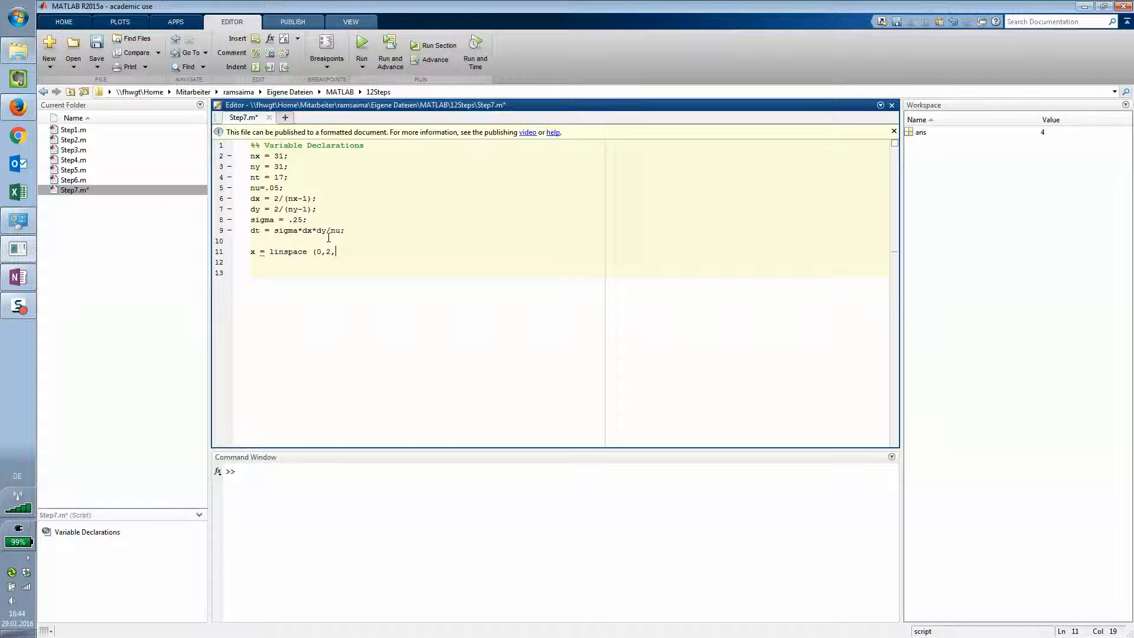
text(nx))
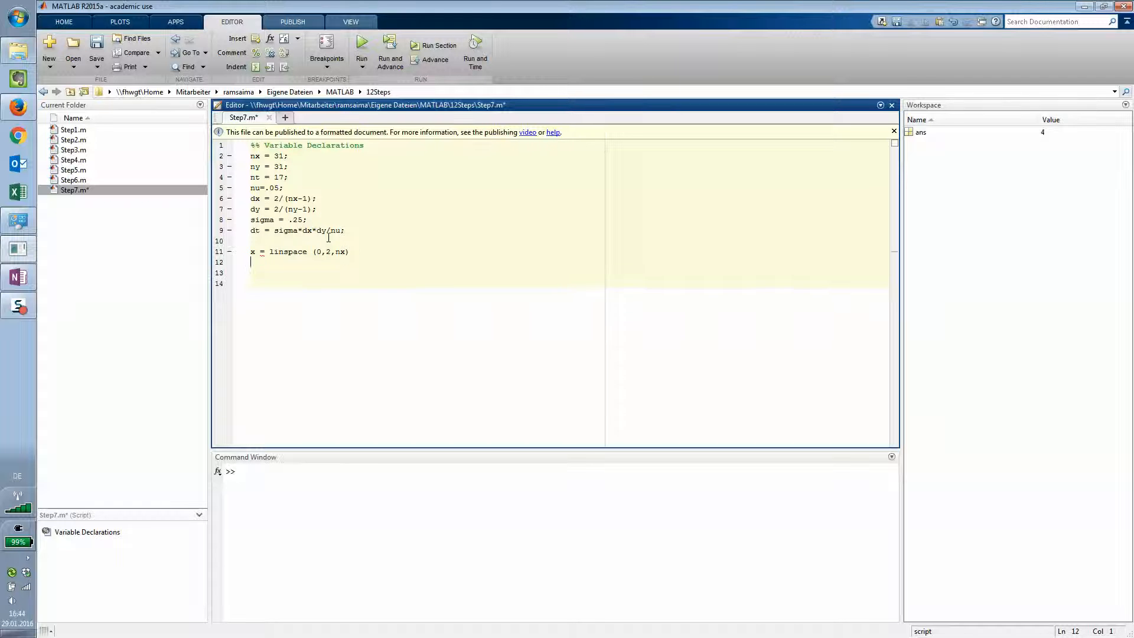
text(y = lin)
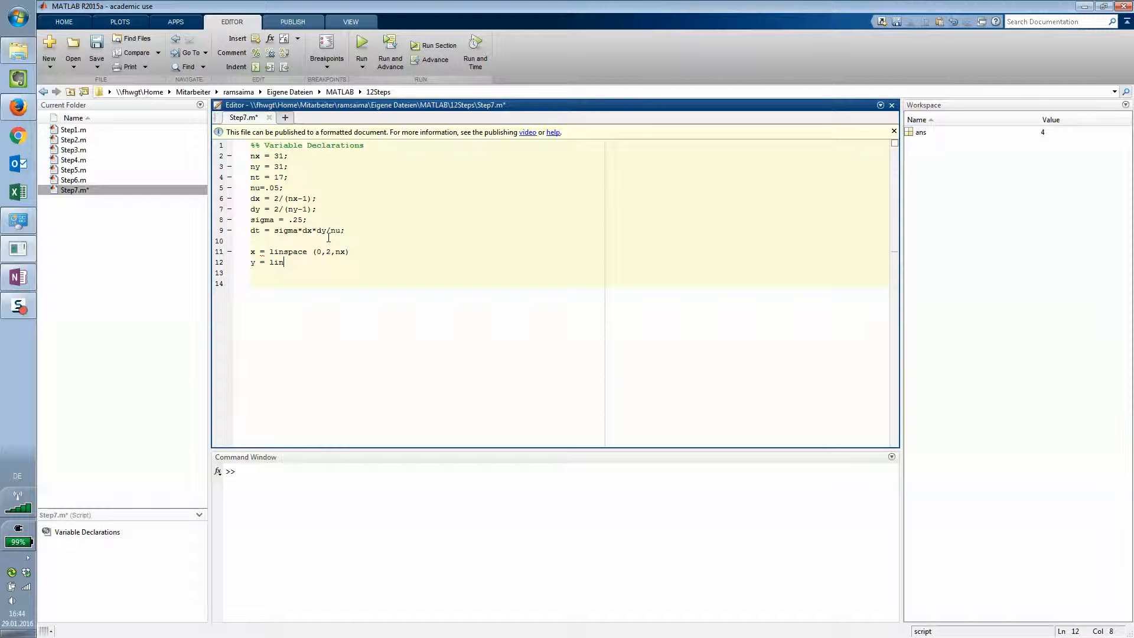
text(space) ()
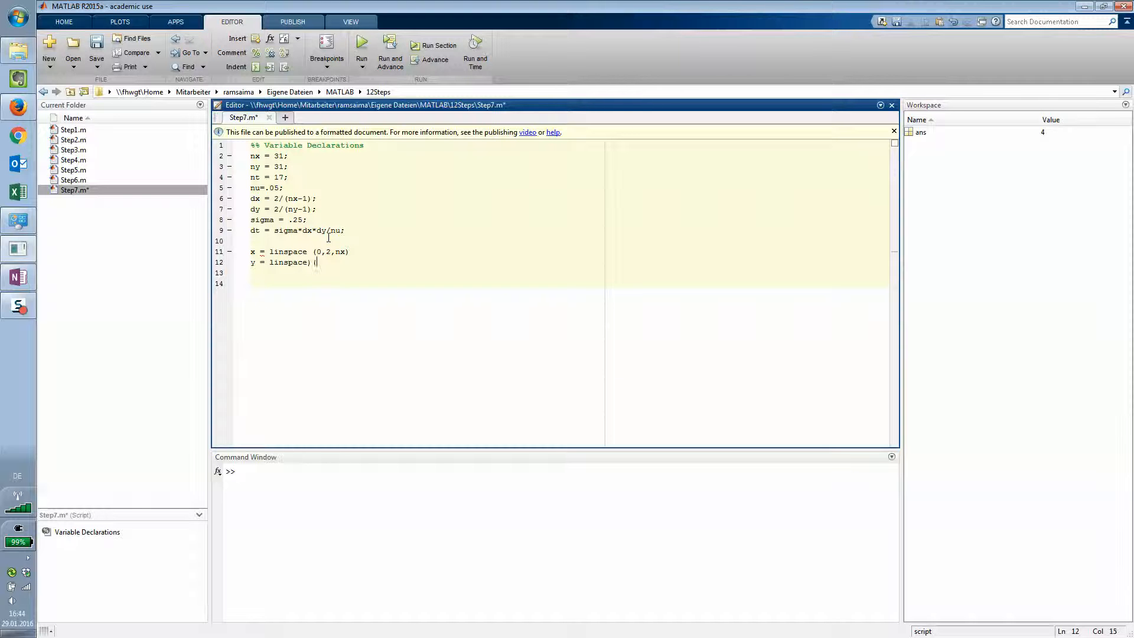
text((0)
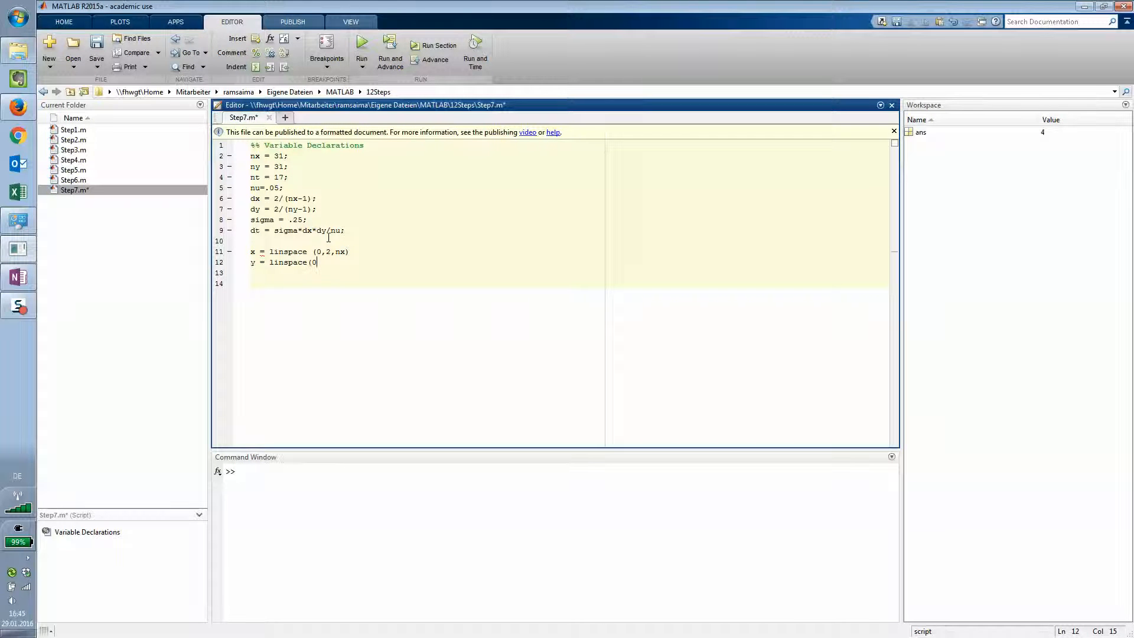
text(,2)
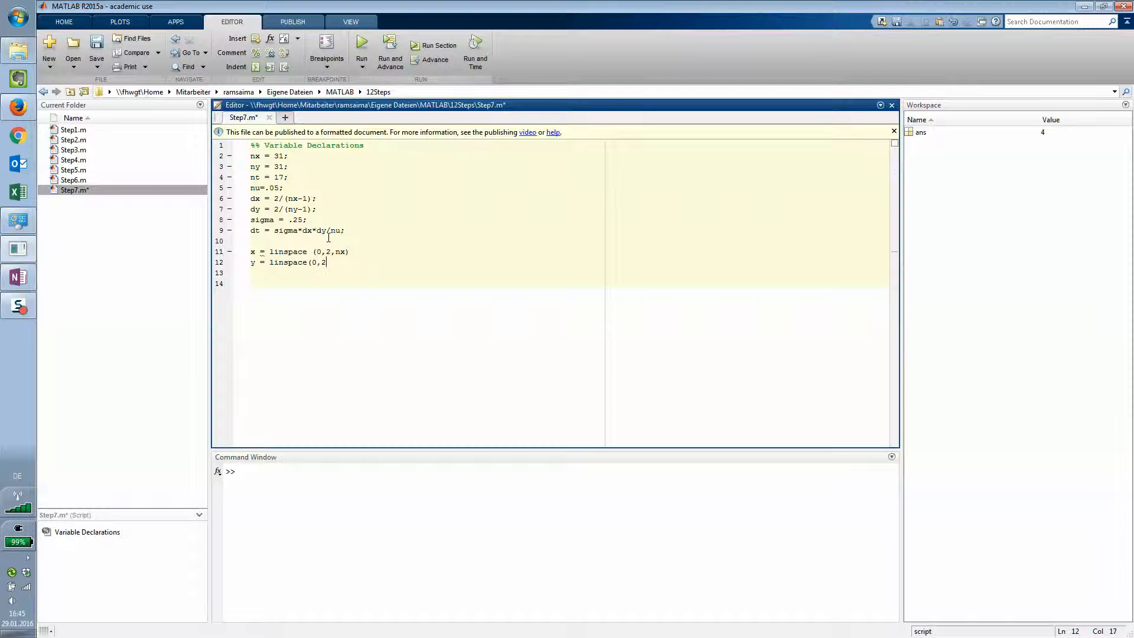
text(,ny);)
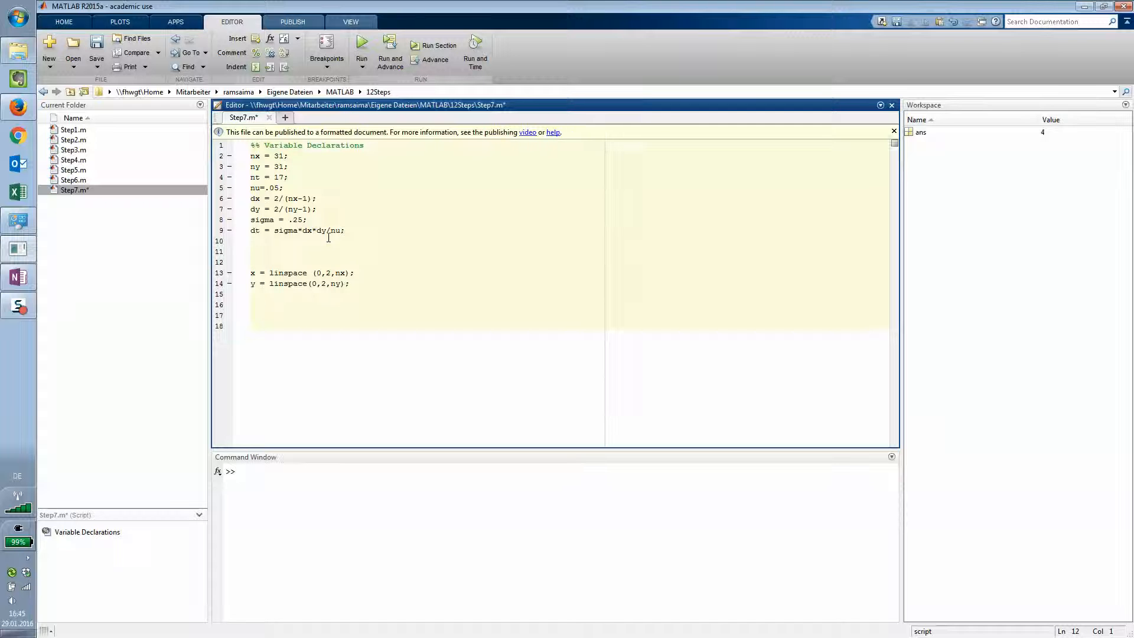
text(%% Grid)
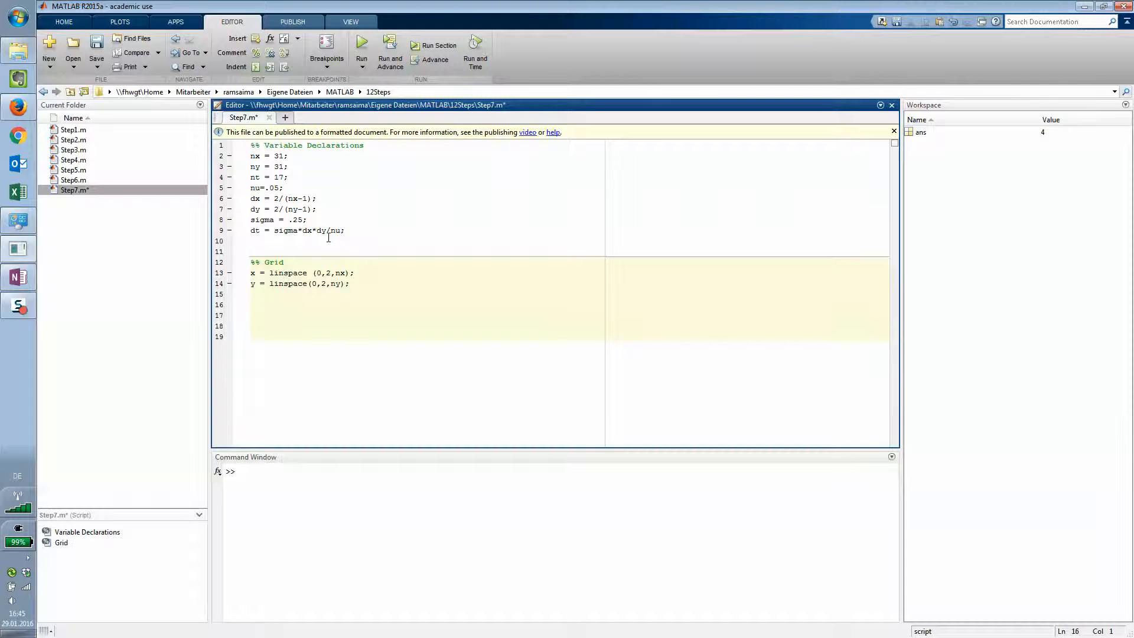
Step: Add a %% Function Def. header and u = ones(ny,nx); below it
text(%%)
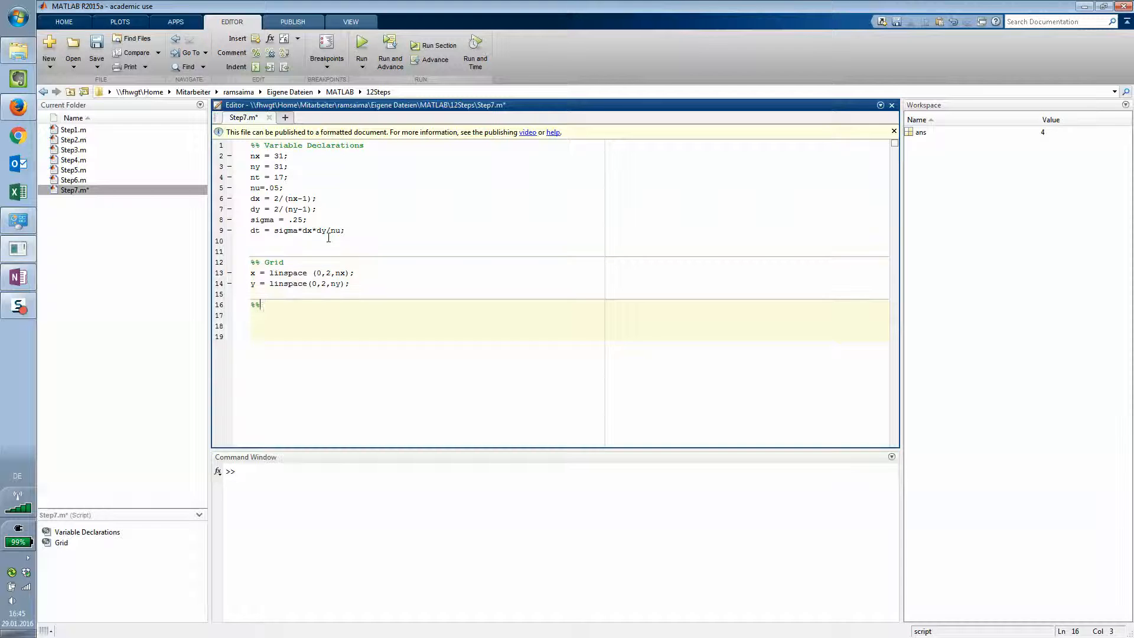
text(Function Defi)
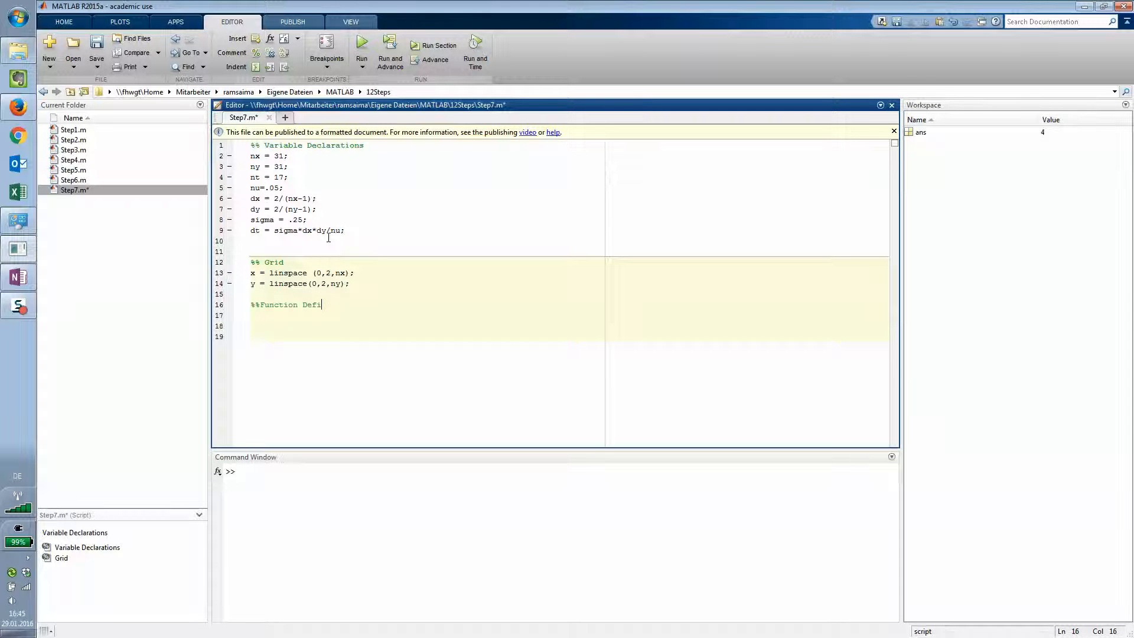
key(Return)
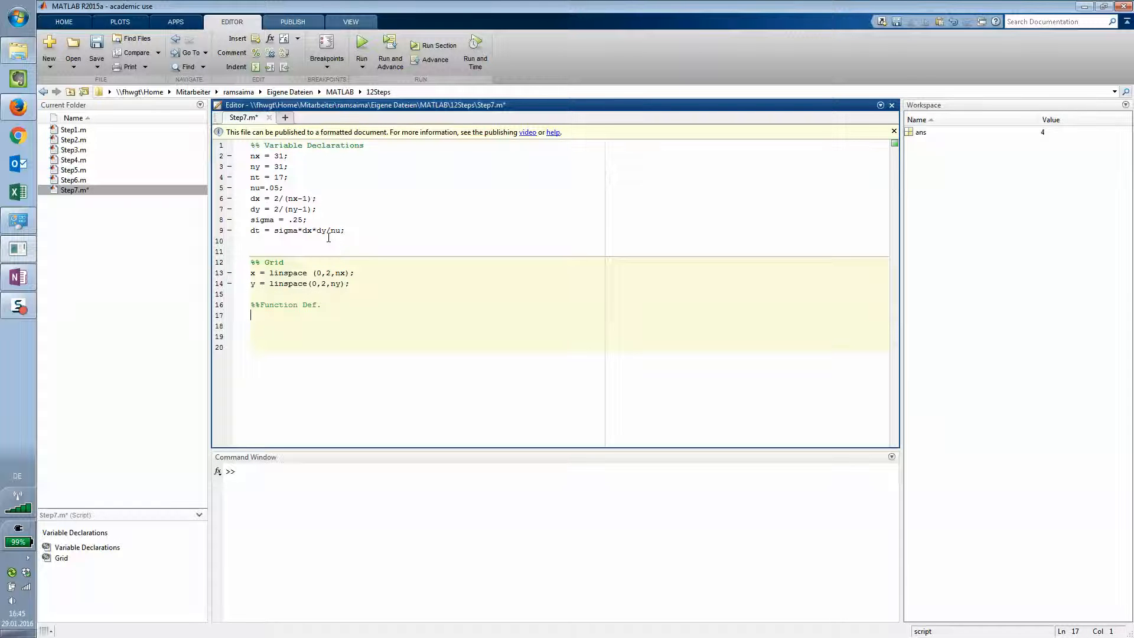
key(enter)
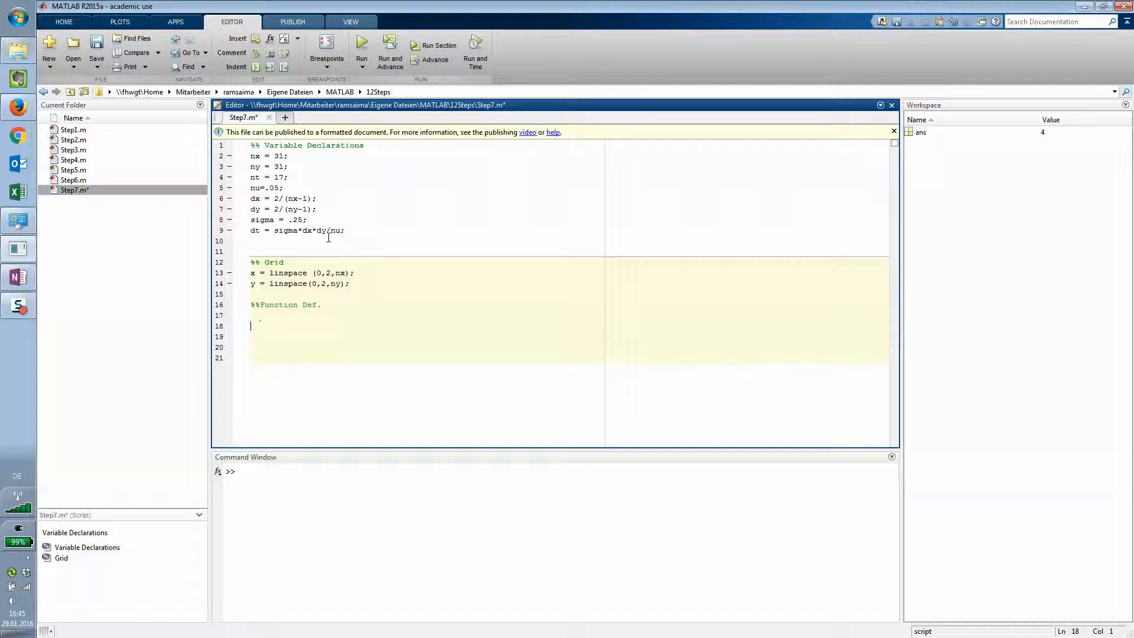
text(u =)
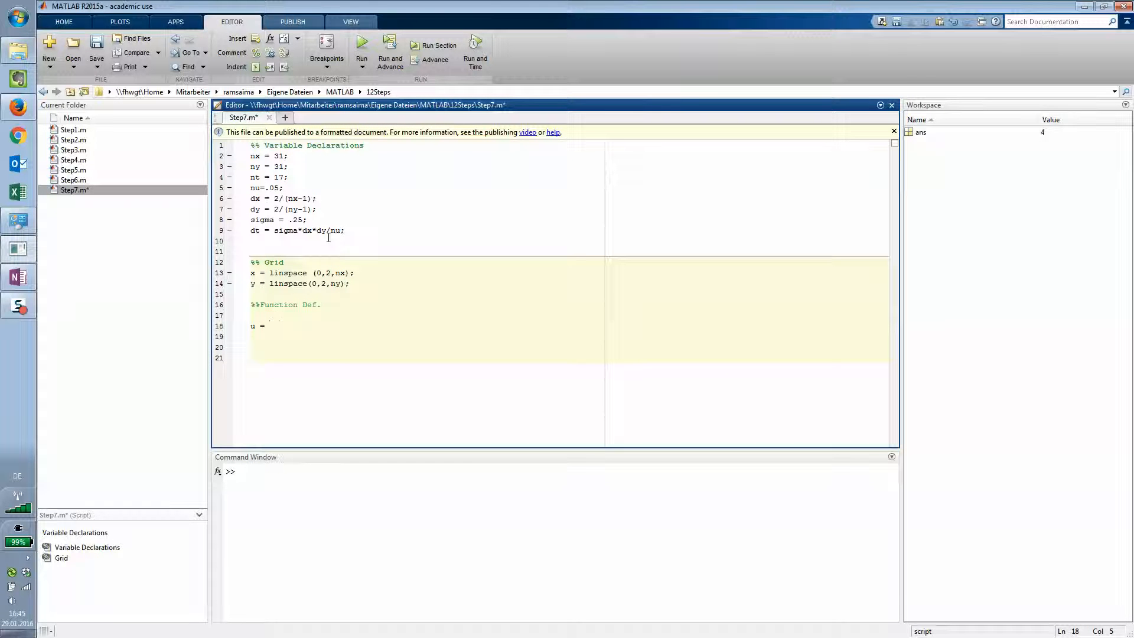
text(ones(ny)
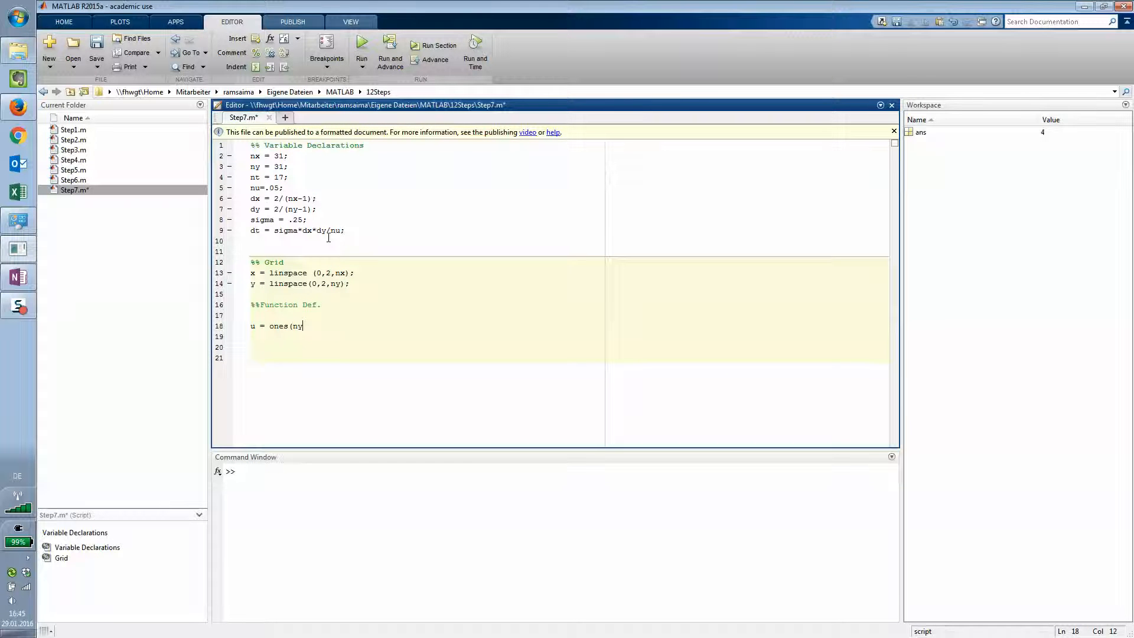
text(,nx)
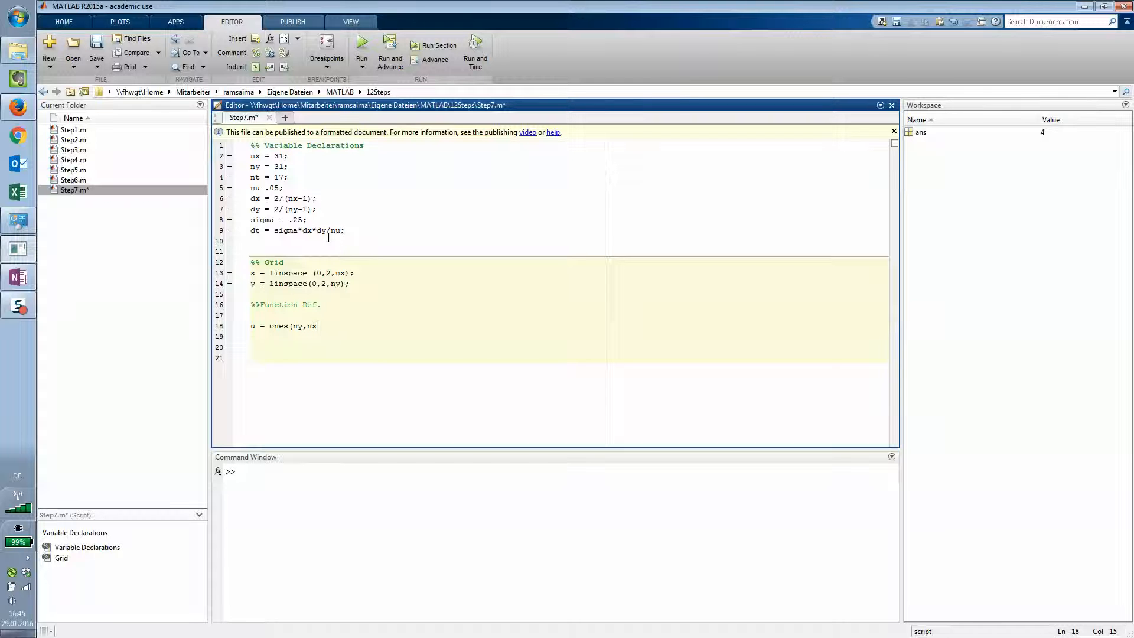
text();)
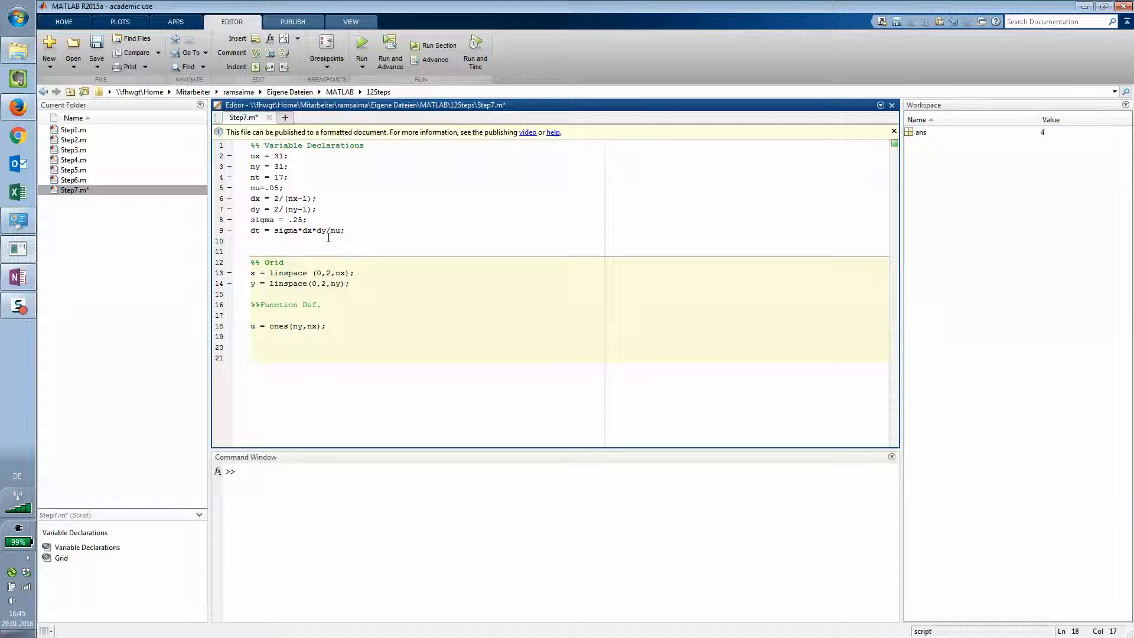
Step: Add un = ones(ny,nx); on the following line
key(enter)
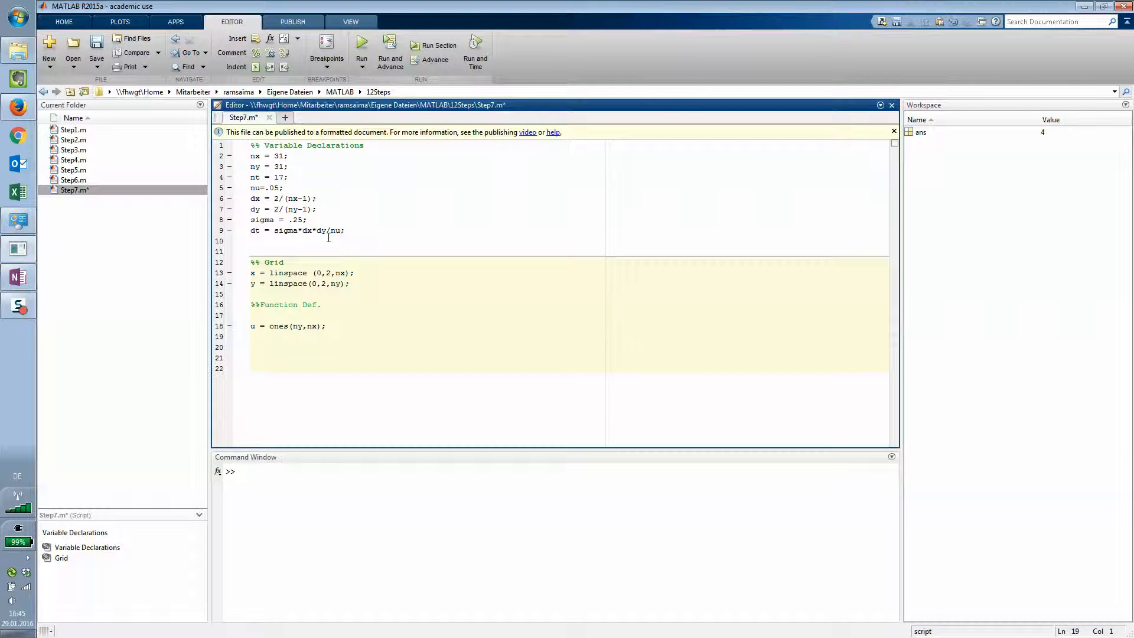
text(un =)
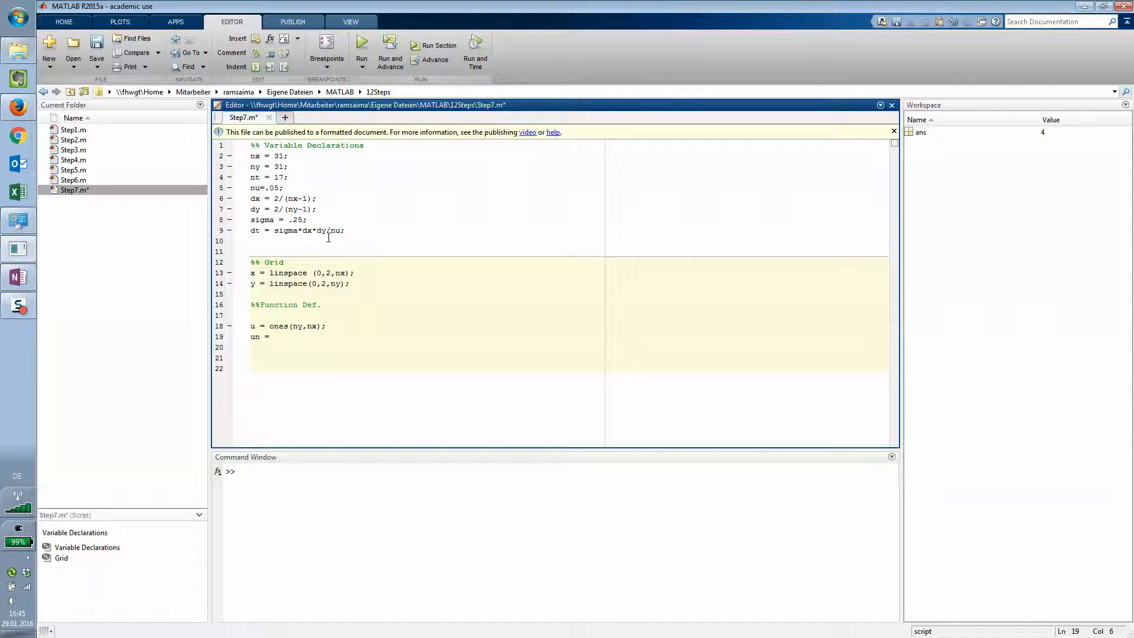
text(ones)
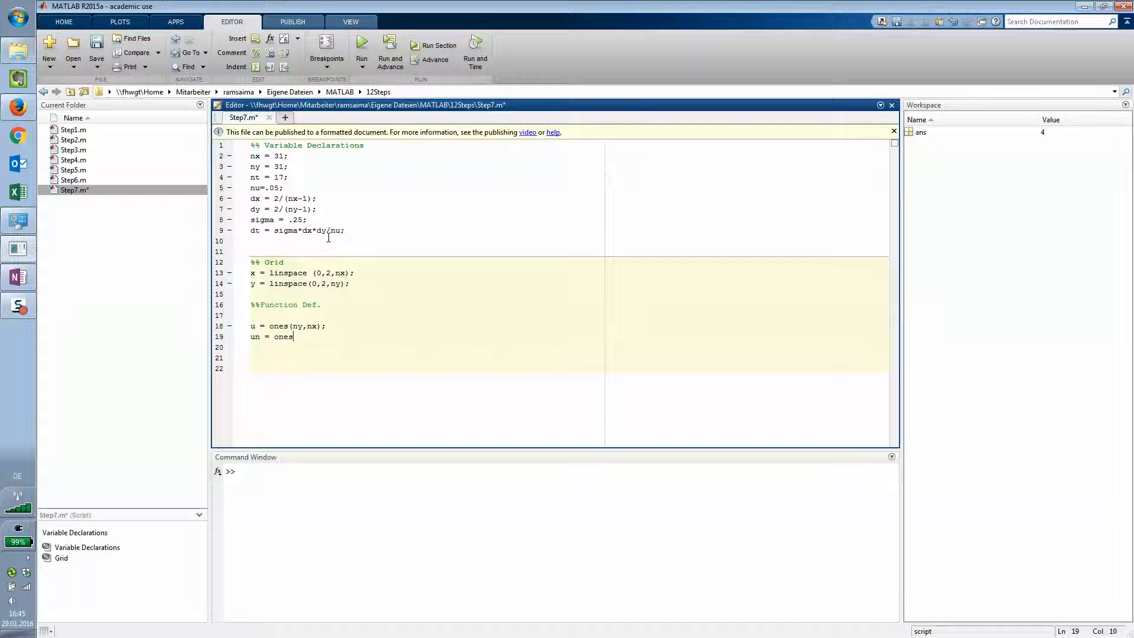
text((ny,)
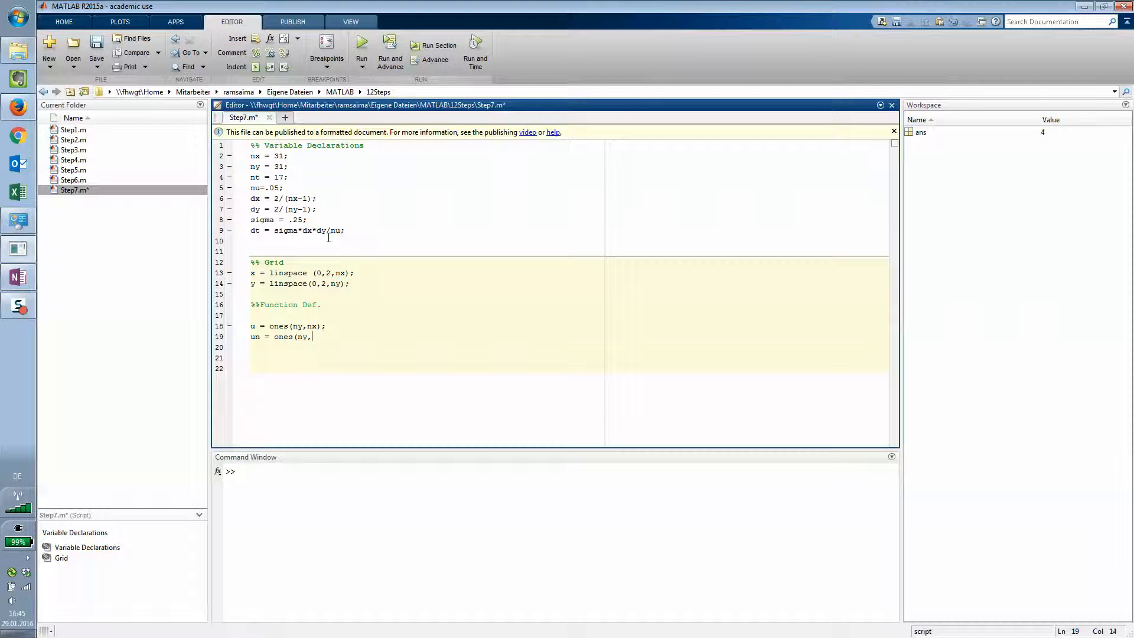
text(nx)
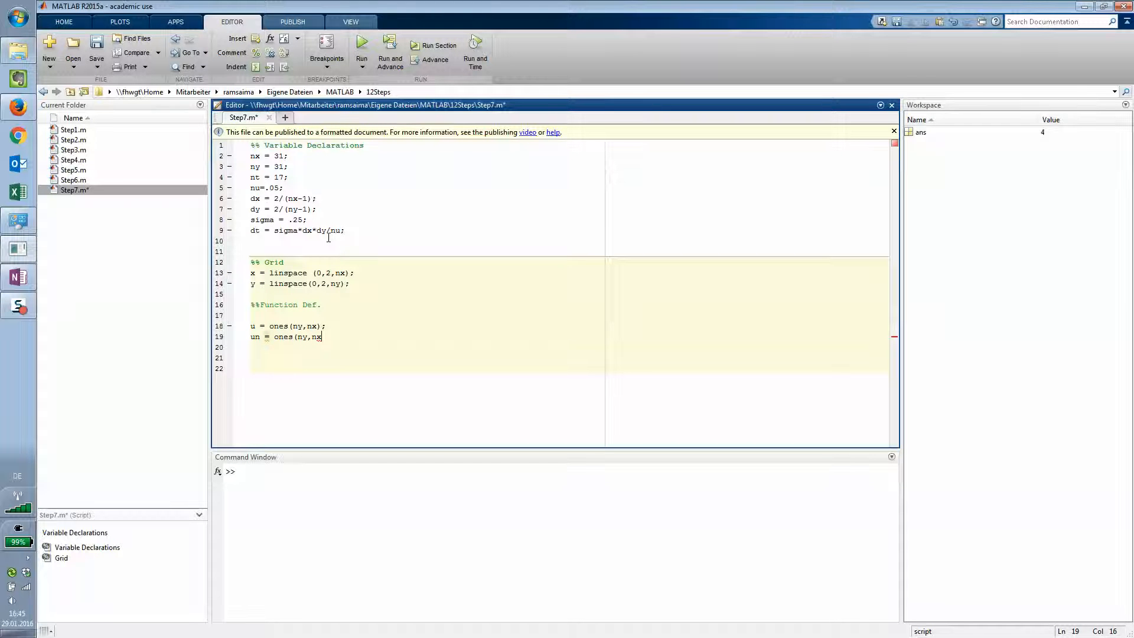
text();)
click(569, 358)
text(%%)
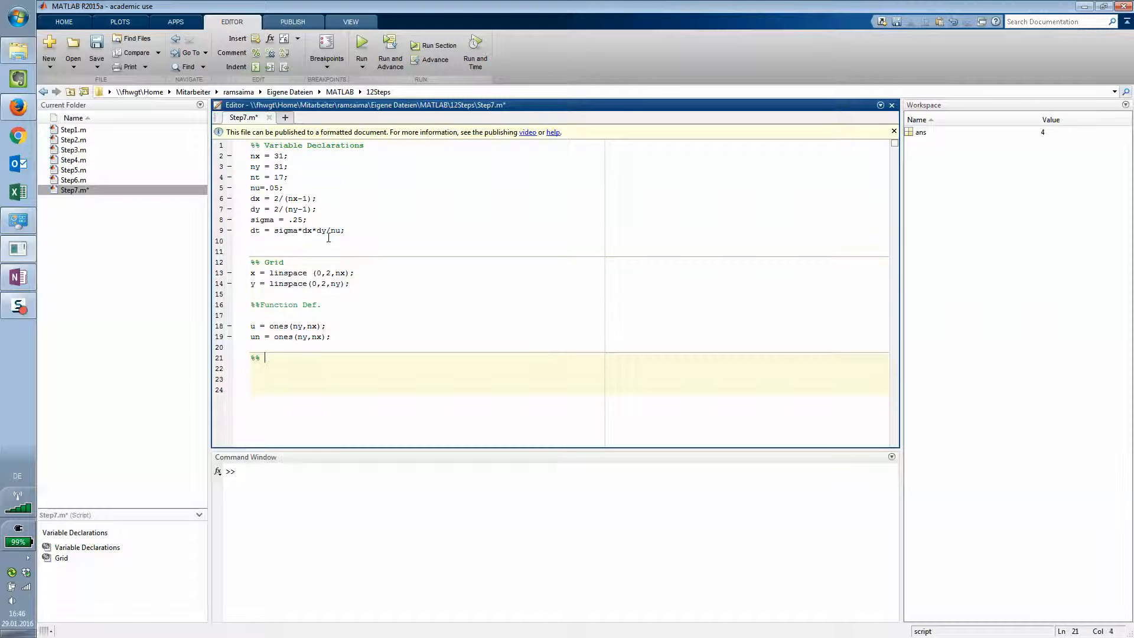
Step: Add an Initial Conditions cell setting u(0.5/dy:1/dy, 0.5/dx:1/dx) = 2
text(Initial Conditions)
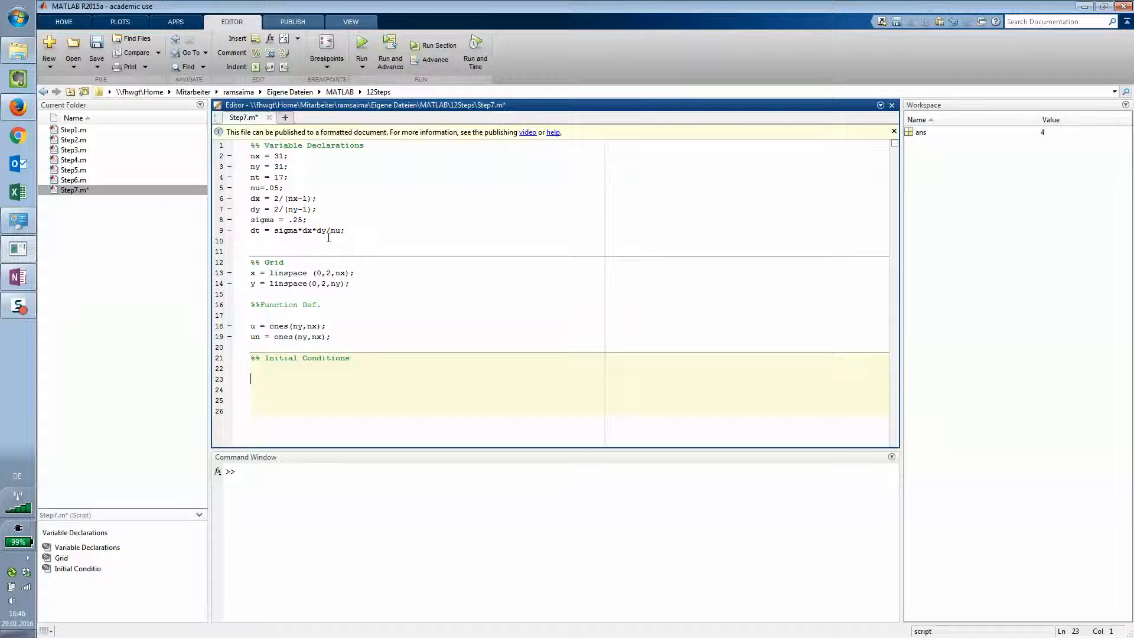
text(u)
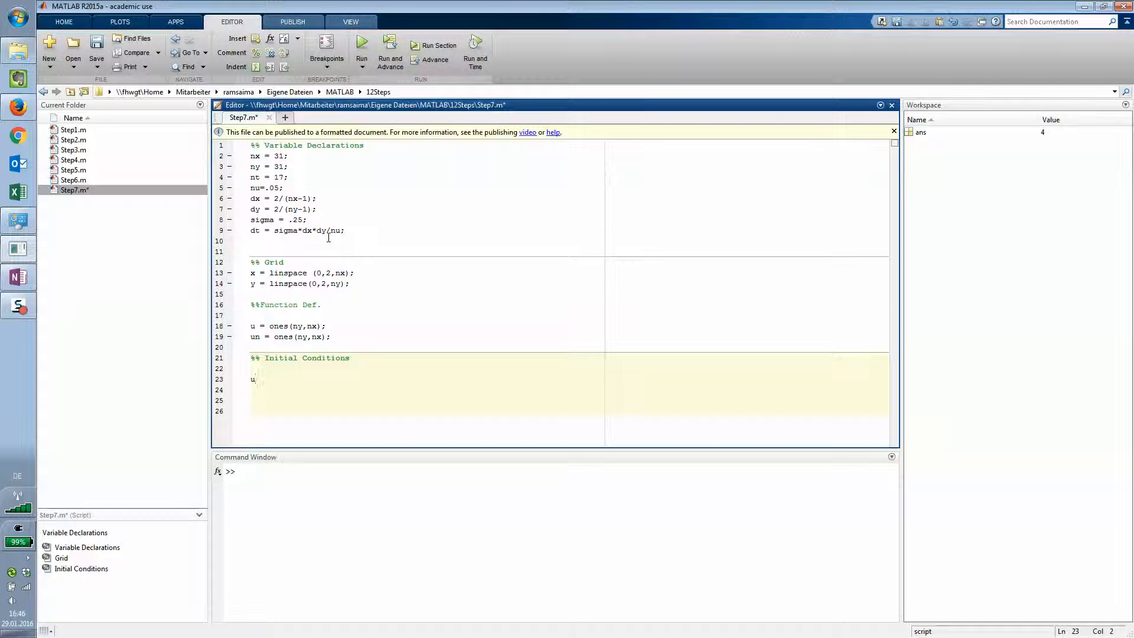
text((0.)
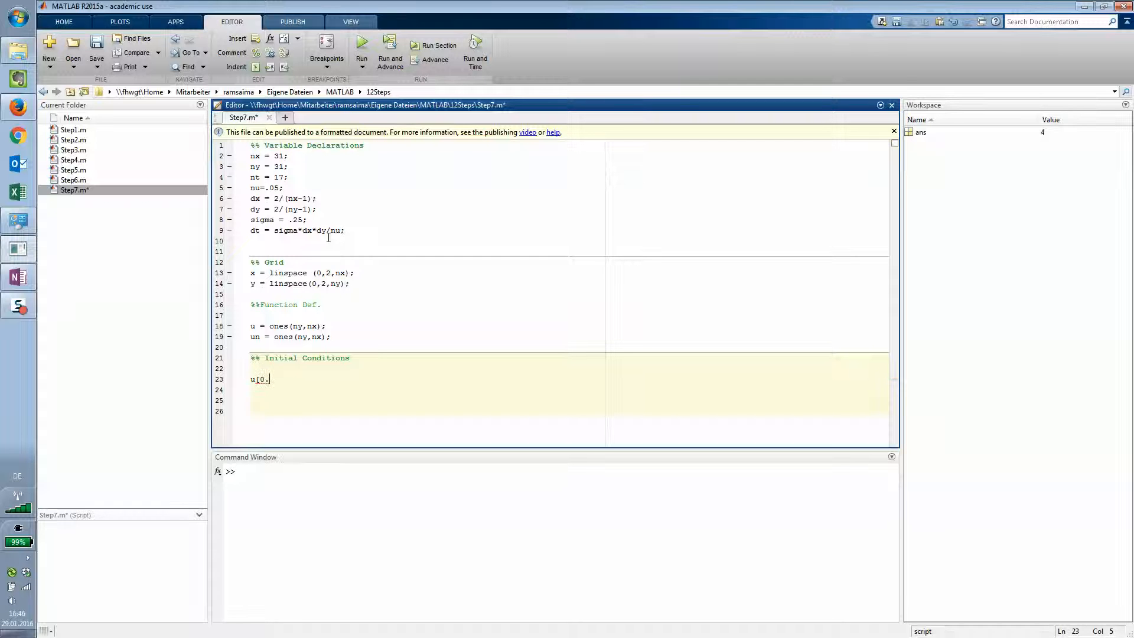
text(5)
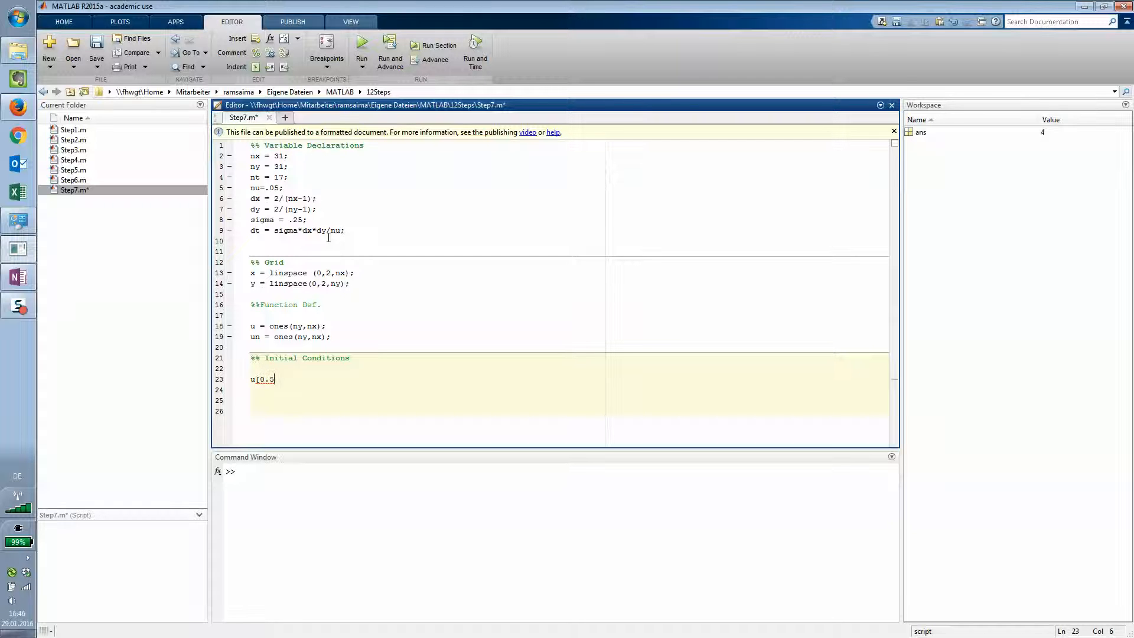
text(/dy)
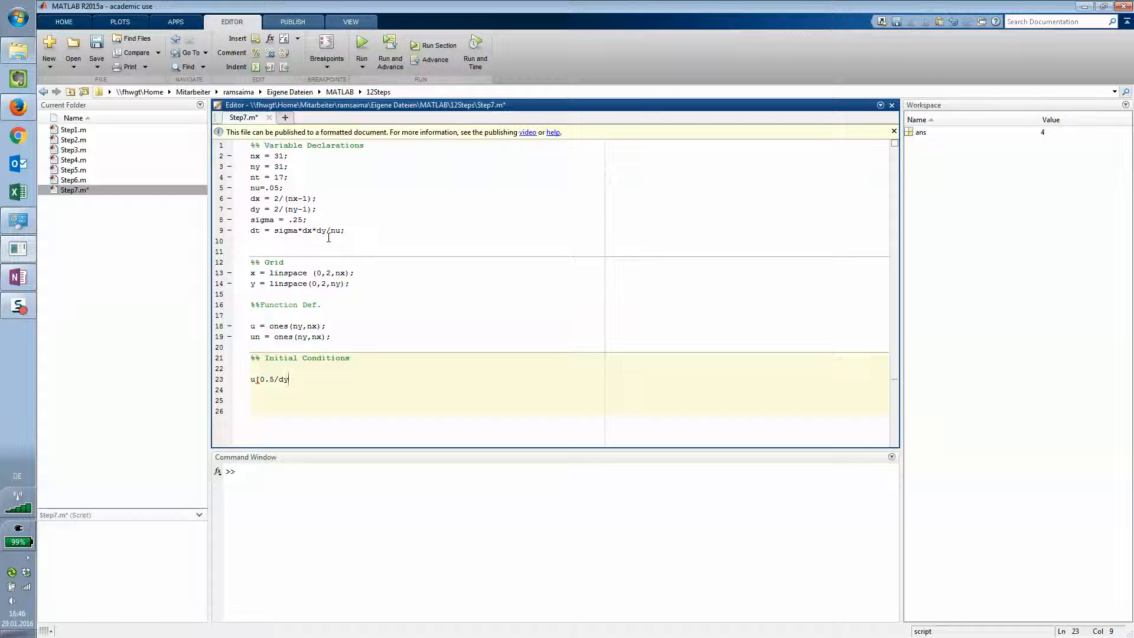
text(:)
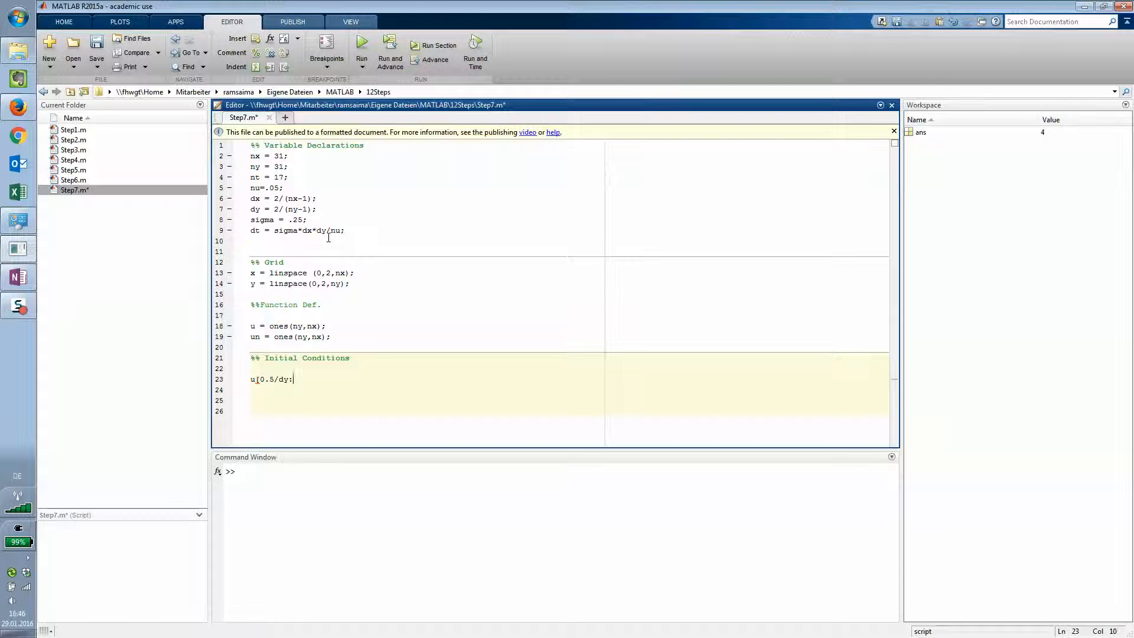
text(1/dy)
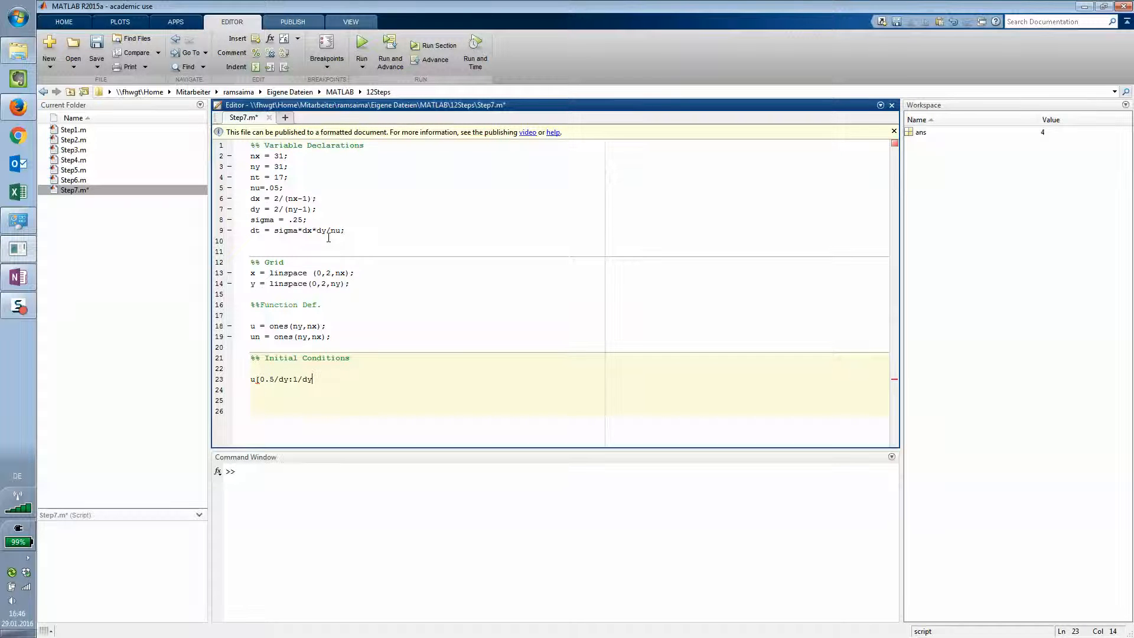
text(, 0)
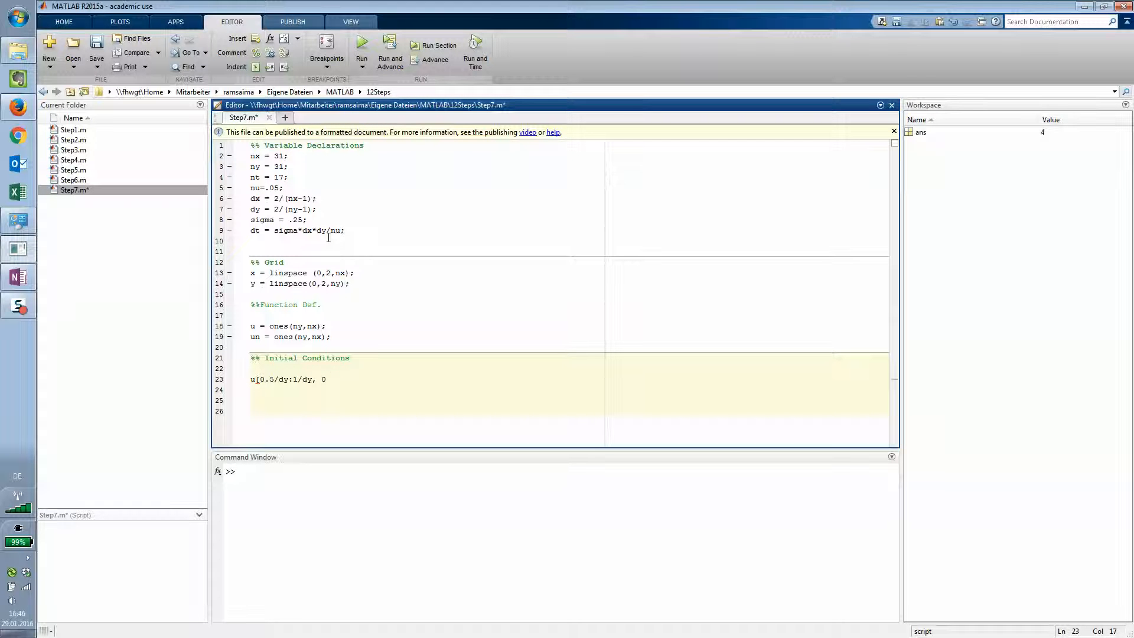
text(.5/dx)
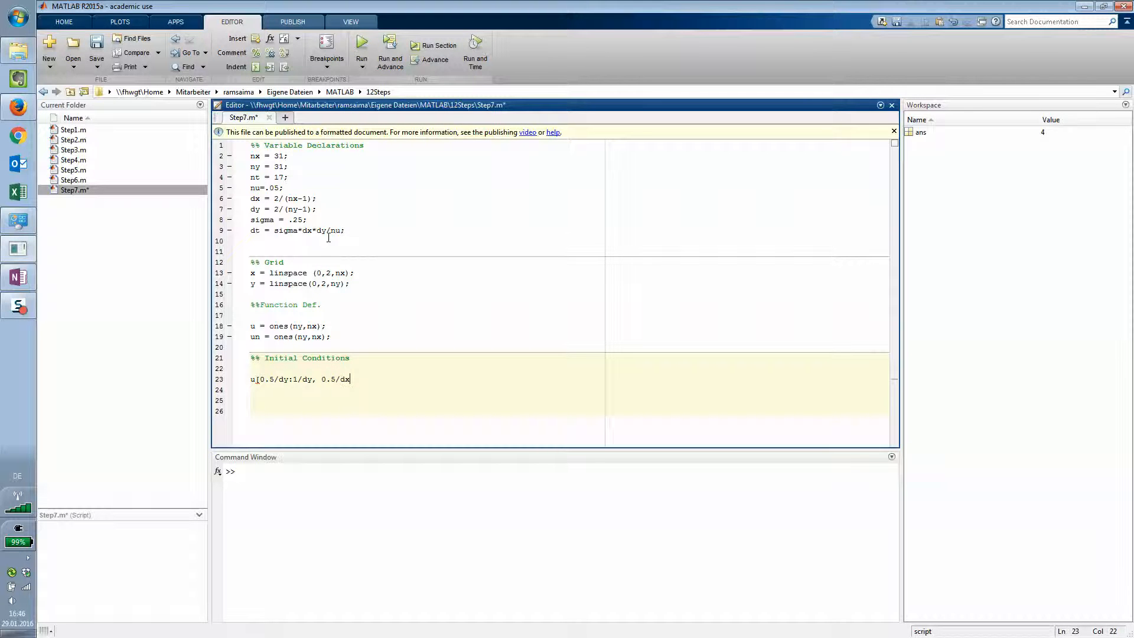
text(:1/d)
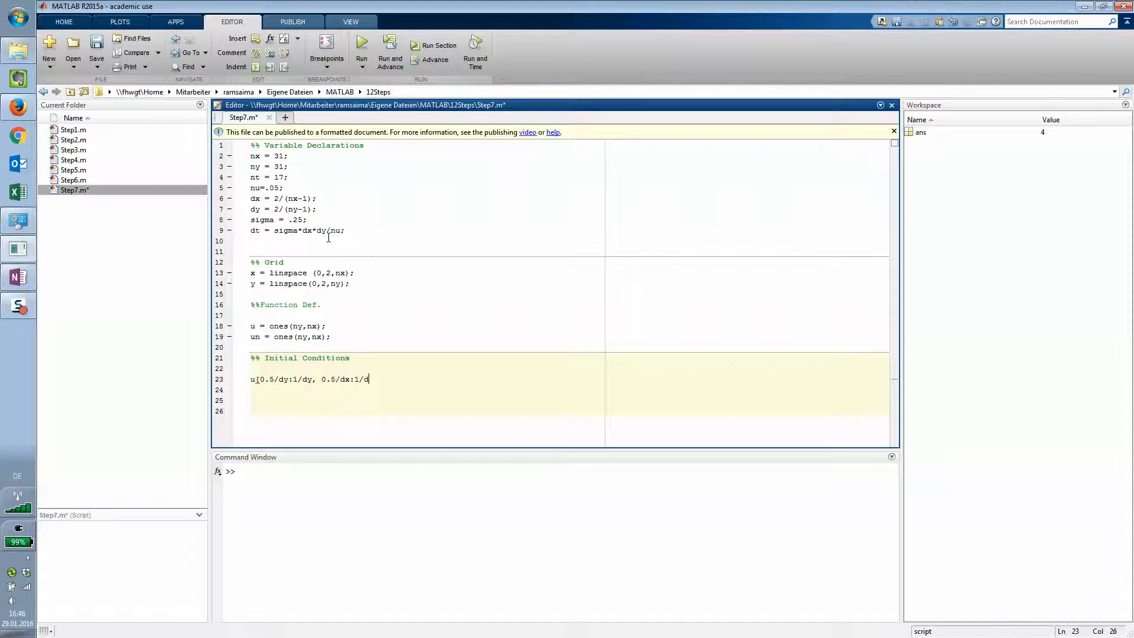
text(x)
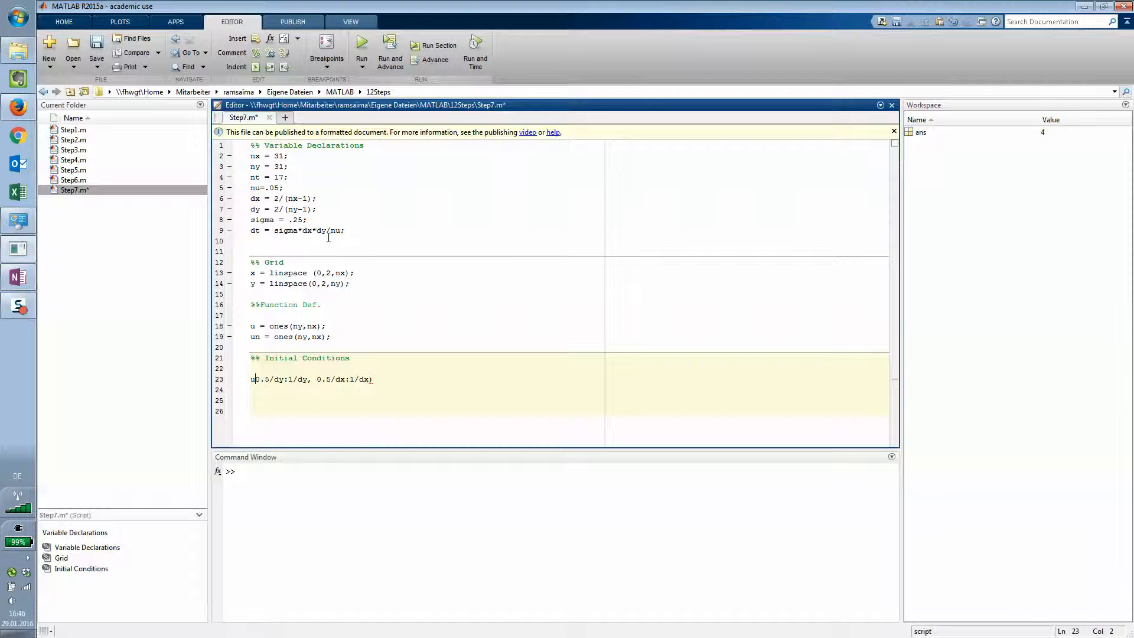
text(()
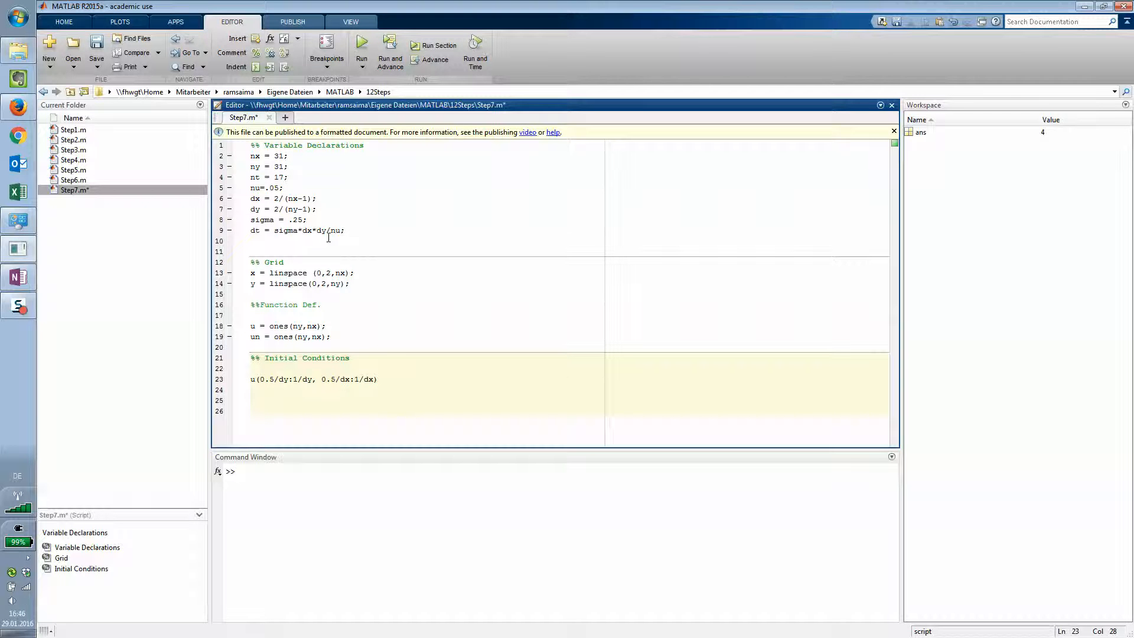
text(=2;)
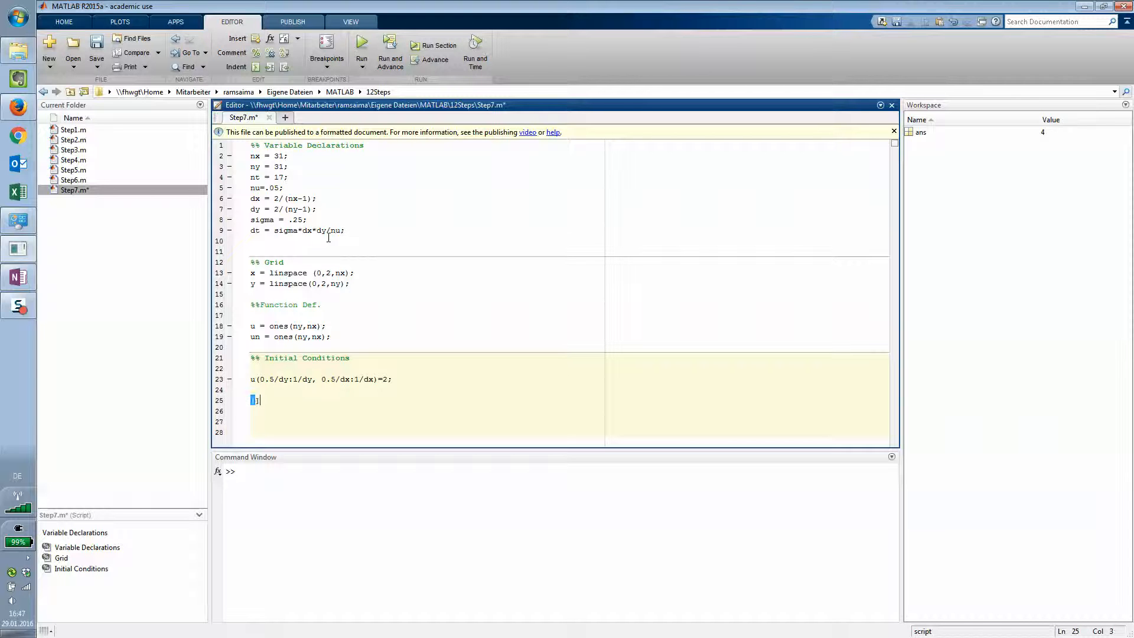
Step: Create the grid matrices with [X,Y] = meshgrid(x,y);
text([X,>)
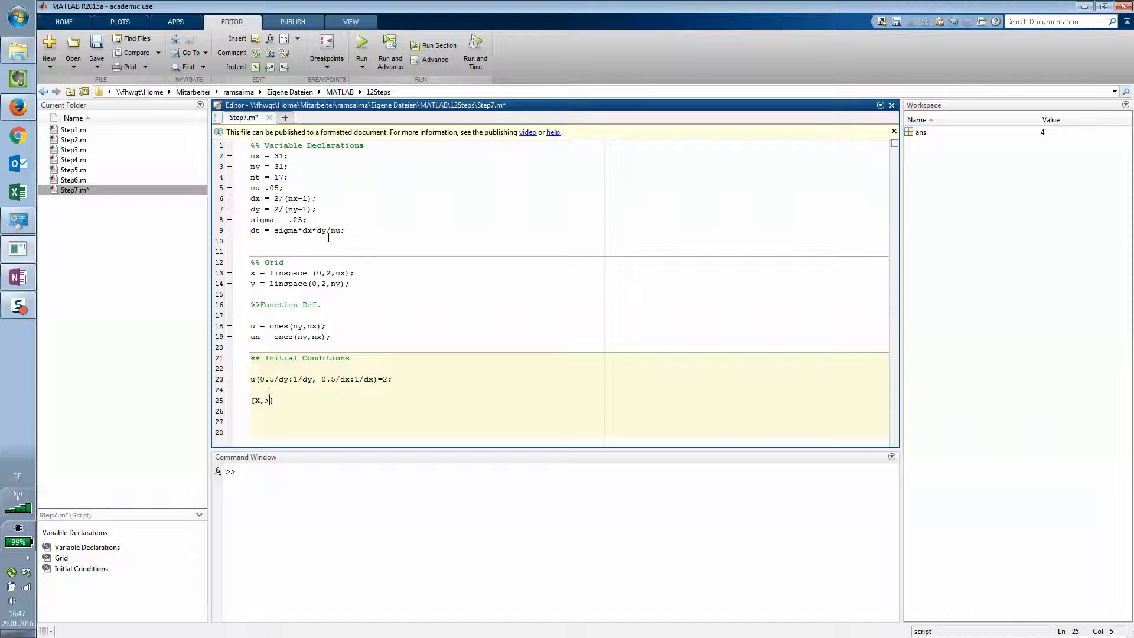
text(Y)
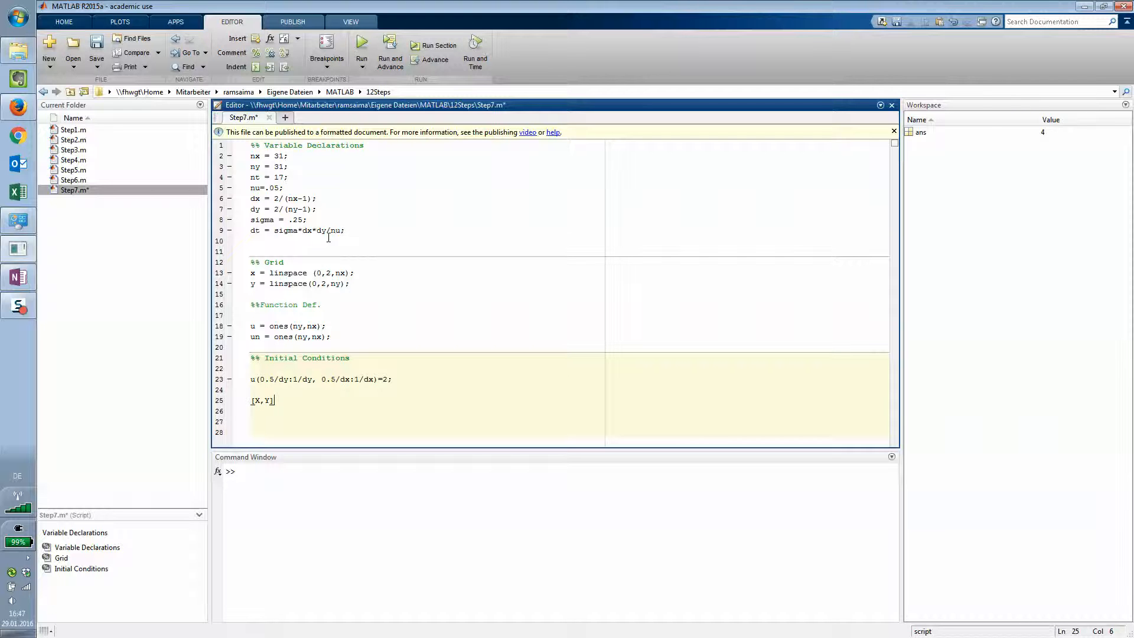
text(=meshg)
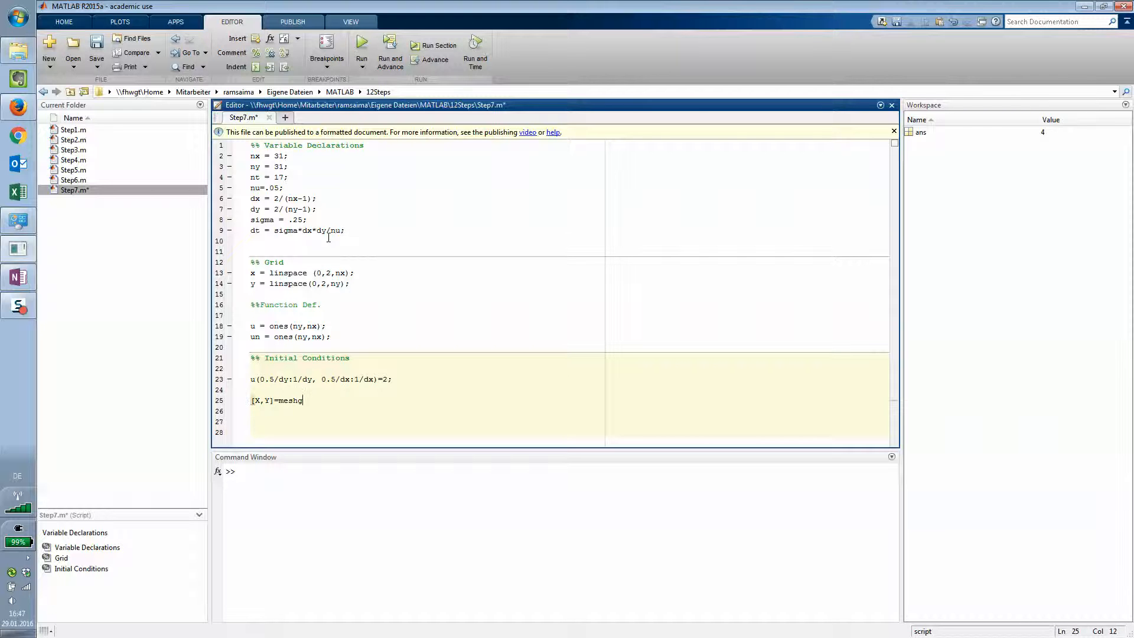
text(rid()
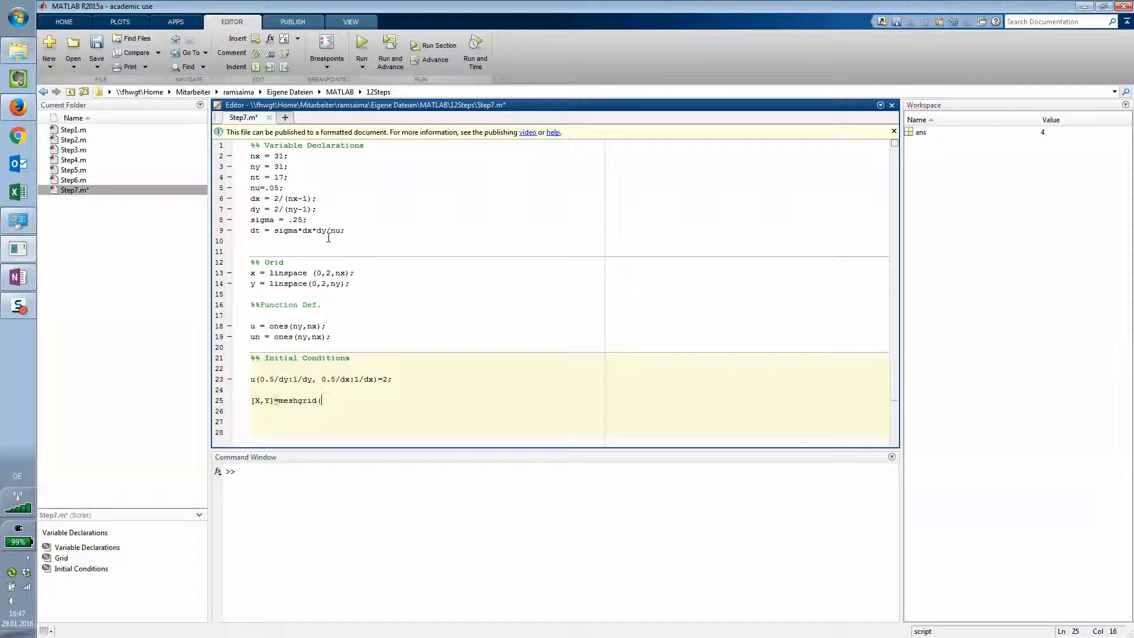
text(xmy)
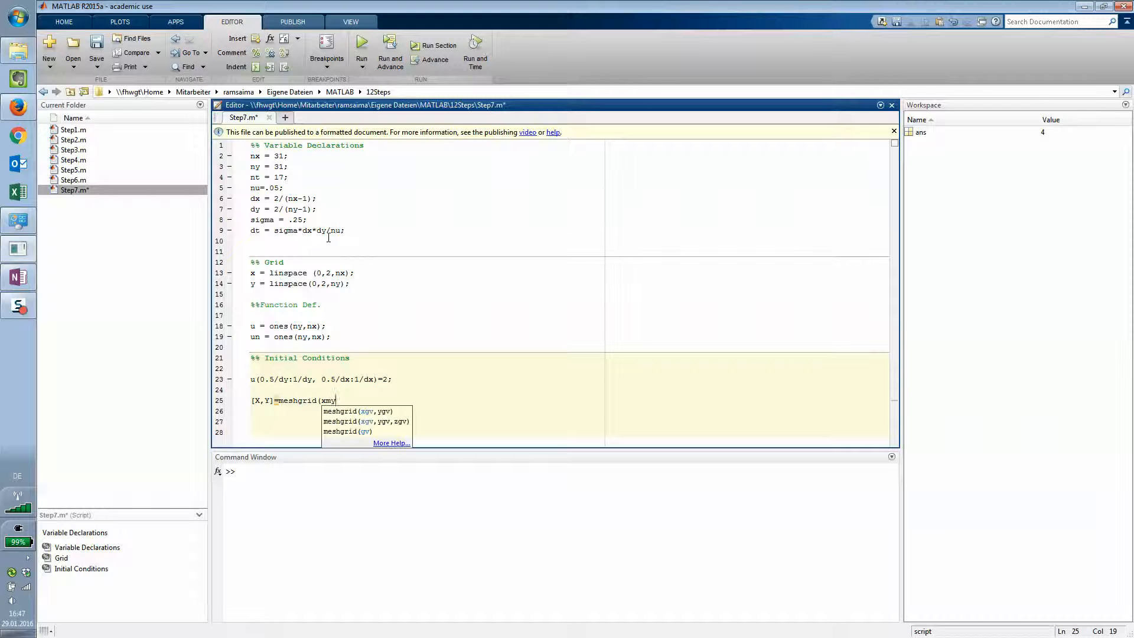
text();)
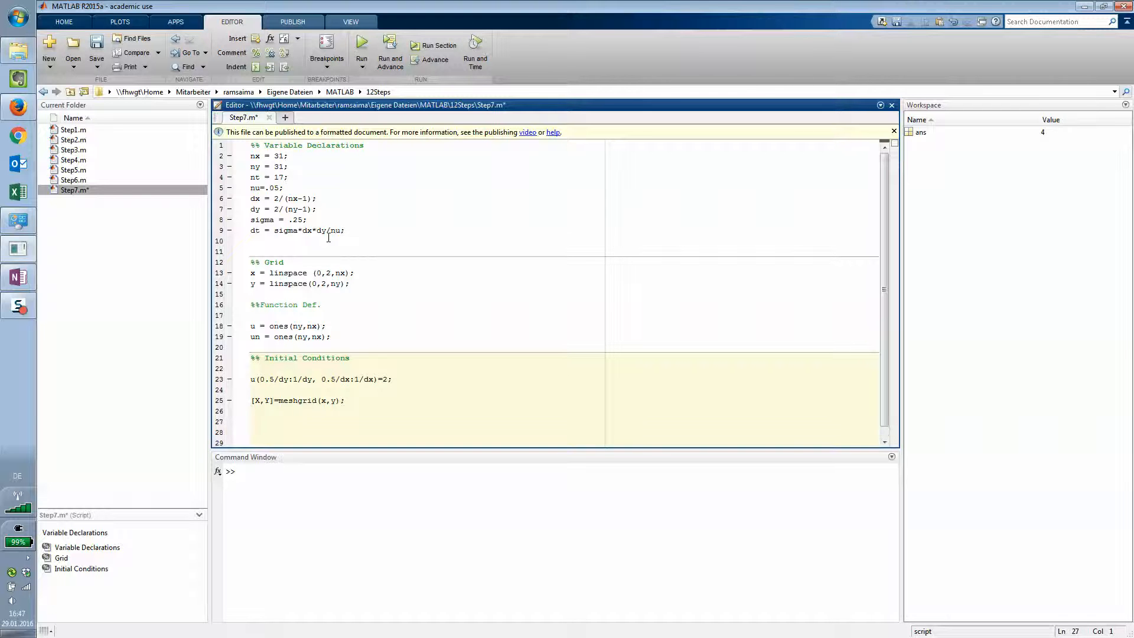
Step: Plot u as a surface with surf(x,y,u); and save the script
text(sur)
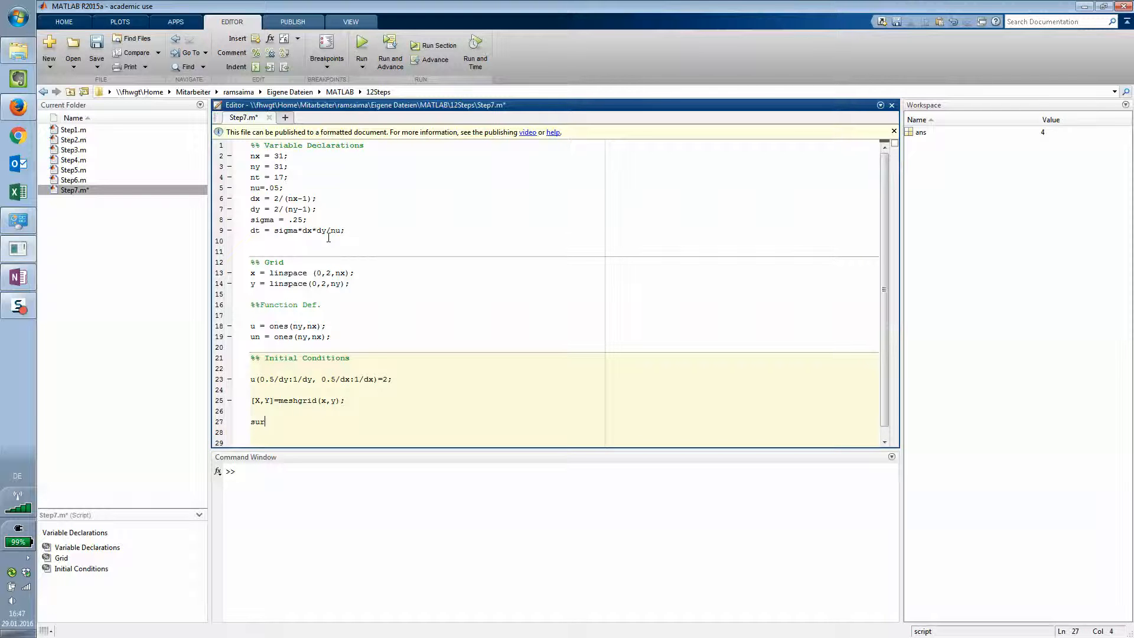
text(()
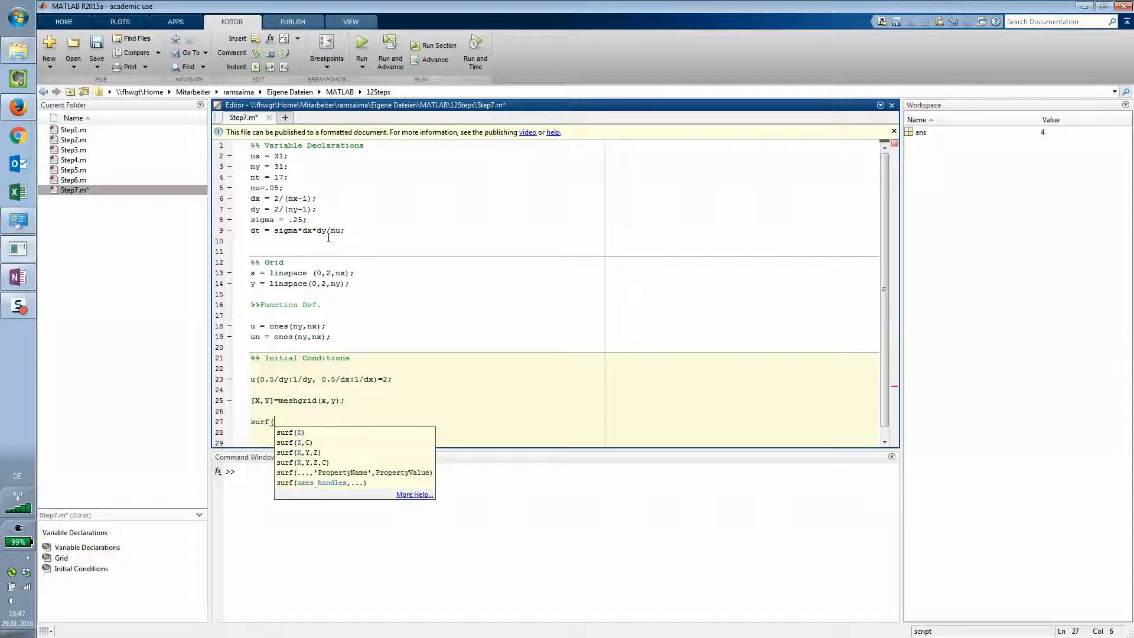
text(x,)
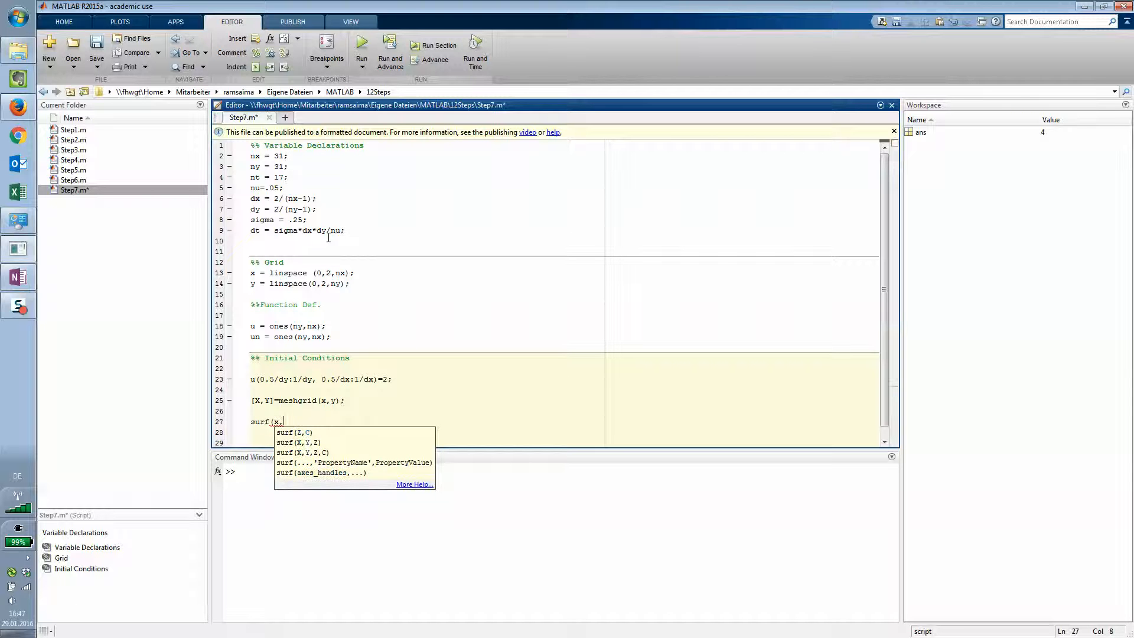
text(y,u))
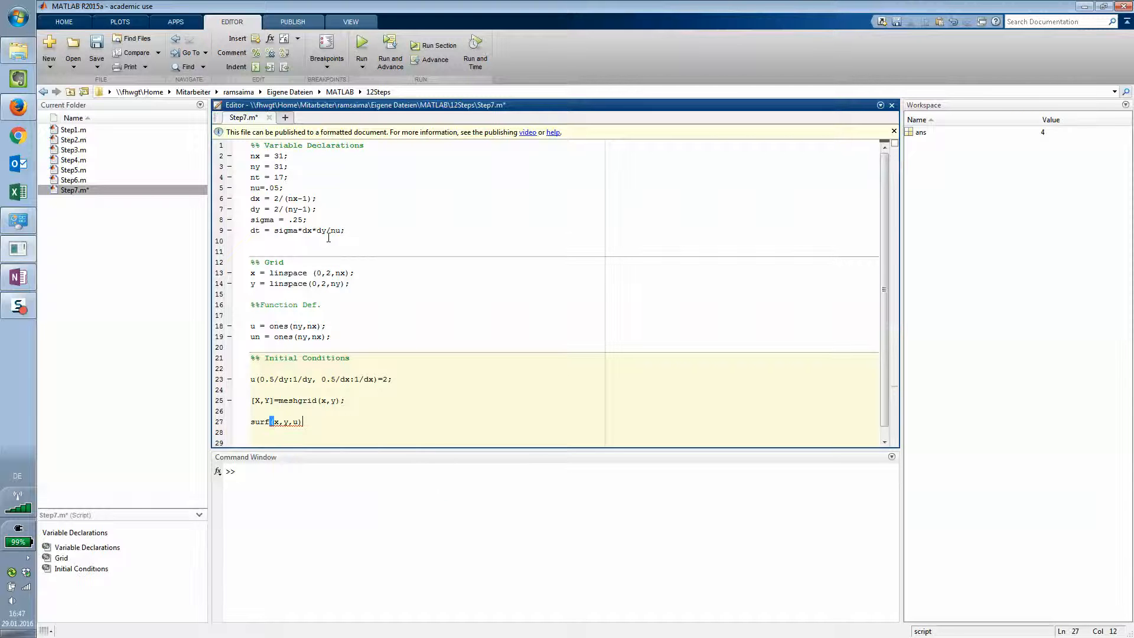
text(;)
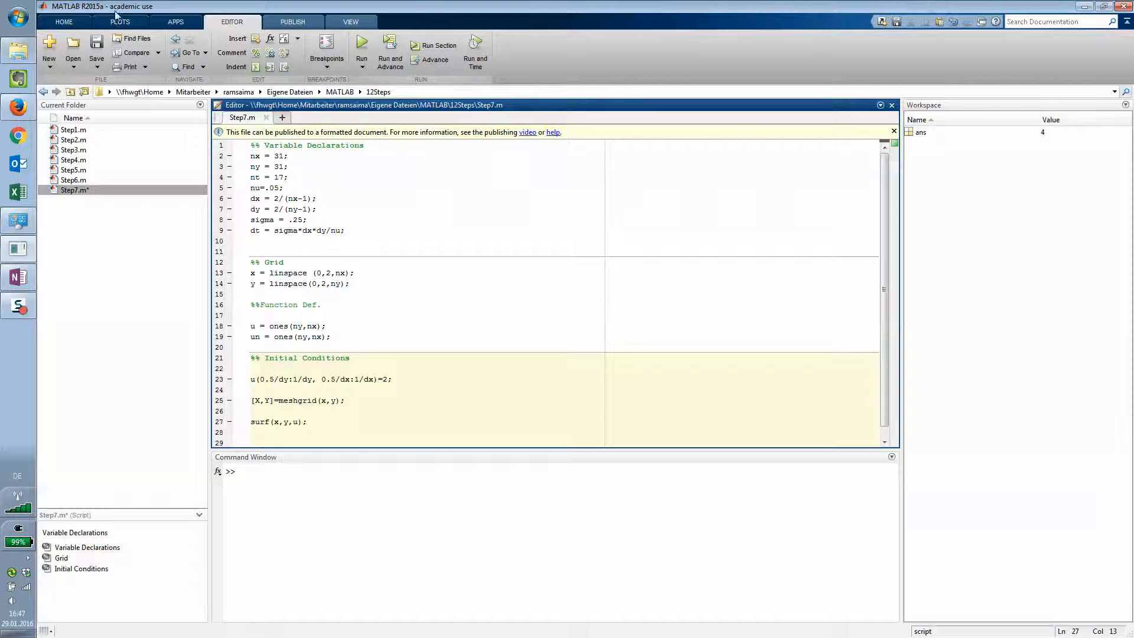
Step: Run Step7 and rotate the resulting hat-shaped surface plot in 3D
click(361, 45)
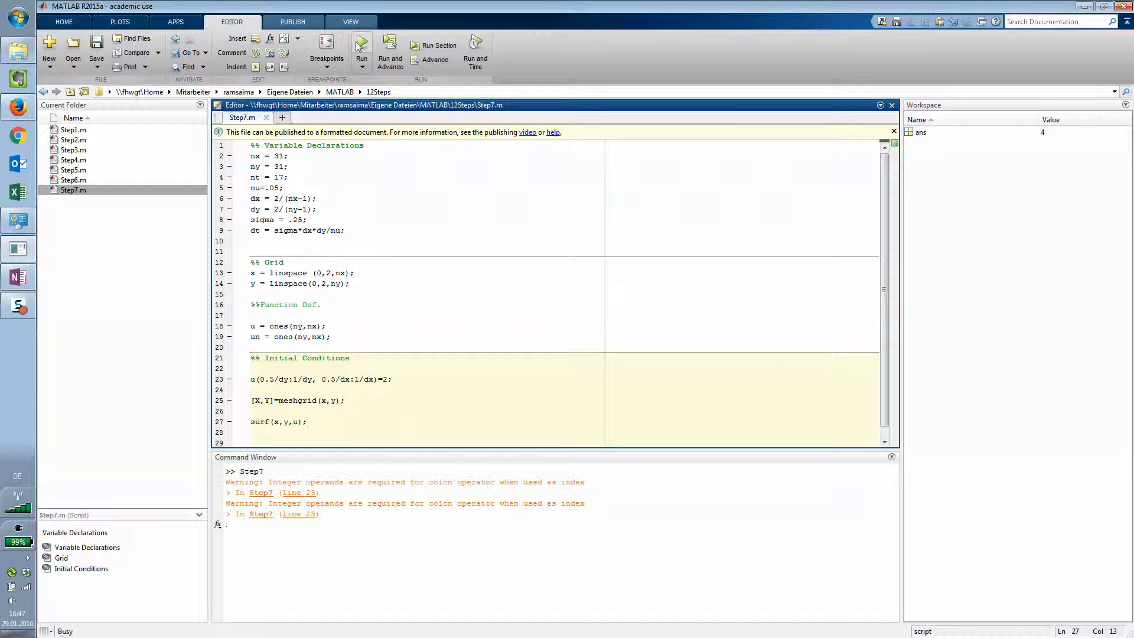
click(361, 45)
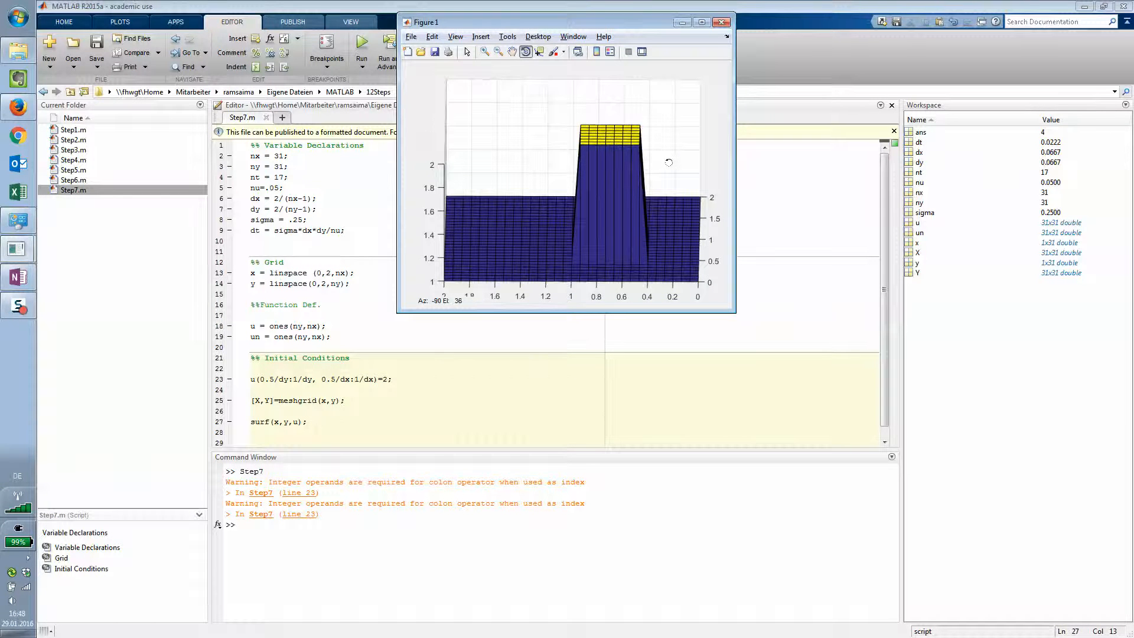
drag(669, 163, 513, 177)
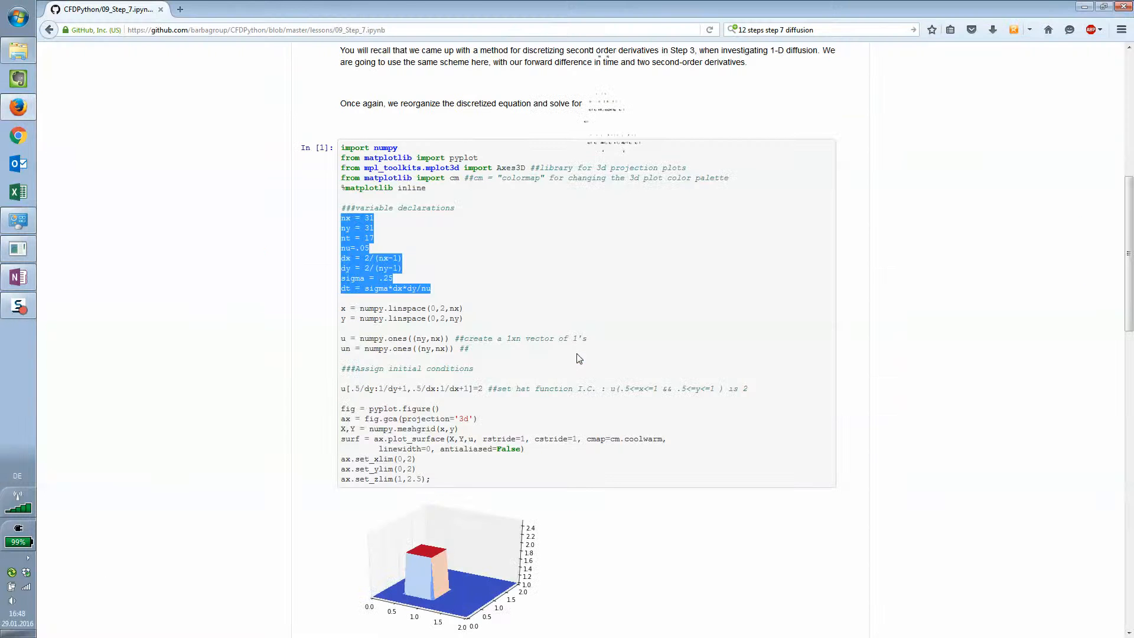
Step: Check the Python initial-condition line, then start editing line 23's index range
click(483, 424)
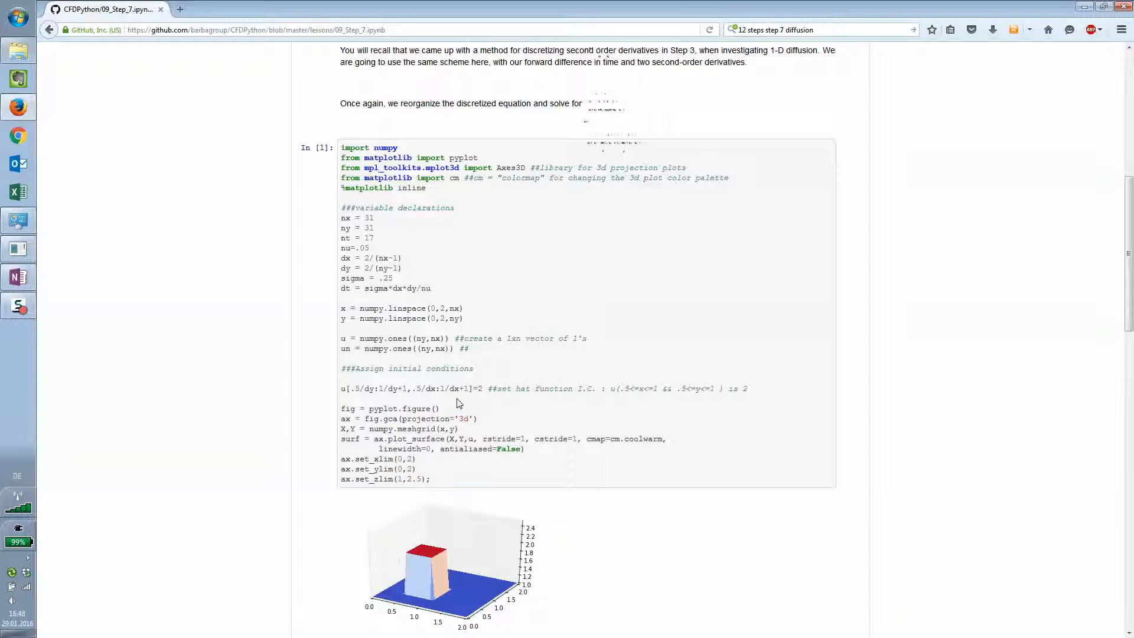
double_click(465, 389)
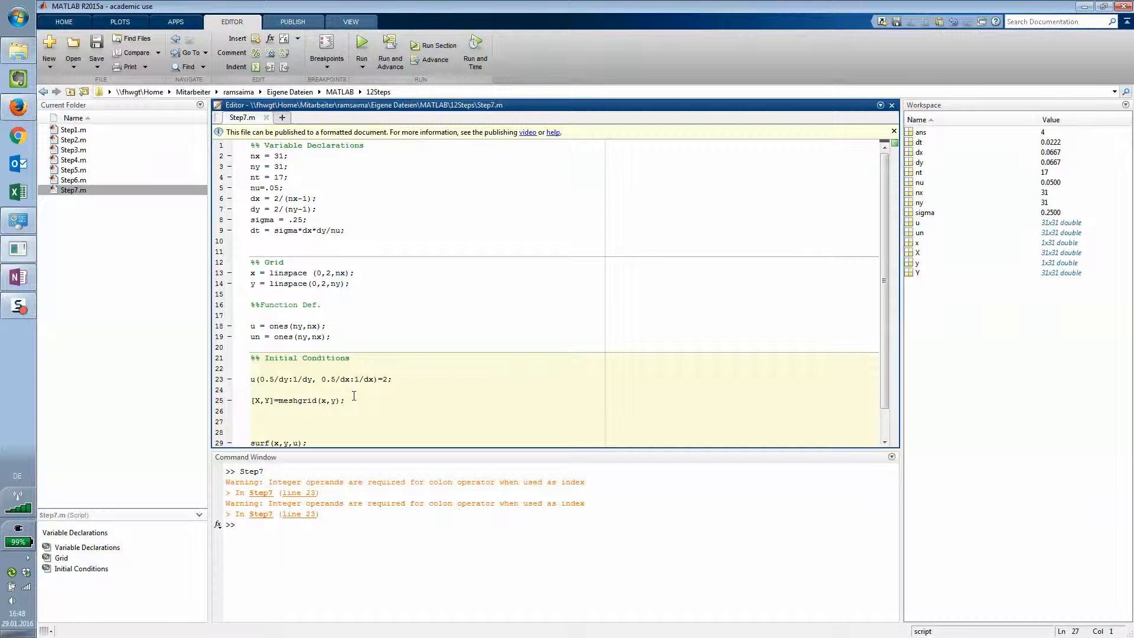
click(369, 378)
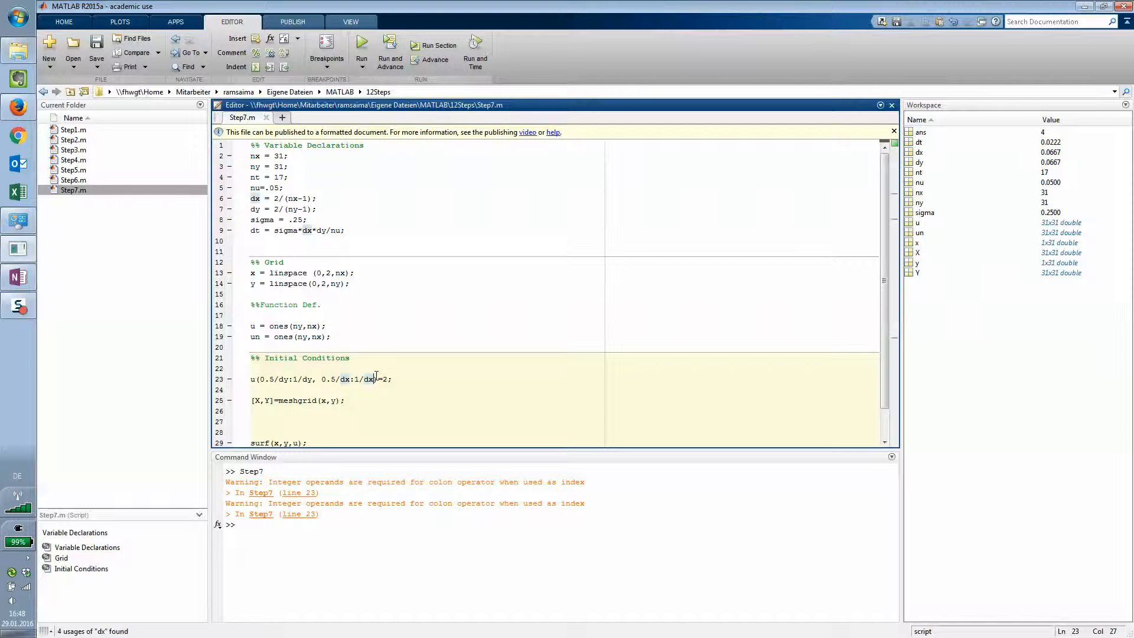
text(-1)
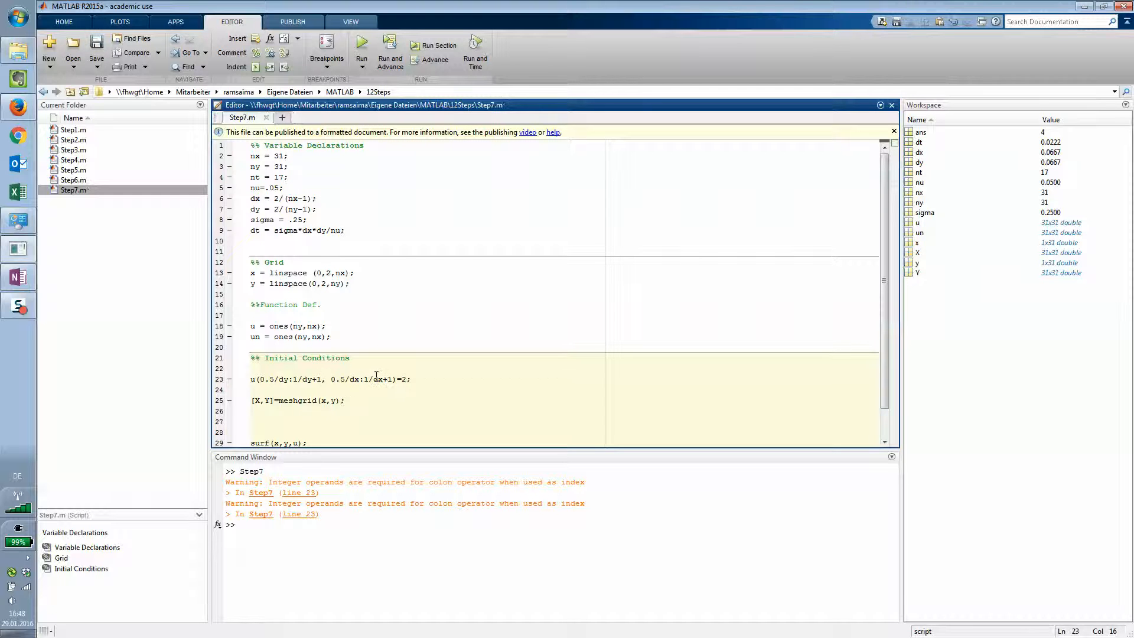
Step: Rerun Step7.m with the corrected indices and orbit Figure 1 to view the square hat
click(361, 45)
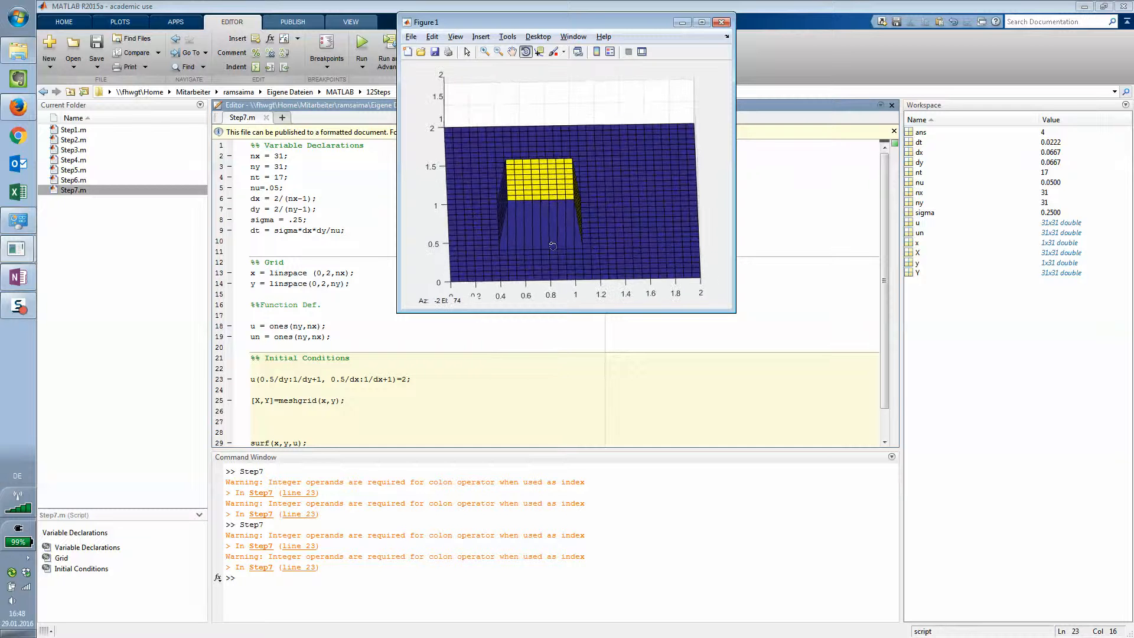
drag(553, 245, 546, 242)
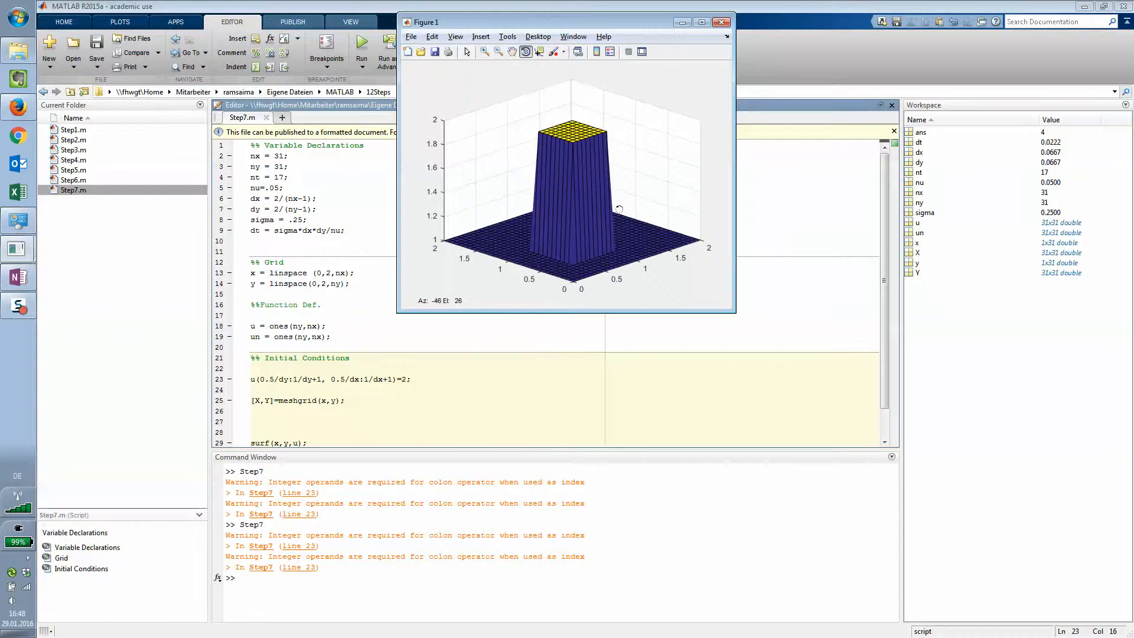
drag(619, 209, 597, 204)
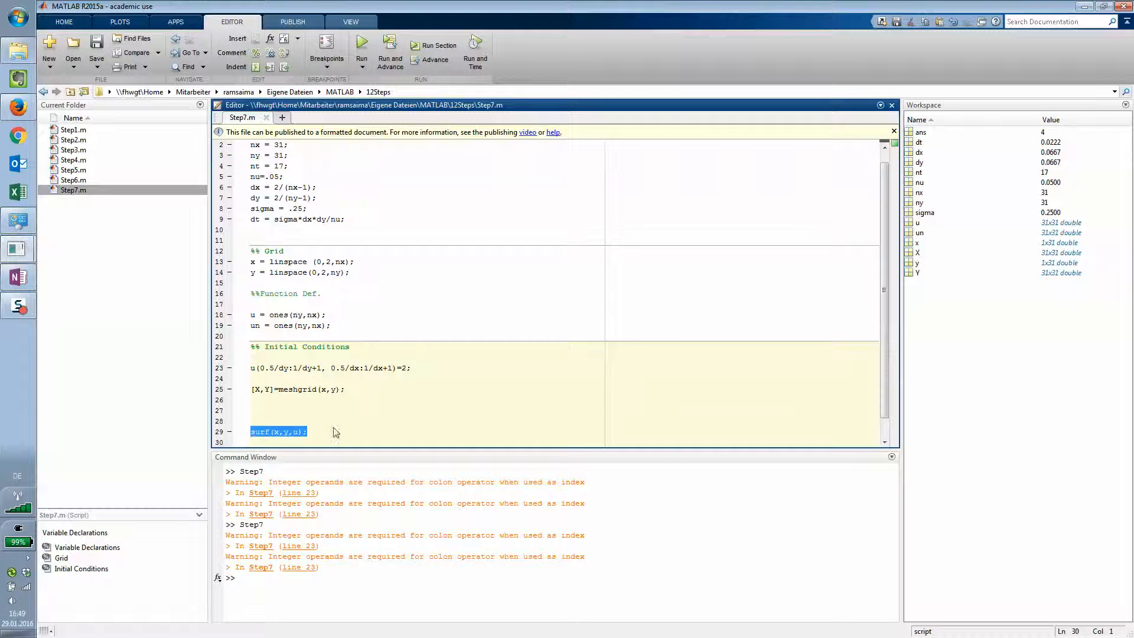
Step: Delete the surf(x,y,u) line and scroll the notebook down to the diffuse function cell
key(Delete)
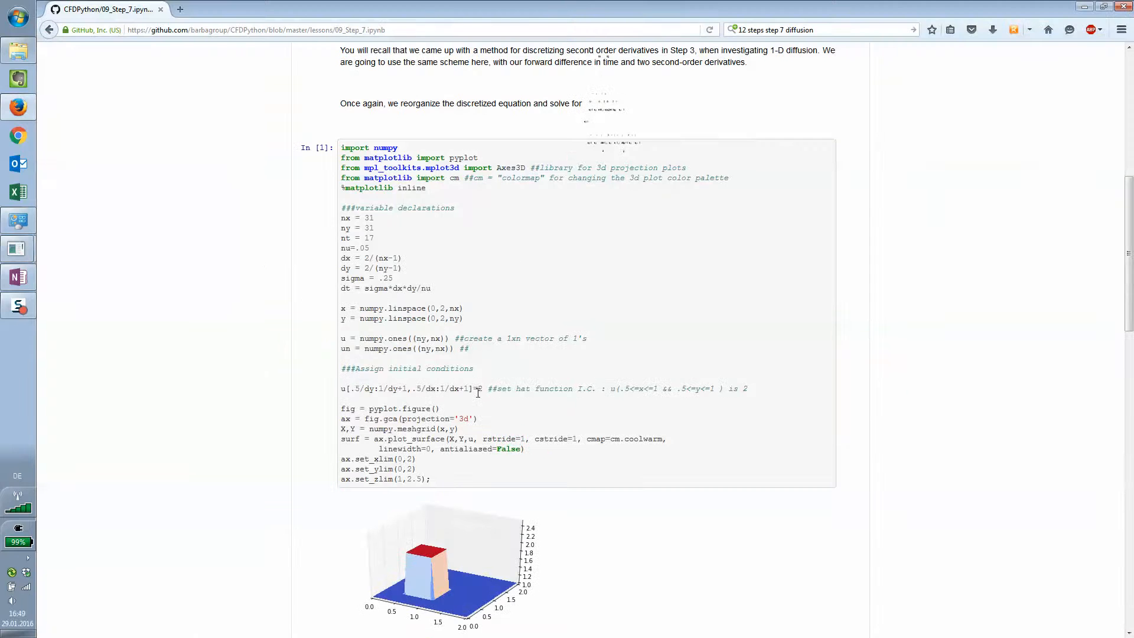
scroll(down, 3)
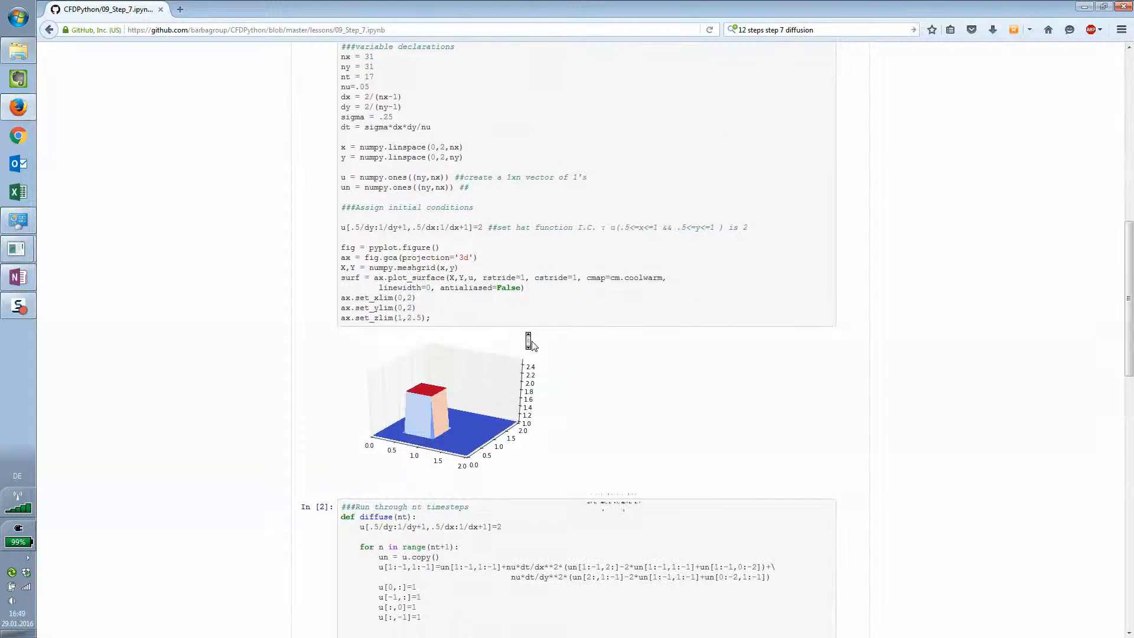
scroll(down, 3)
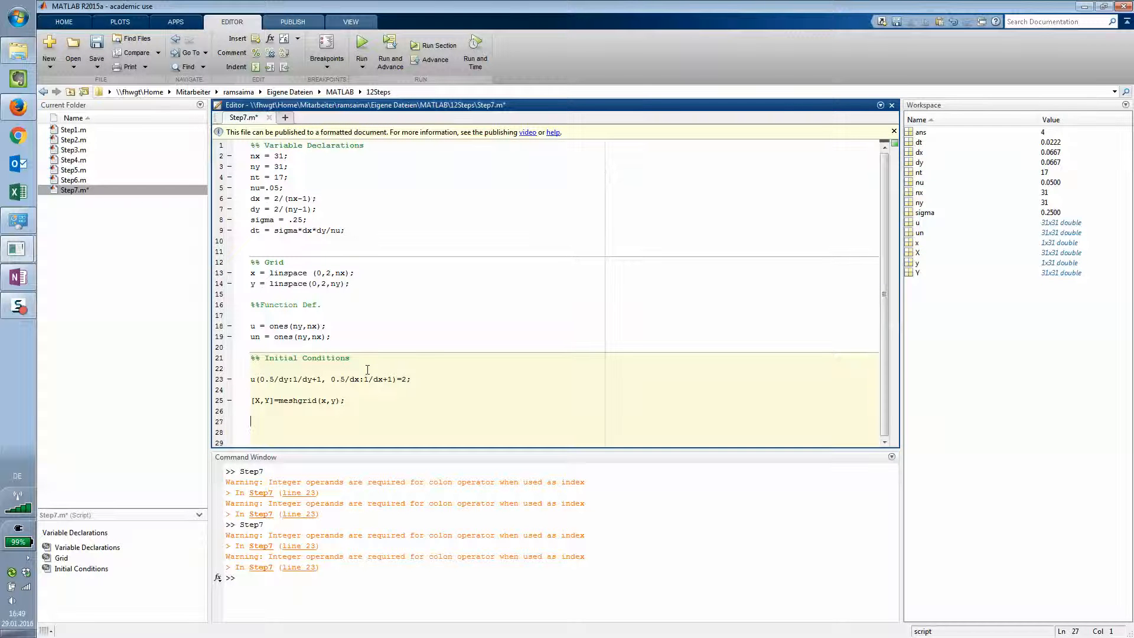
Step: Start the time loop 'for n=1:nt+1' with 'un = n;'
text(for)
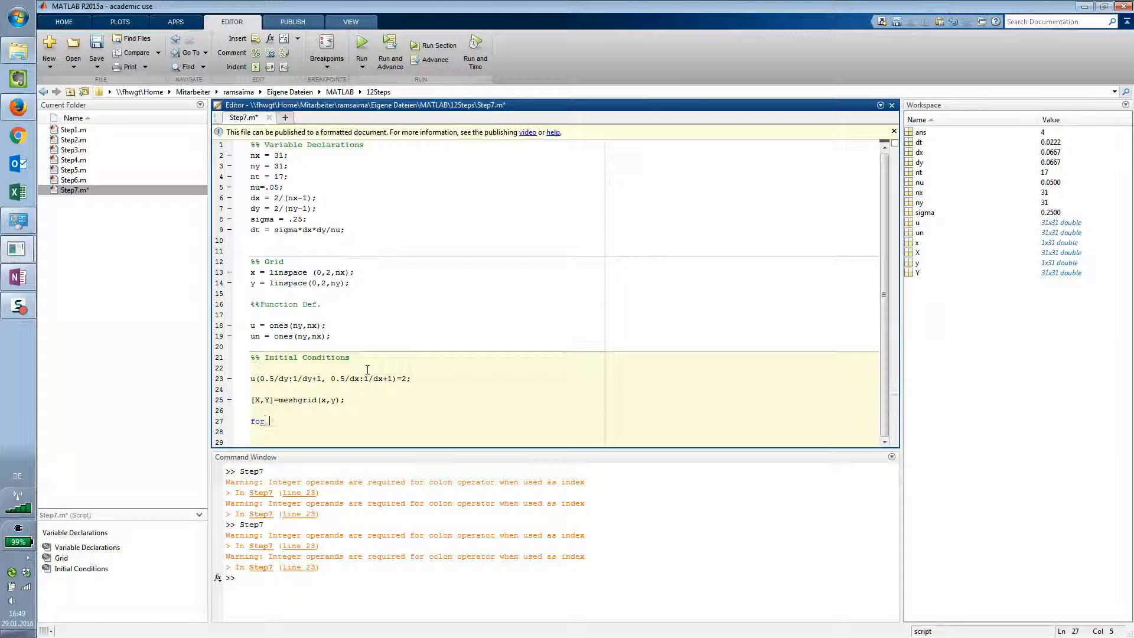
text(n=1:)
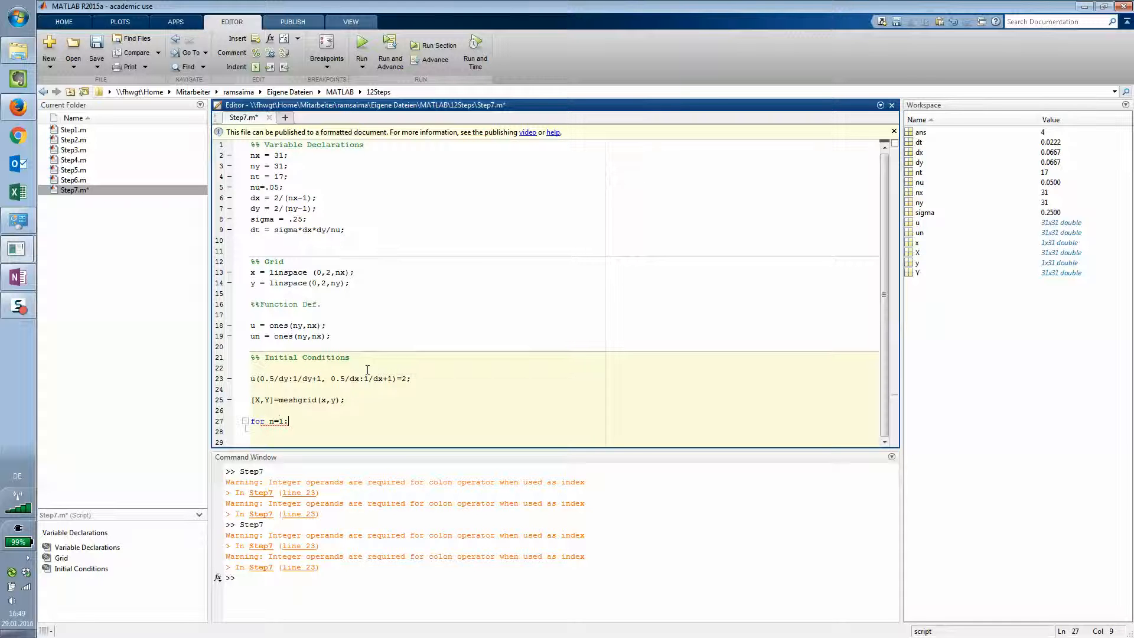
text(nt+)
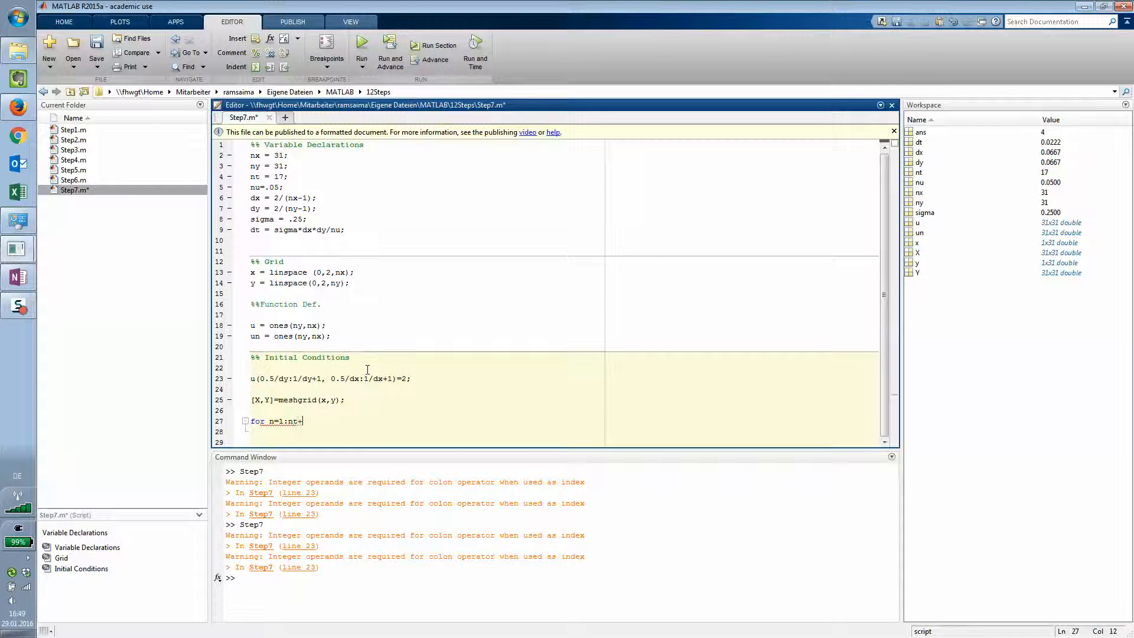
text(1)
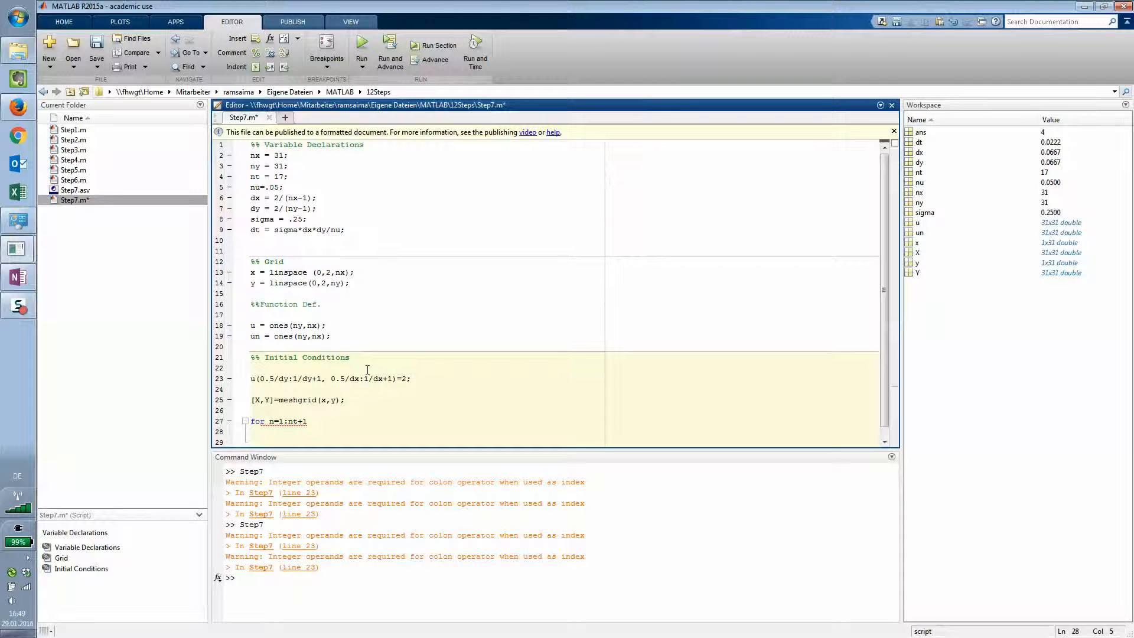
text(un =)
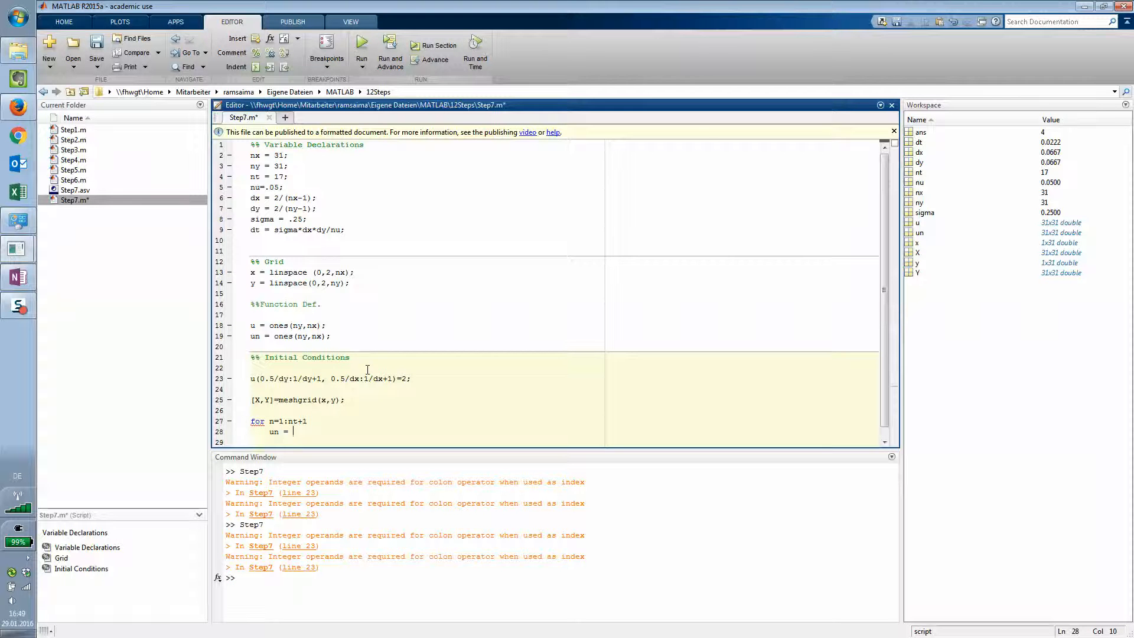
text(n)
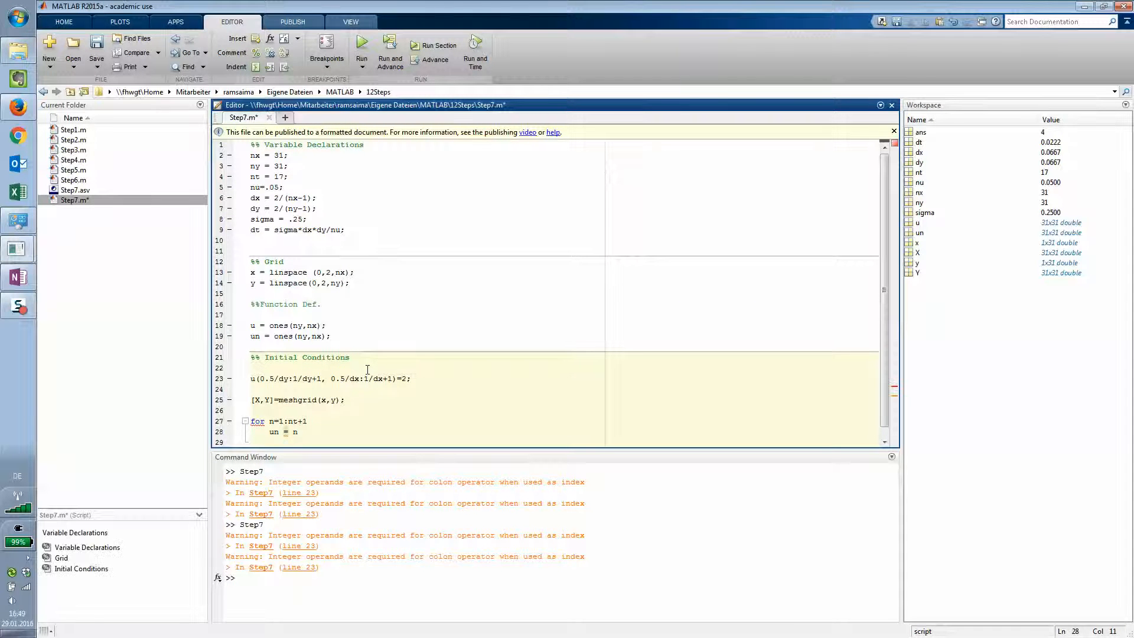
text(;)
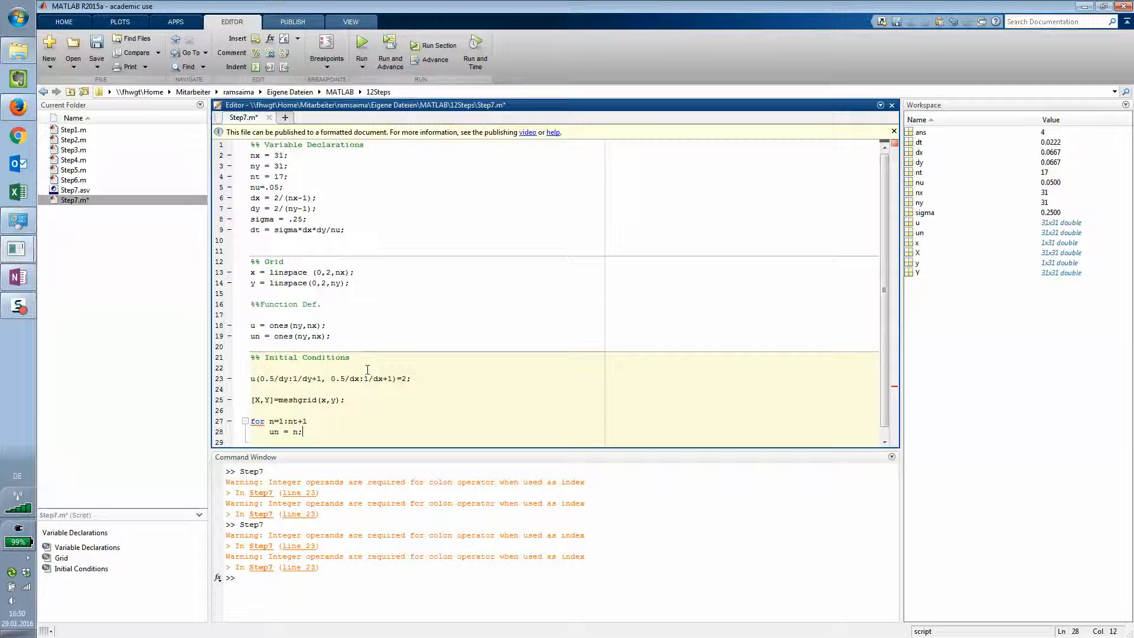
Step: Begin the nested loop 'for i=2:(ny-1)' on a new line
key(enter)
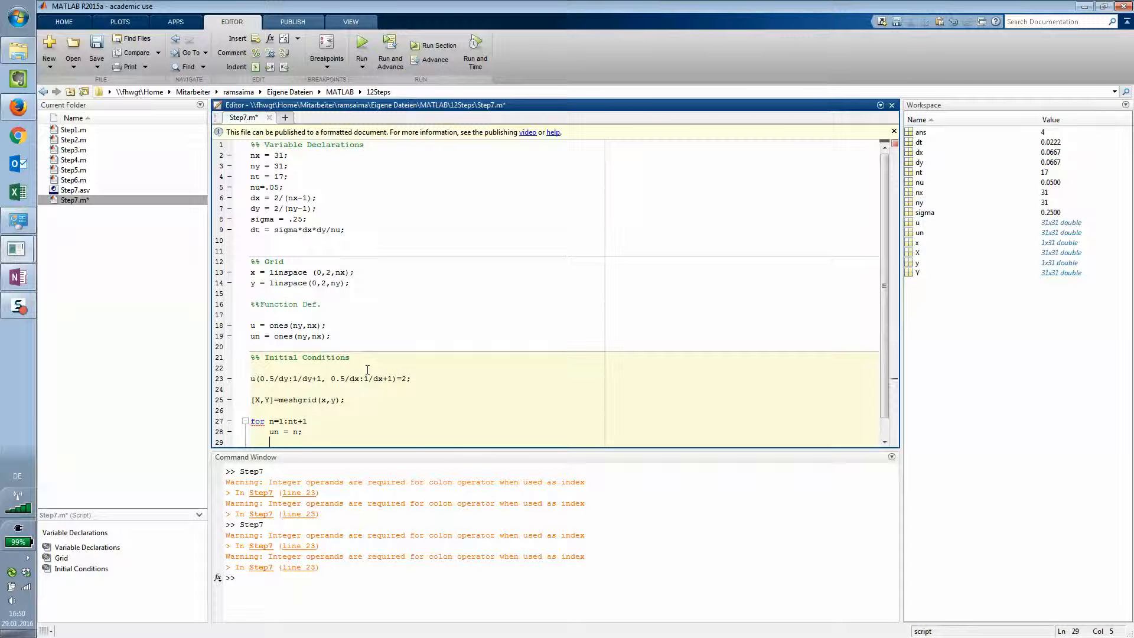
text(for)
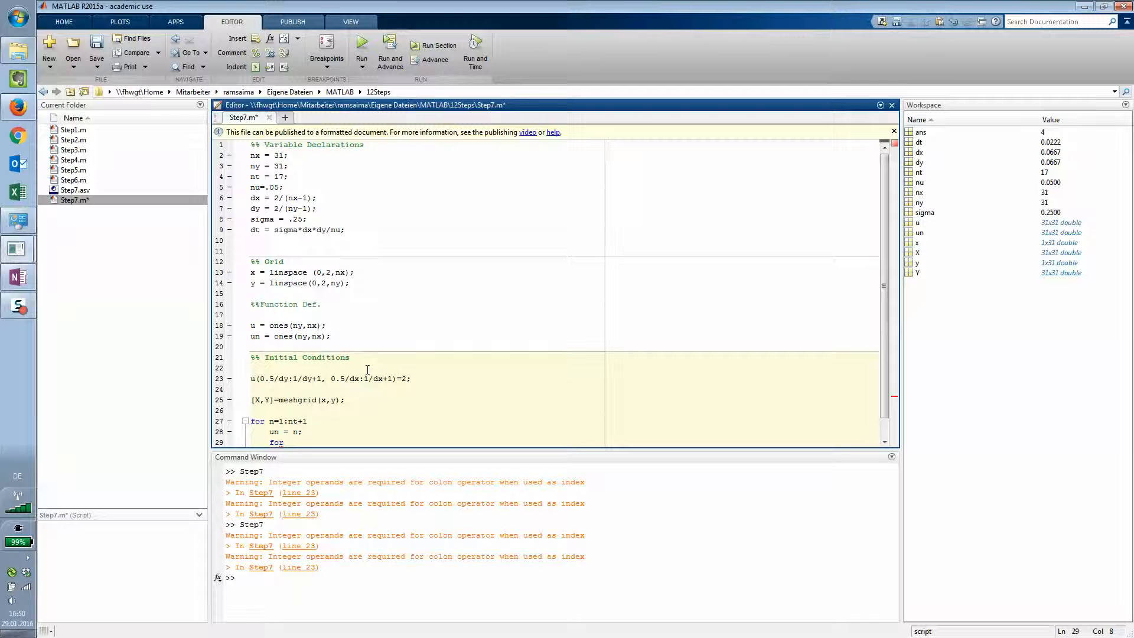
text(i)
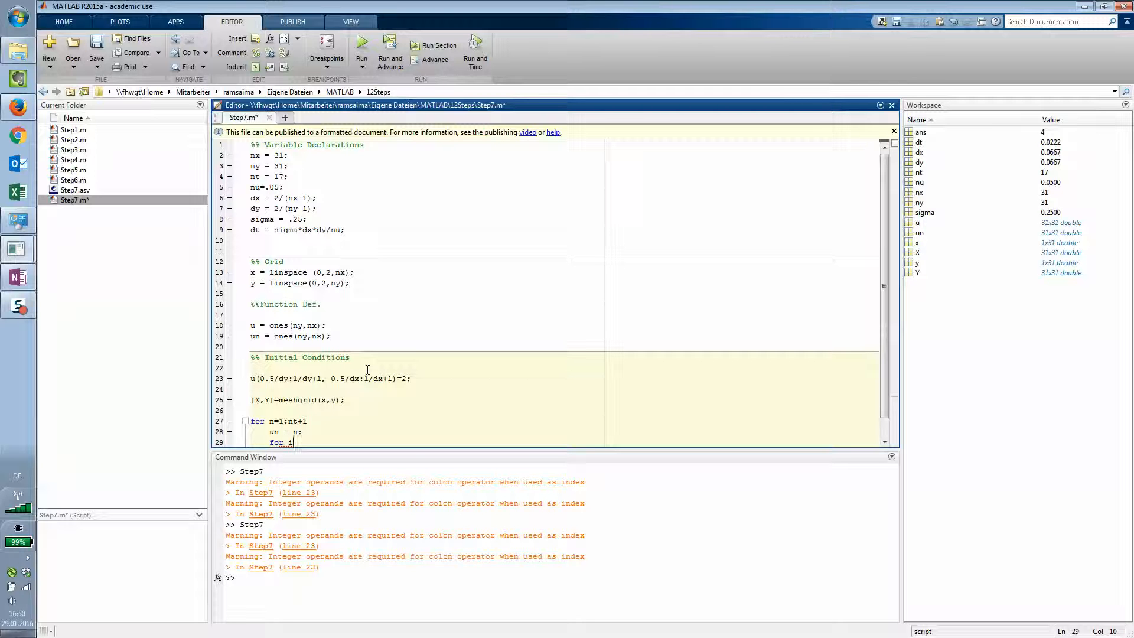
text(:(ny-1)
text(for)
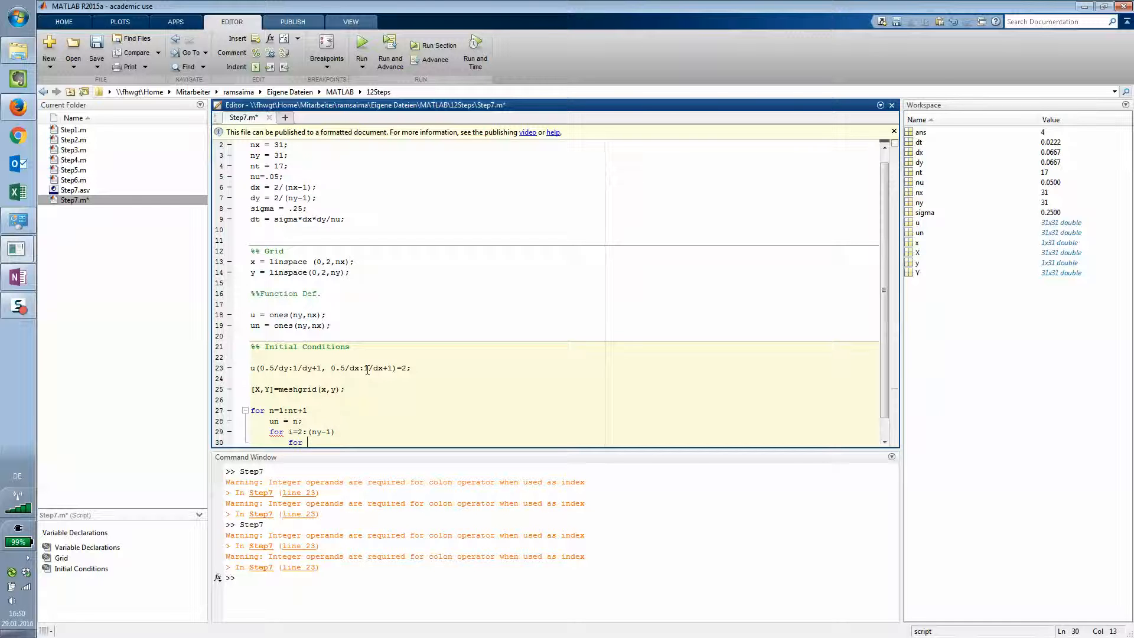
Step: Type the inner loop 'for j = 2:(nx-1)' and start 'u(i,j) = un(i,j)' inside it
text(j)
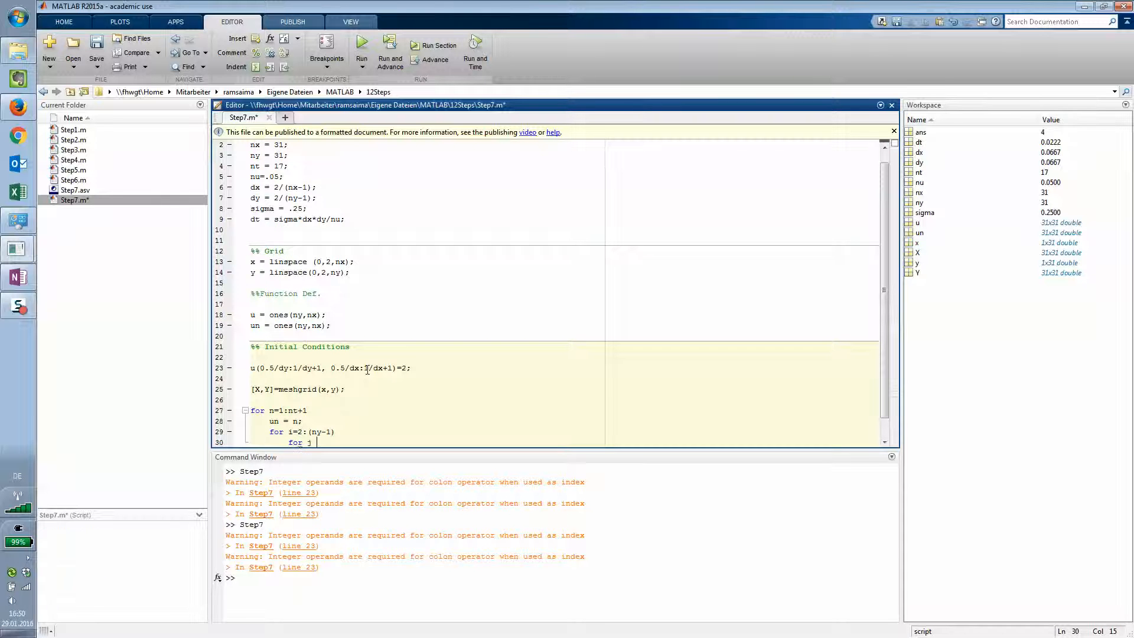
text(= 2:)
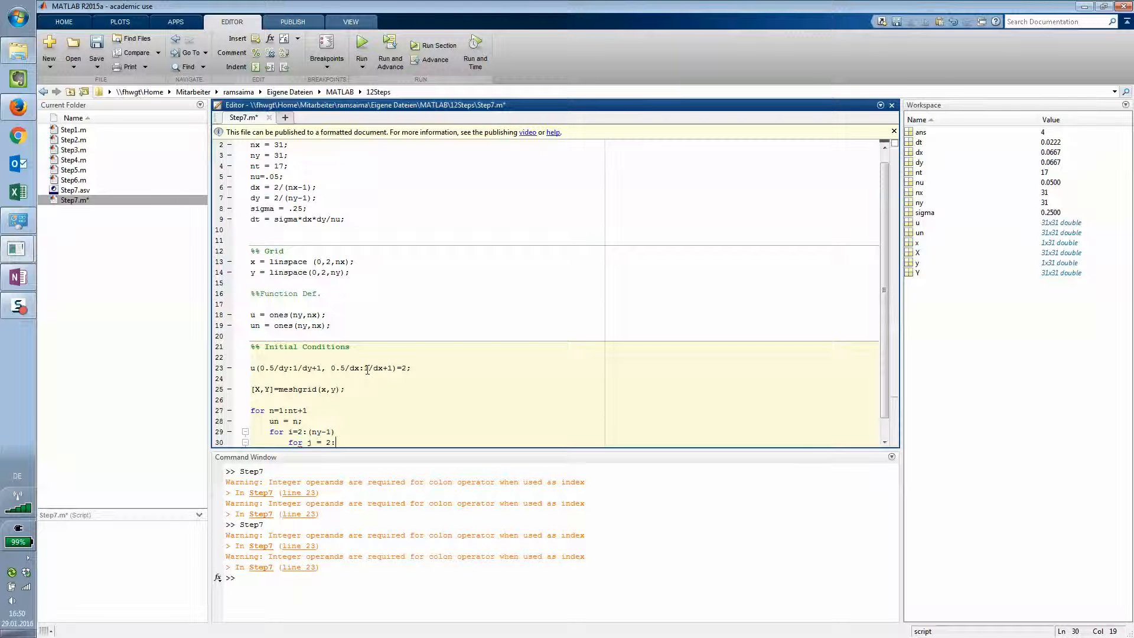
text((nx)
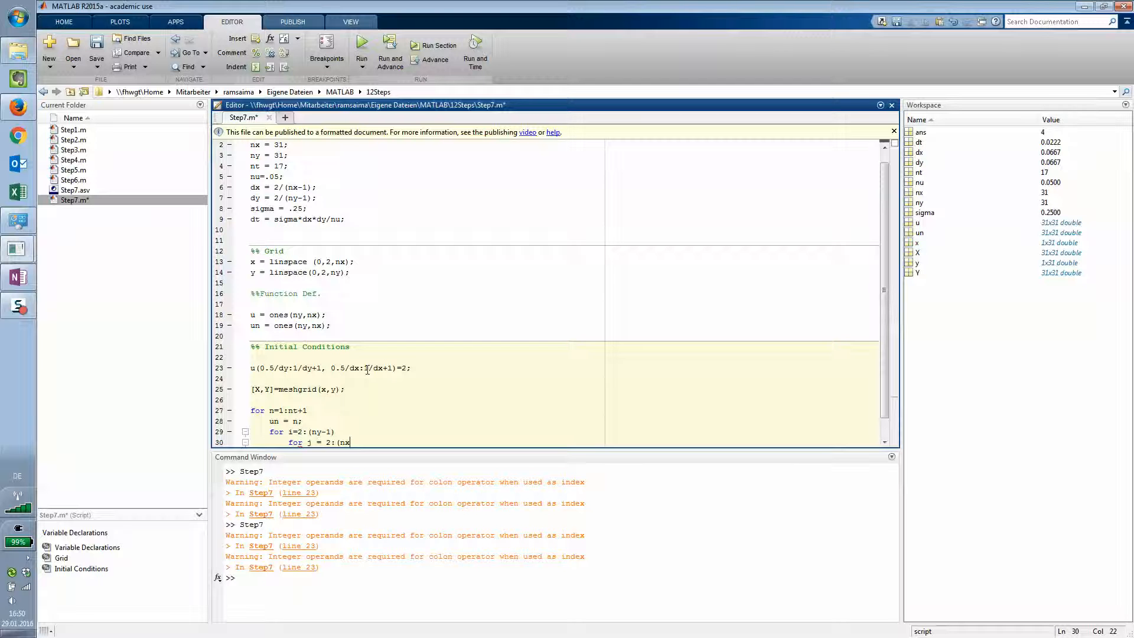
text(-1))
text(u)
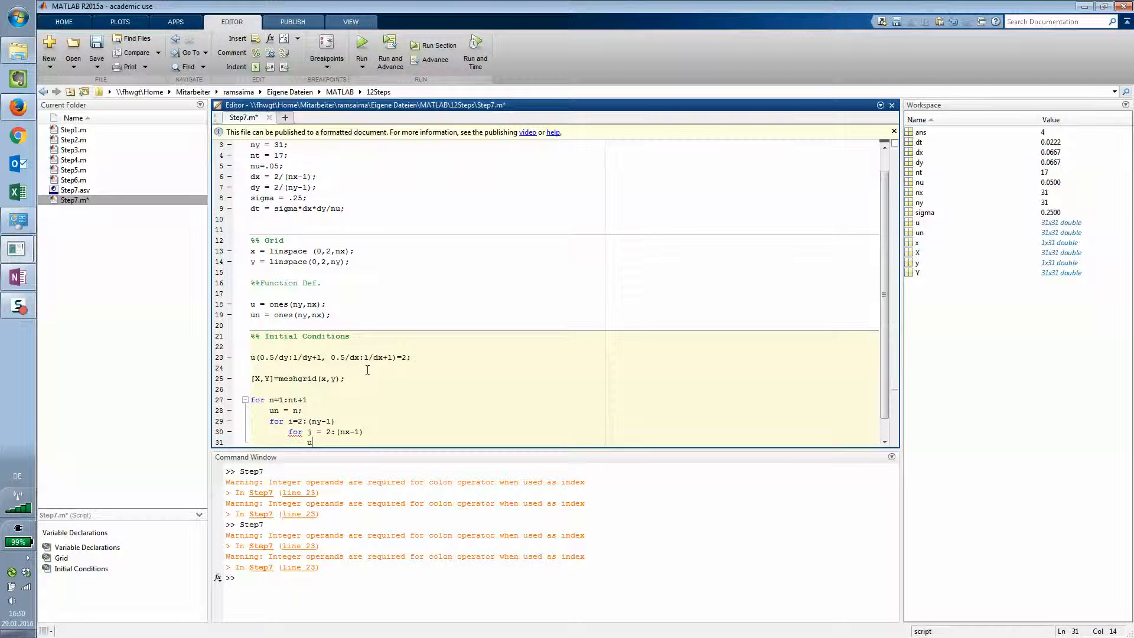
text((i,j)
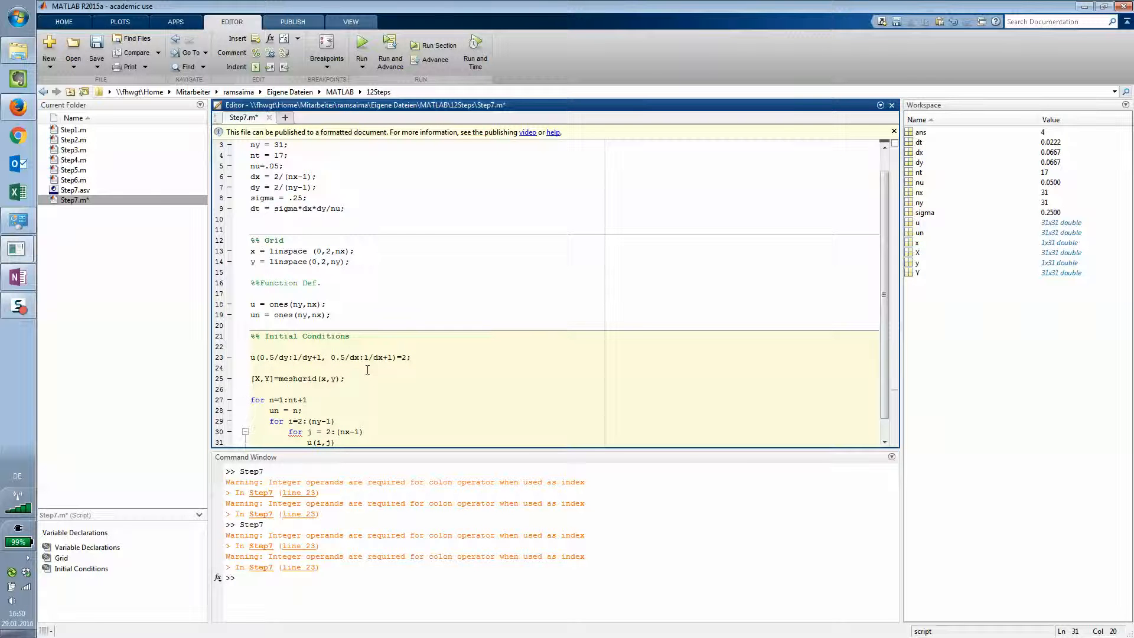
text(= un(i,j)
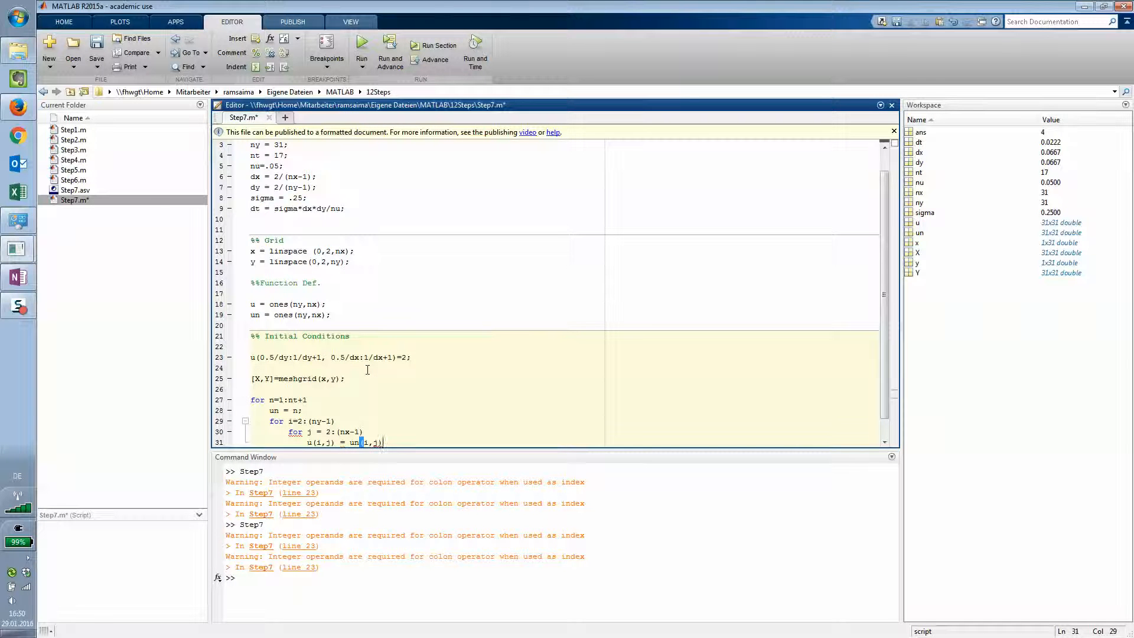
Step: Append '+ nu*dt/dx^2*(un(i+1,j)-...un(i-1,j))' to the update line and begin the dy^2 term
text(+)
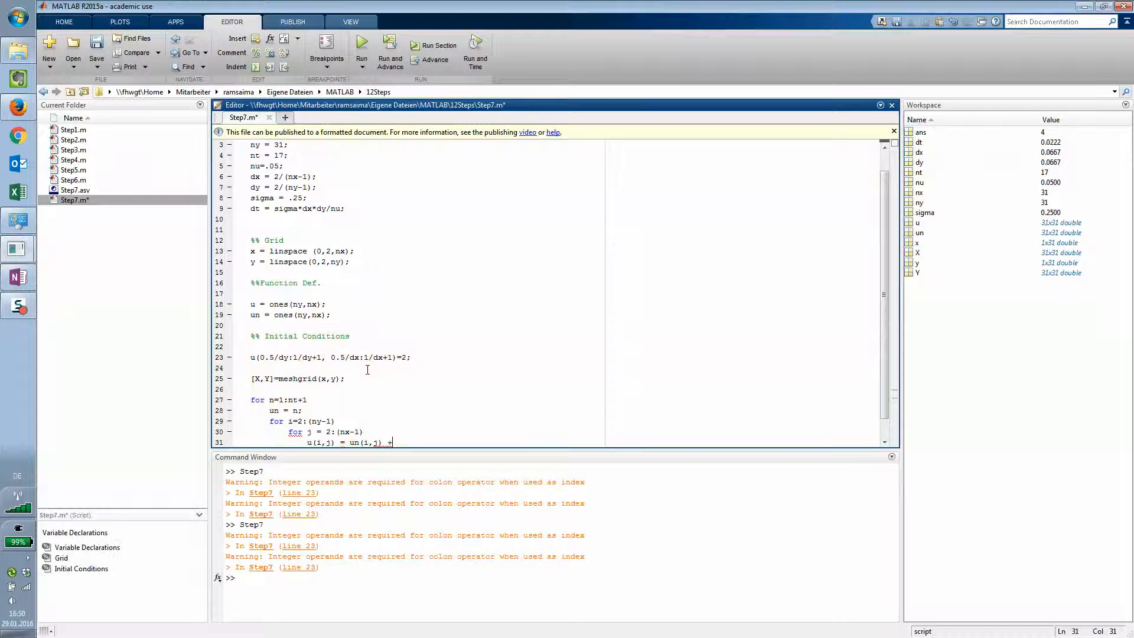
text(+ nu * dt)
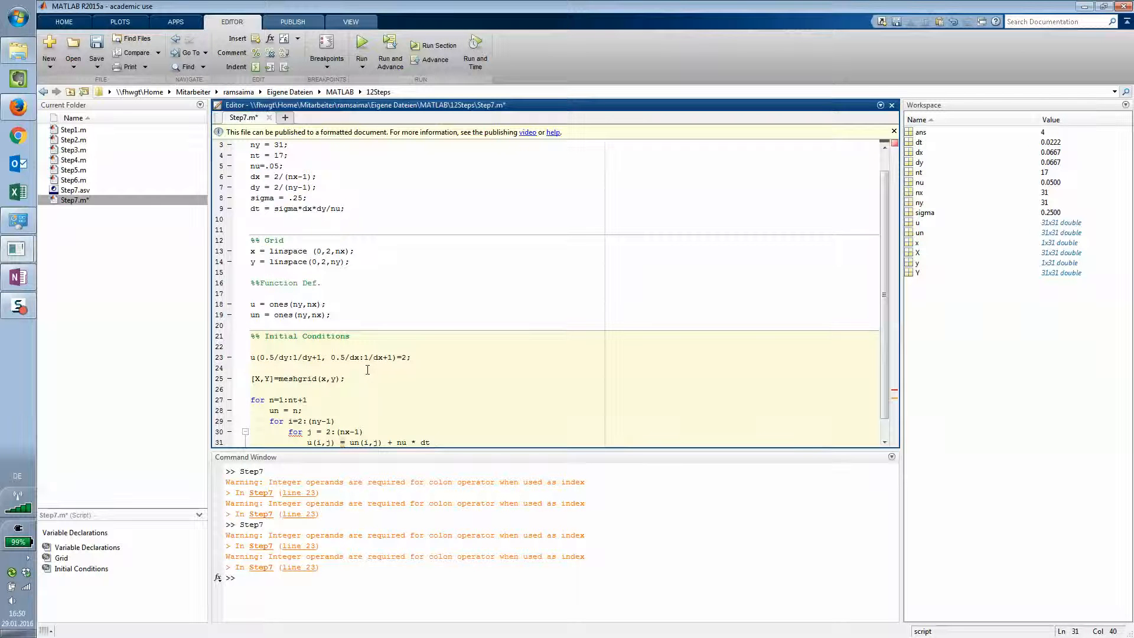
text(/dx^2 * (un)
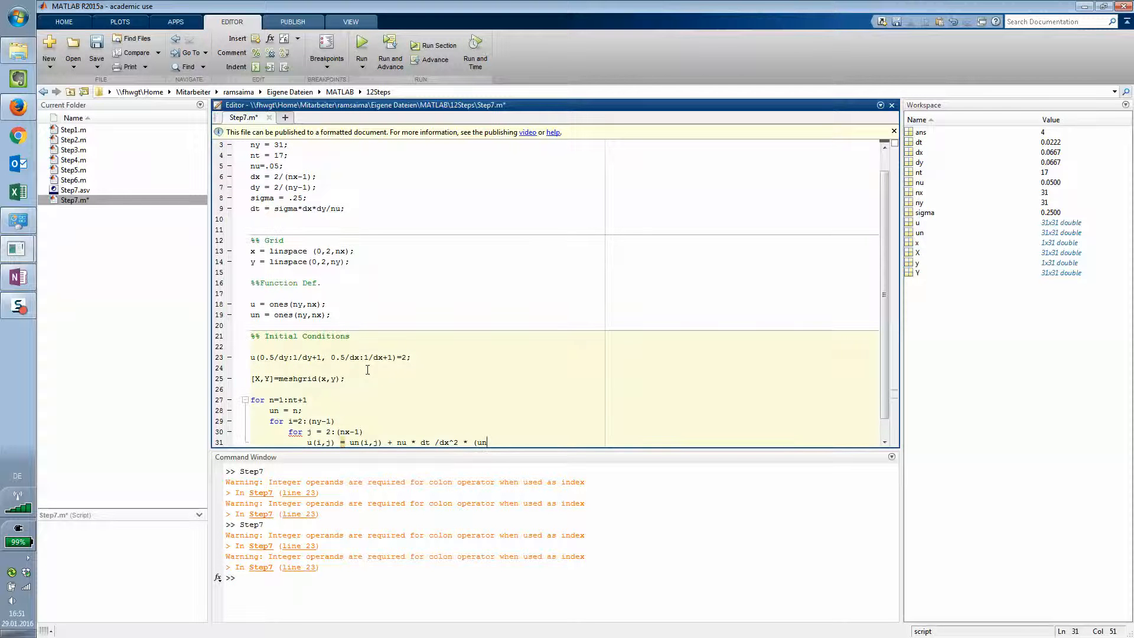
text((i+1,j)-)
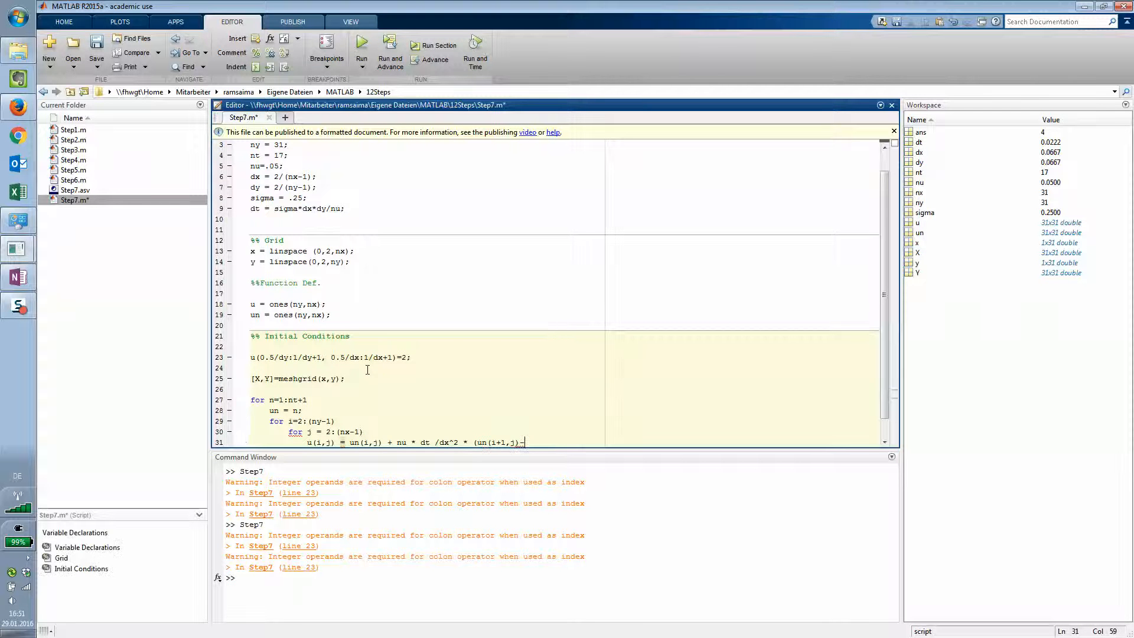
text(un(i,j)+)
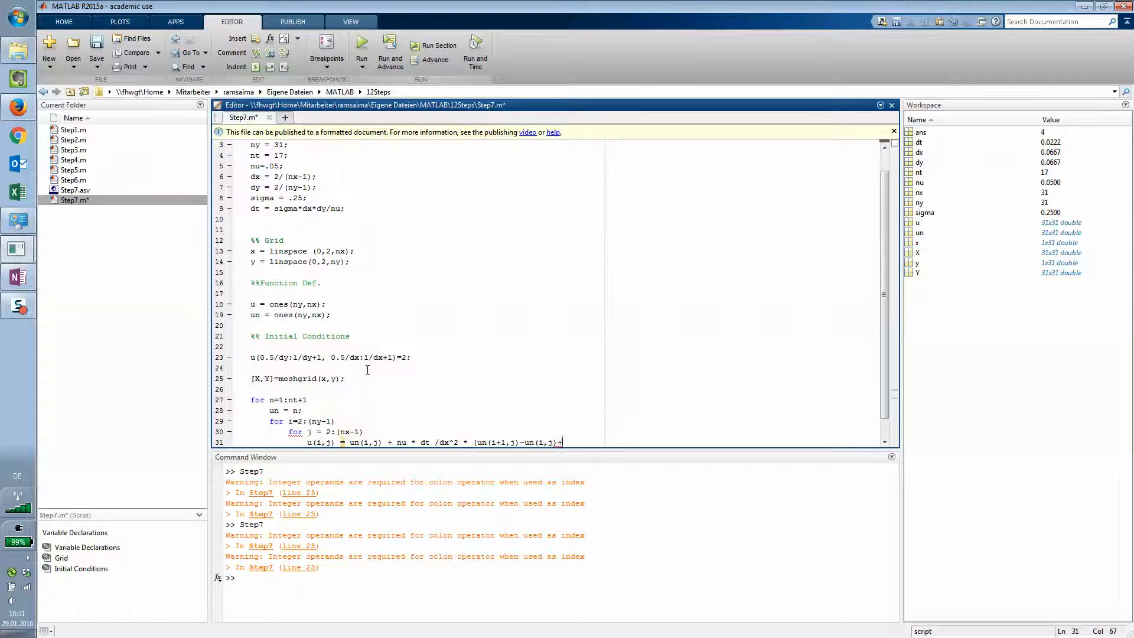
text(u)
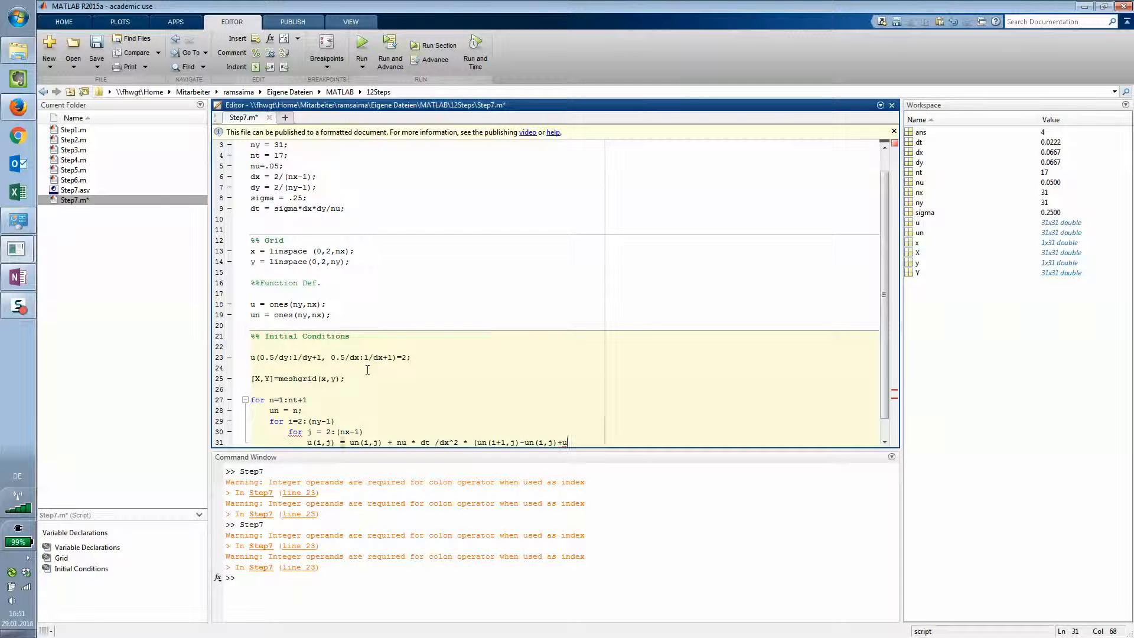
text(n(i)
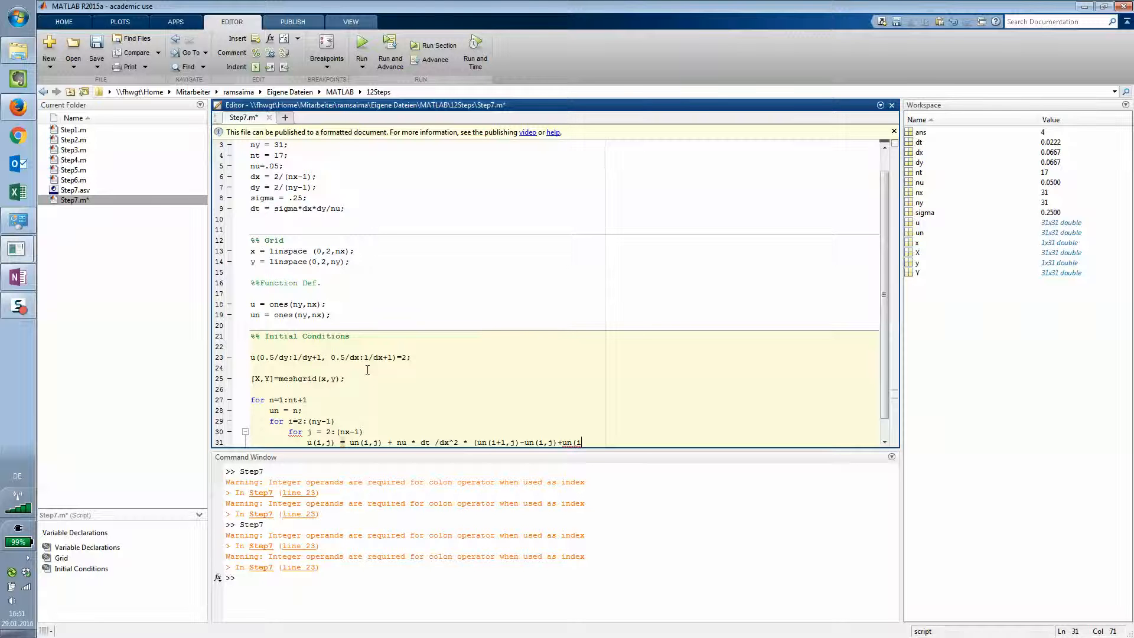
text(-1,j)) + nu * dt/dy^2*(un(i,j+1)
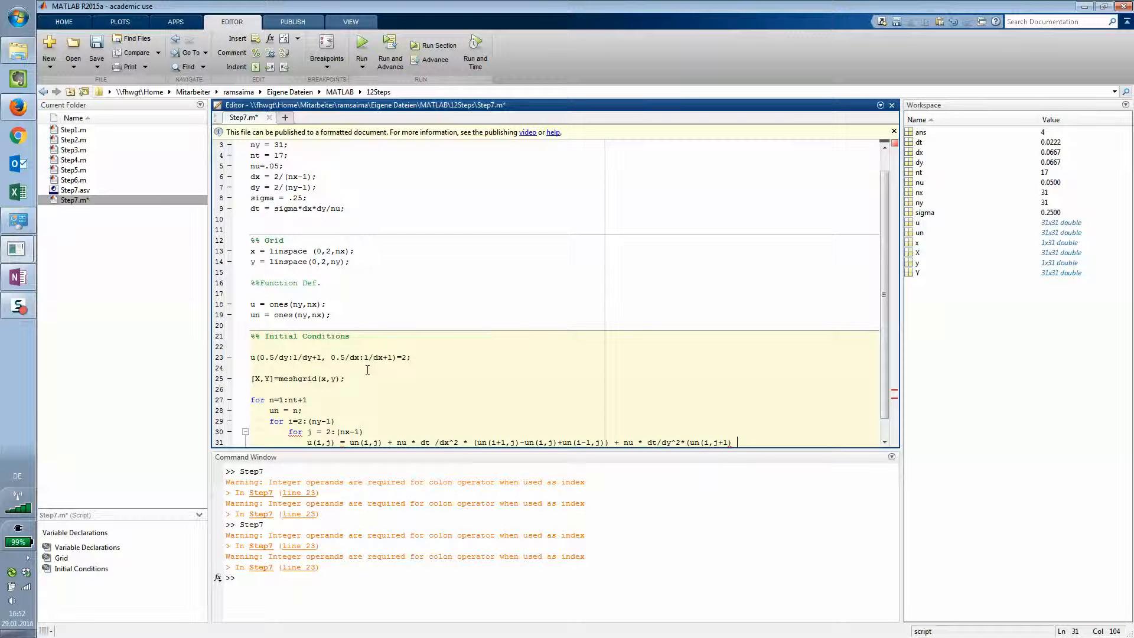
Step: Use -2*un(i,j) in the x-term and close the y-term ending with un(i,j-1));
text(-2*uu)
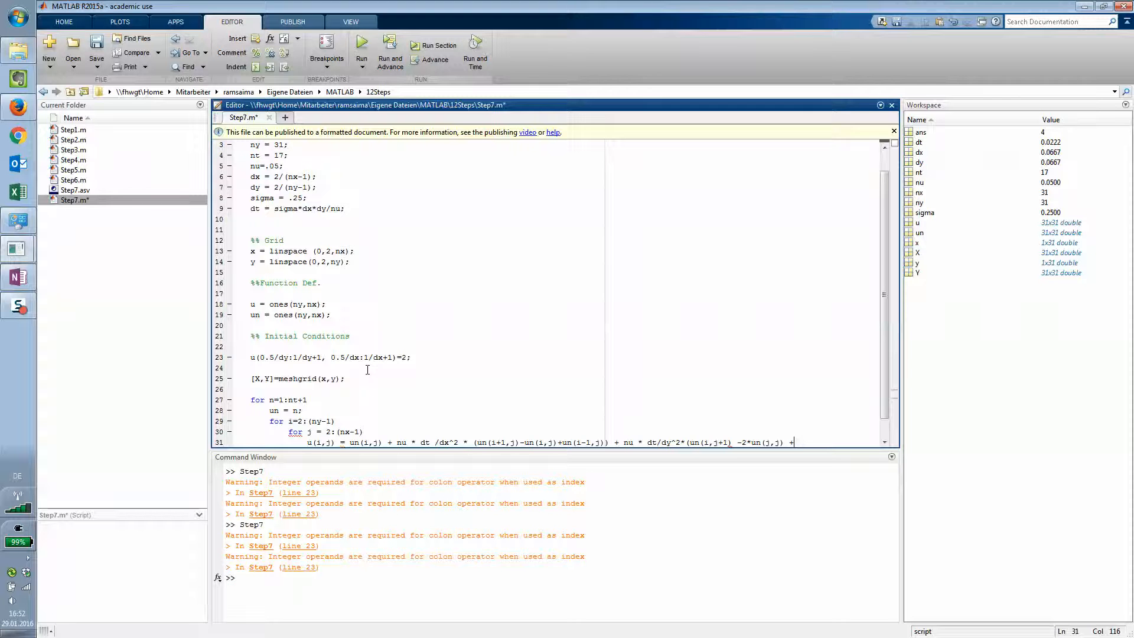
text(+un(i,j-1)
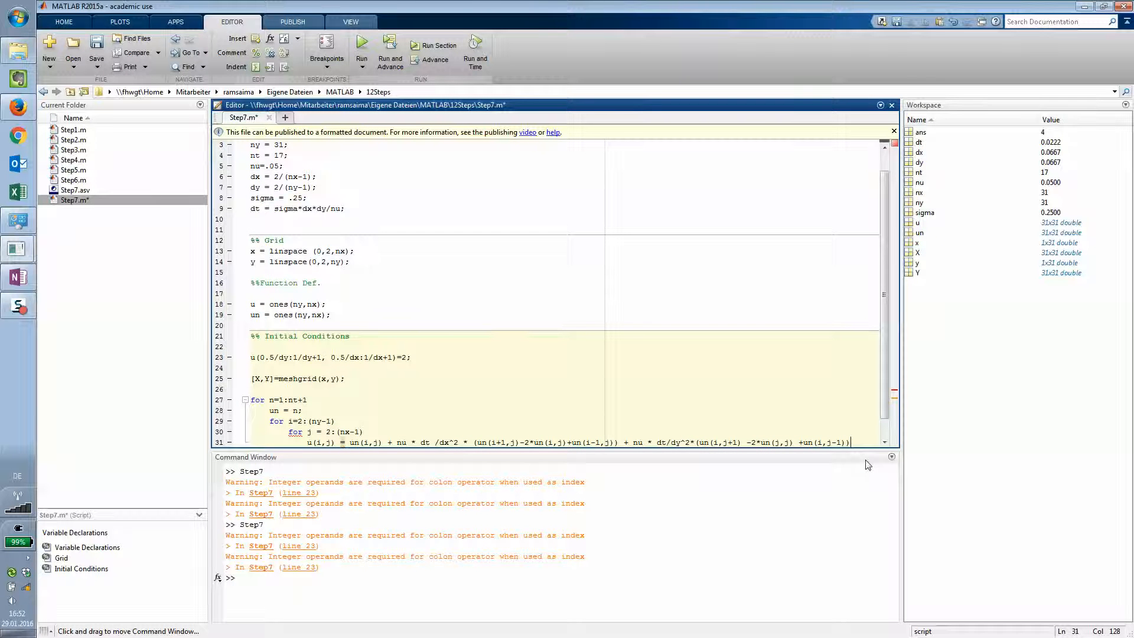
Step: Add two 'end' lines, 'surf(x,y,u);', 'pause(0.1);' and a final 'end', then save
key(enter)
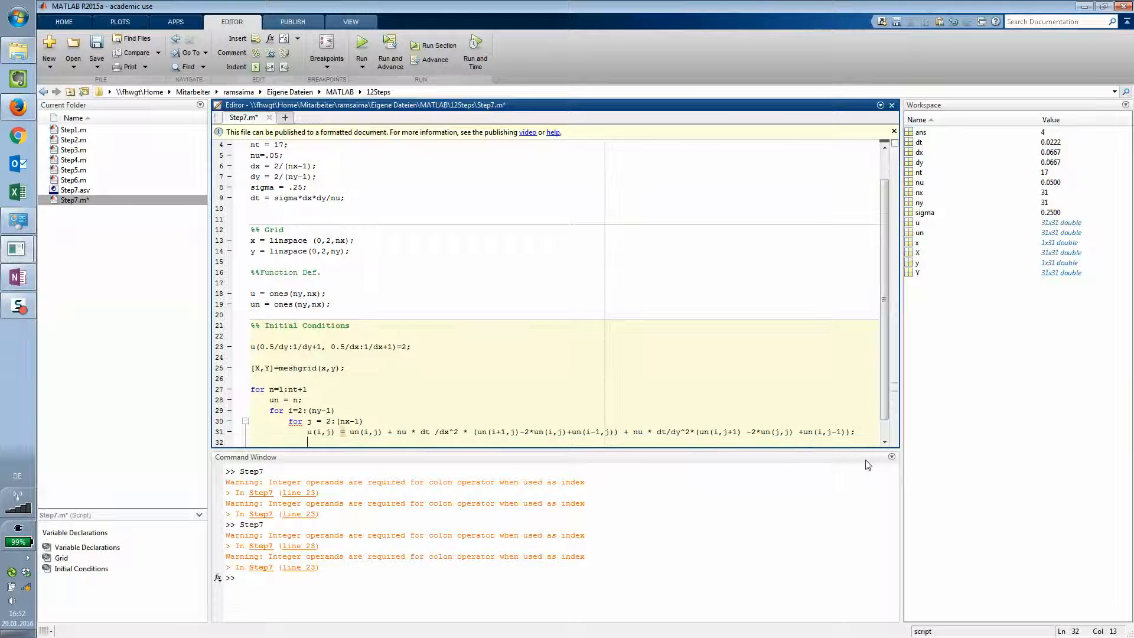
text(end)
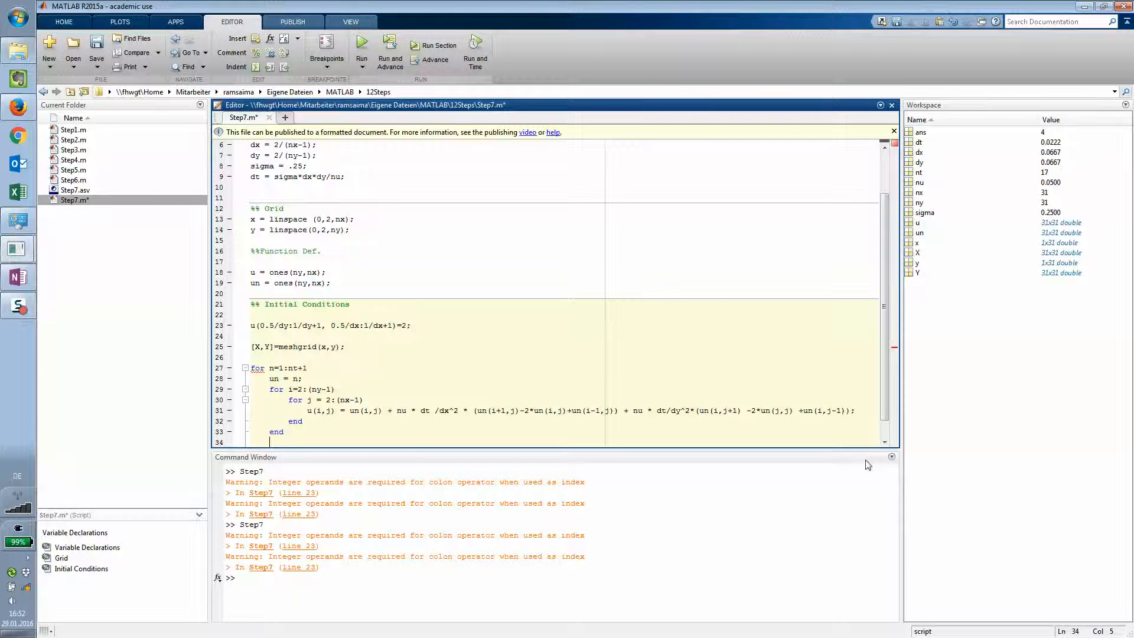
text(surf(x,)
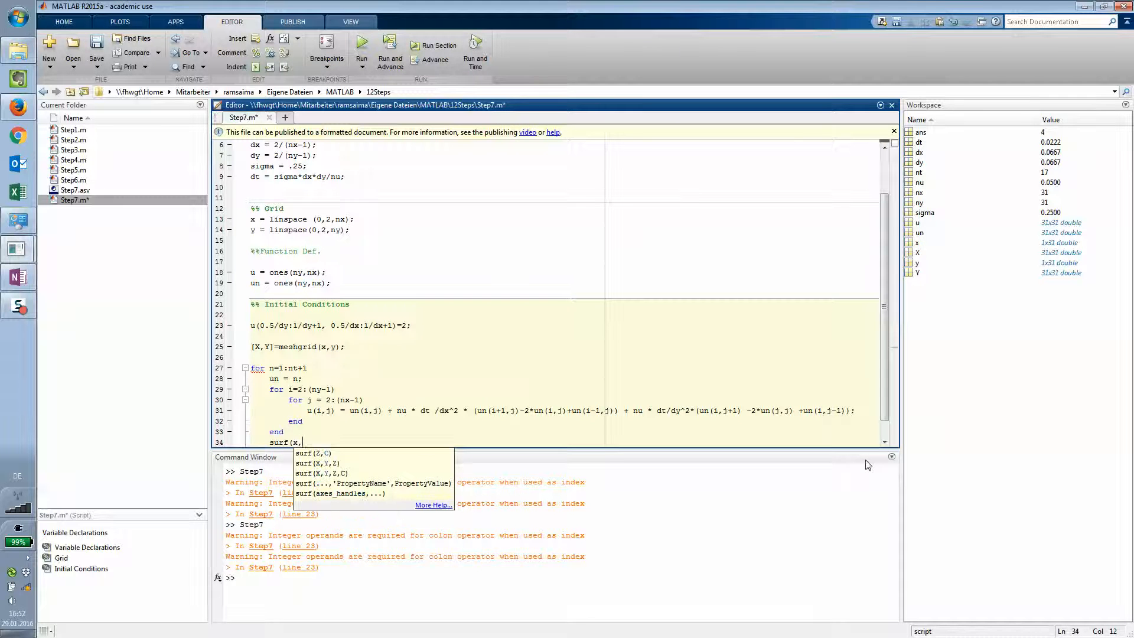
text(y,u);)
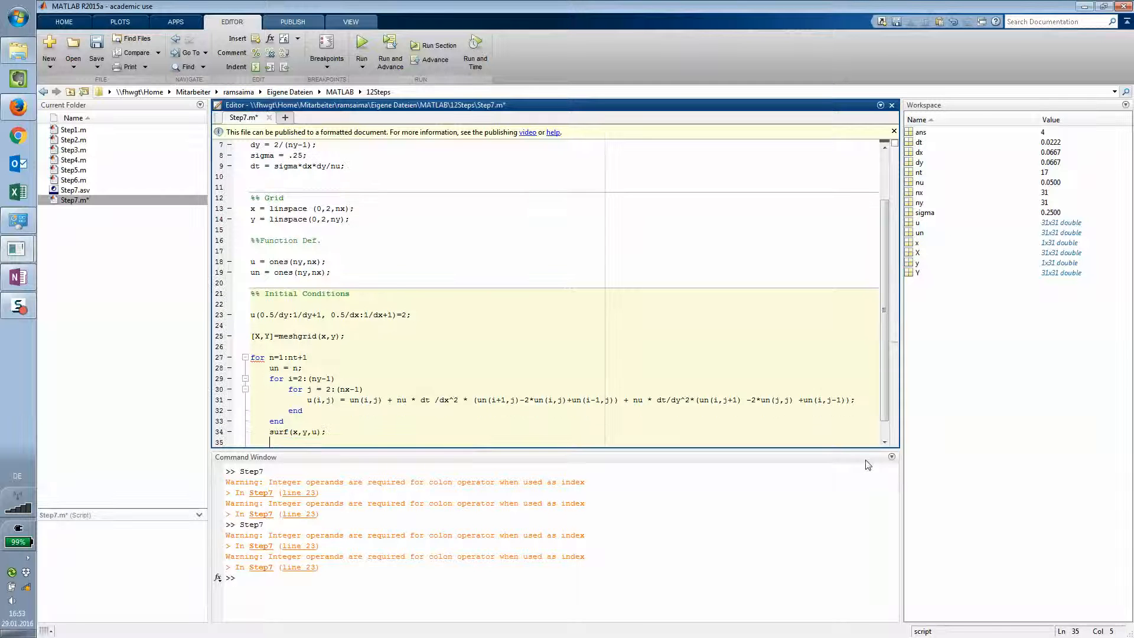
text(pause)
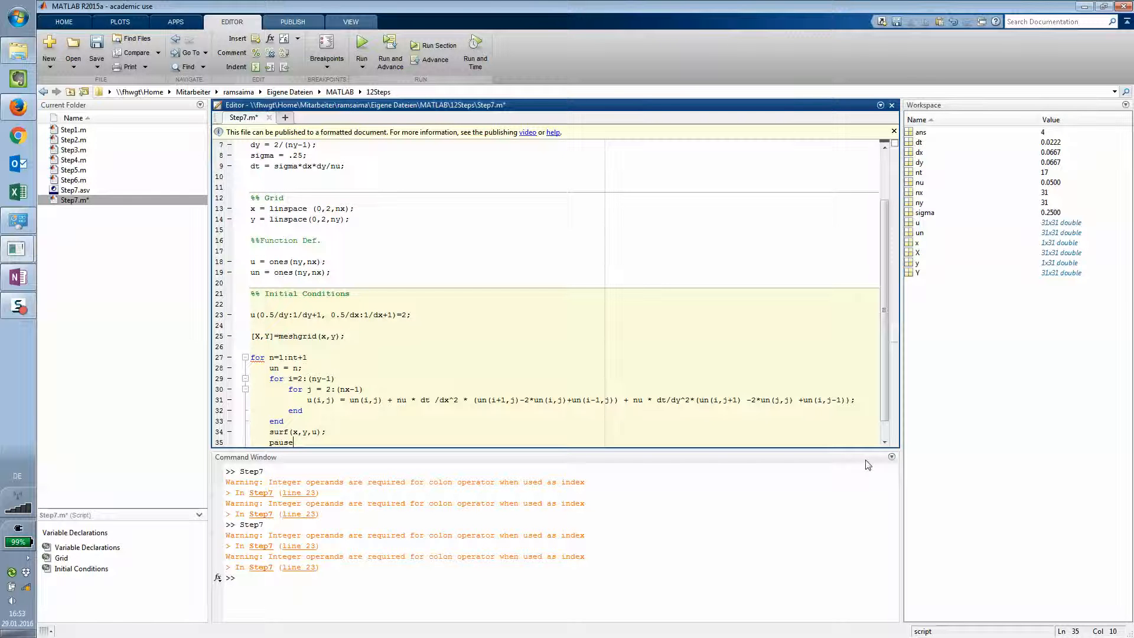
text((0.1);)
text(end)
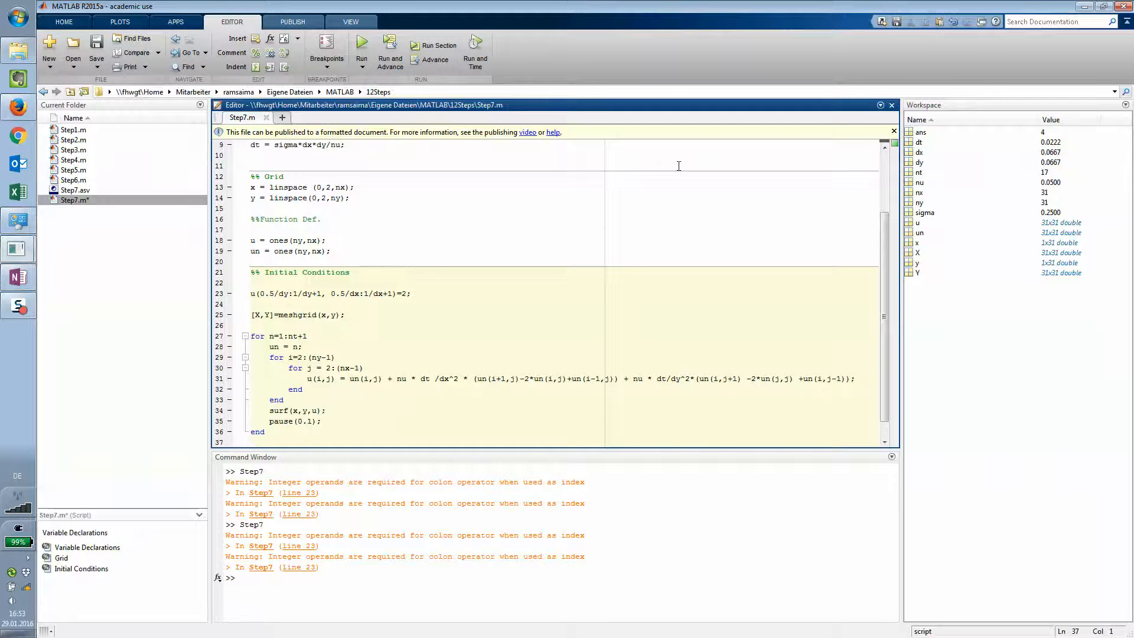
Step: Run Step7.m, hitting the line 31 un(2,2) out-of-bounds error, and highlight nu
click(361, 45)
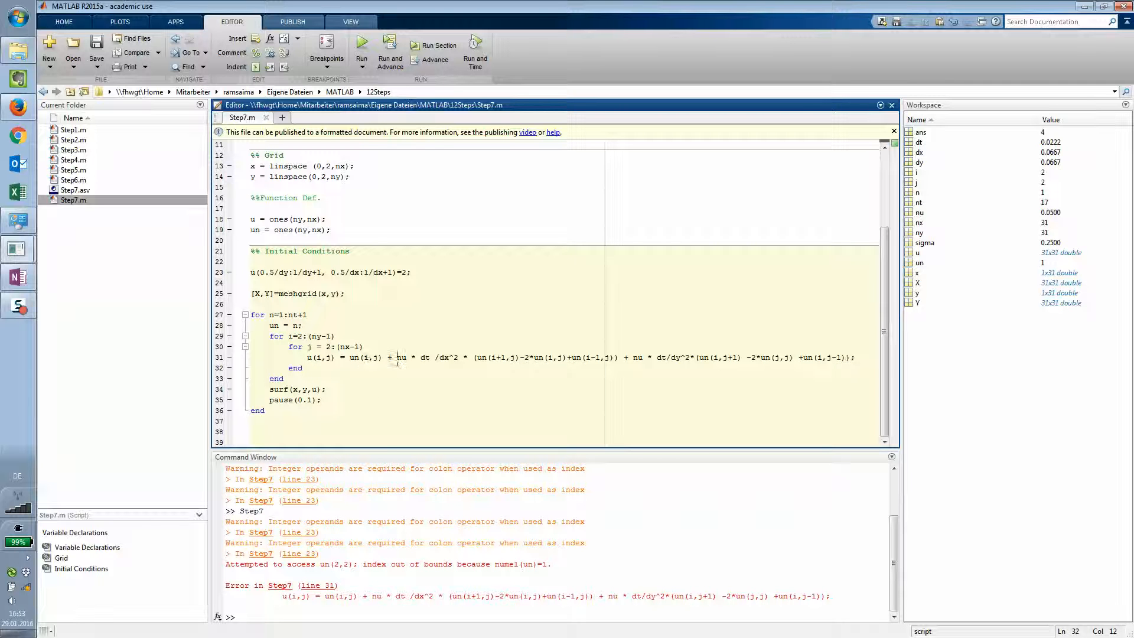
double_click(400, 357)
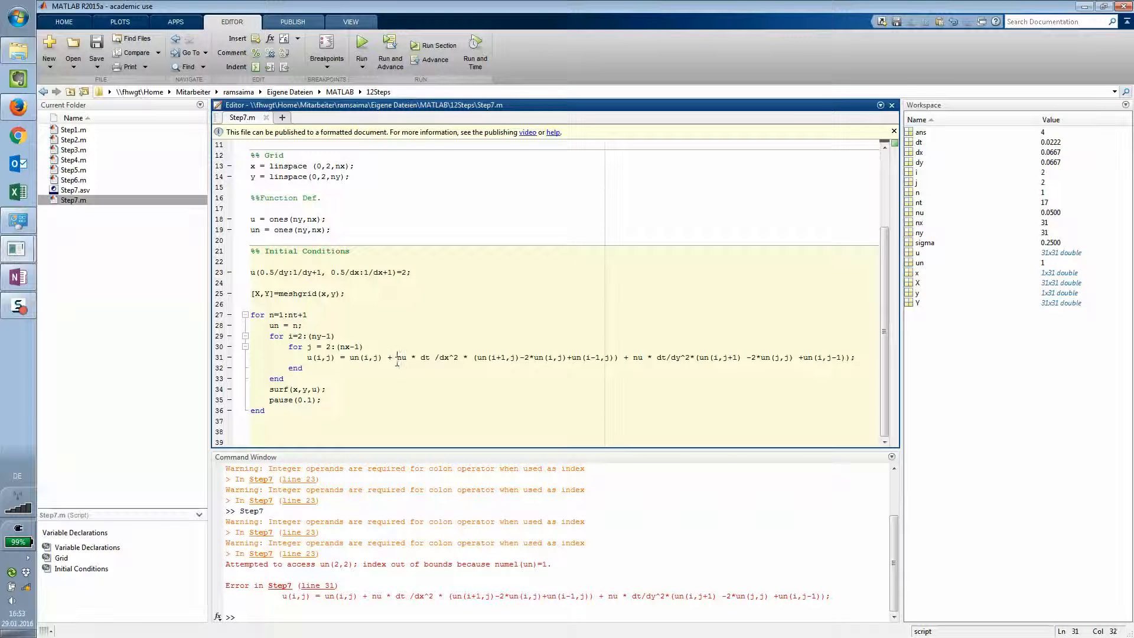
double_click(400, 357)
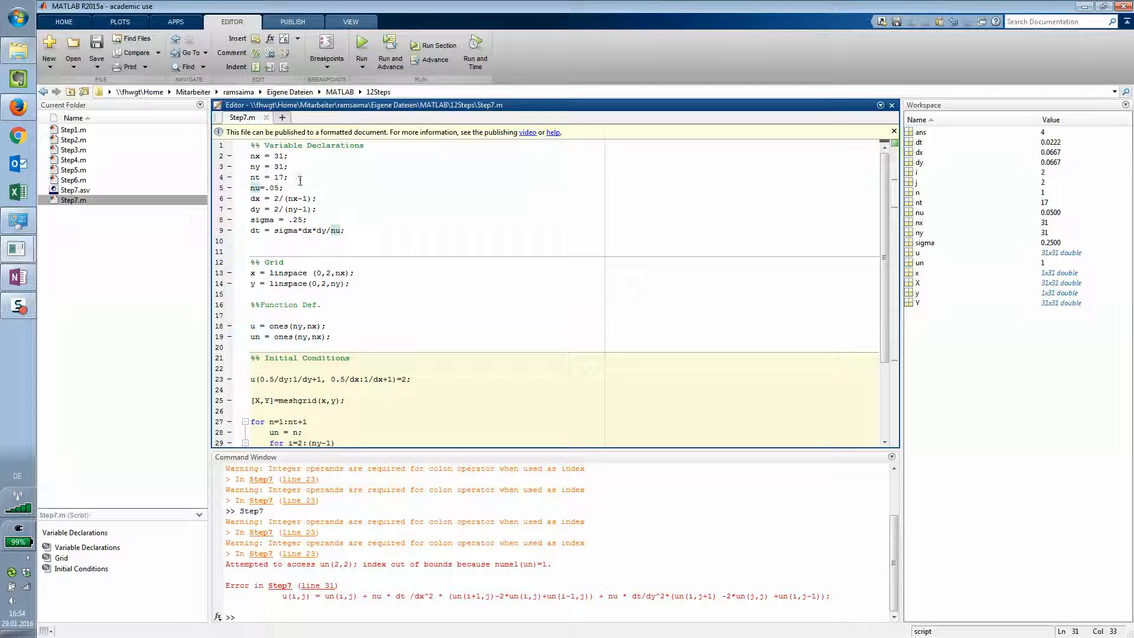
Step: Check sigma and the u initialisation while setting dx = 2.0/(nx-1) and dy = 2.0/(ny-1)
click(285, 188)
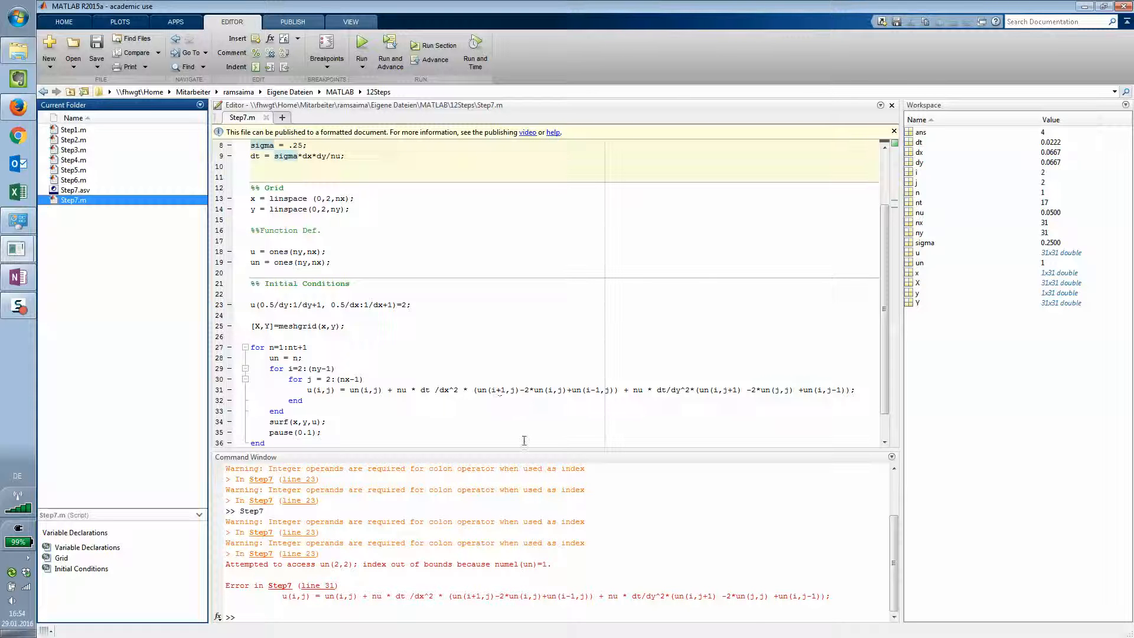
click(326, 251)
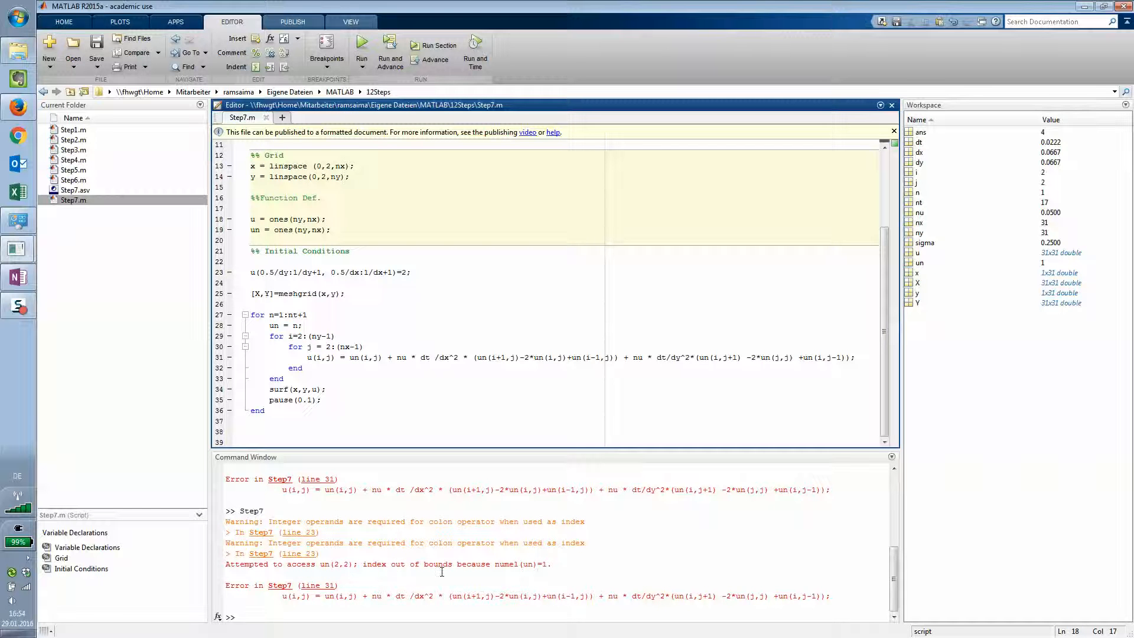
click(326, 219)
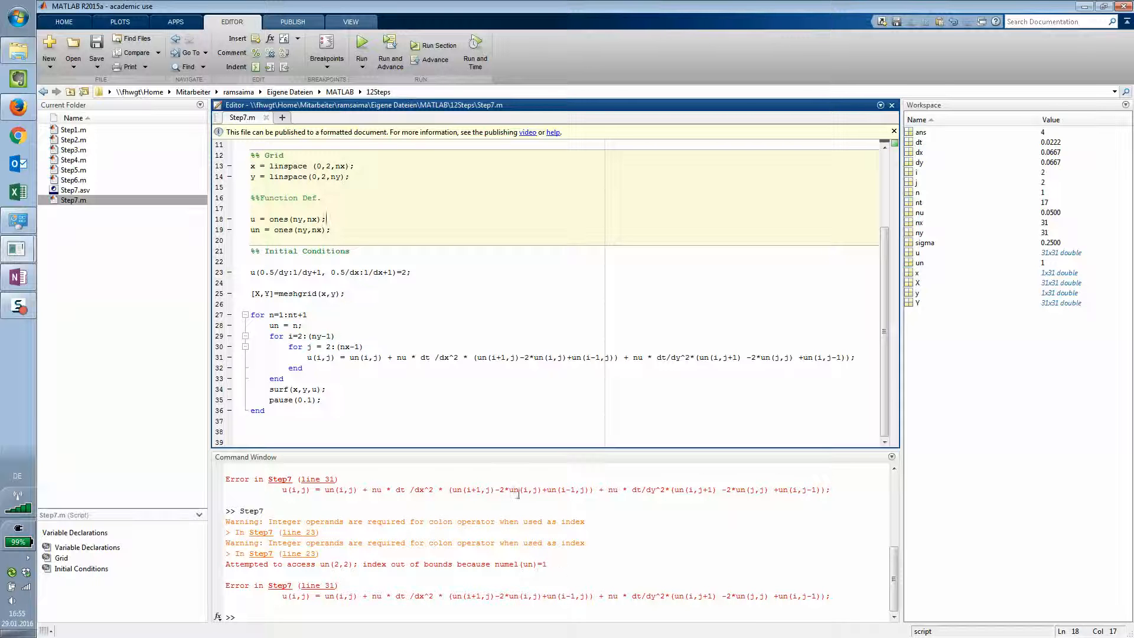
mouse_move(448, 448)
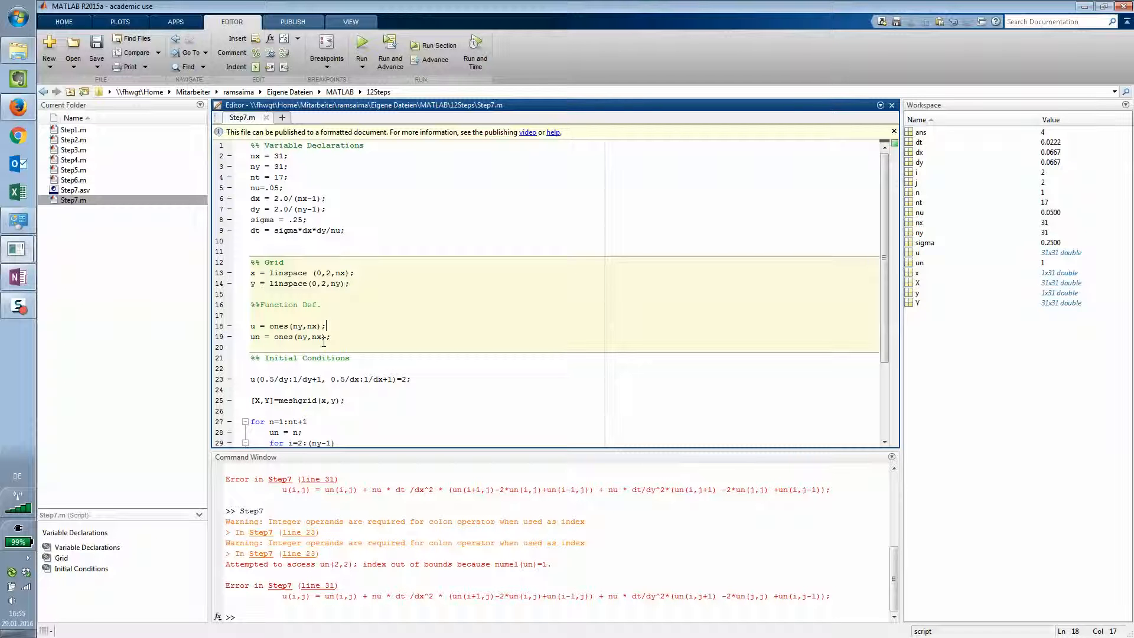
scroll(down, 3)
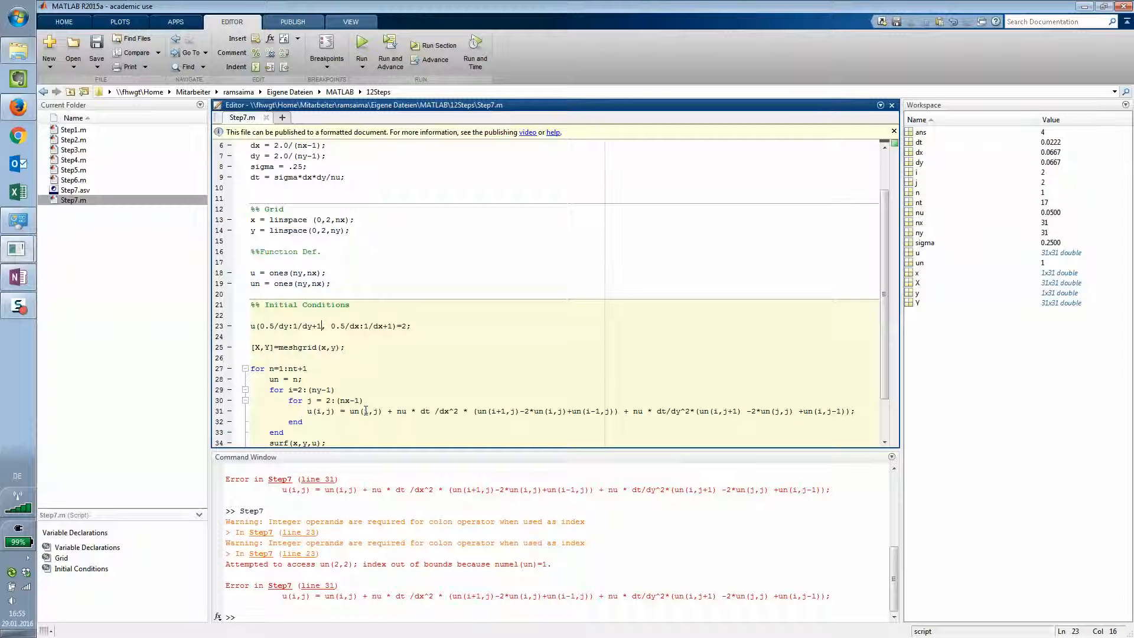
Step: Scroll the script and rerun Step7.m, which now finishes with only integer-index warnings
scroll(down, 3)
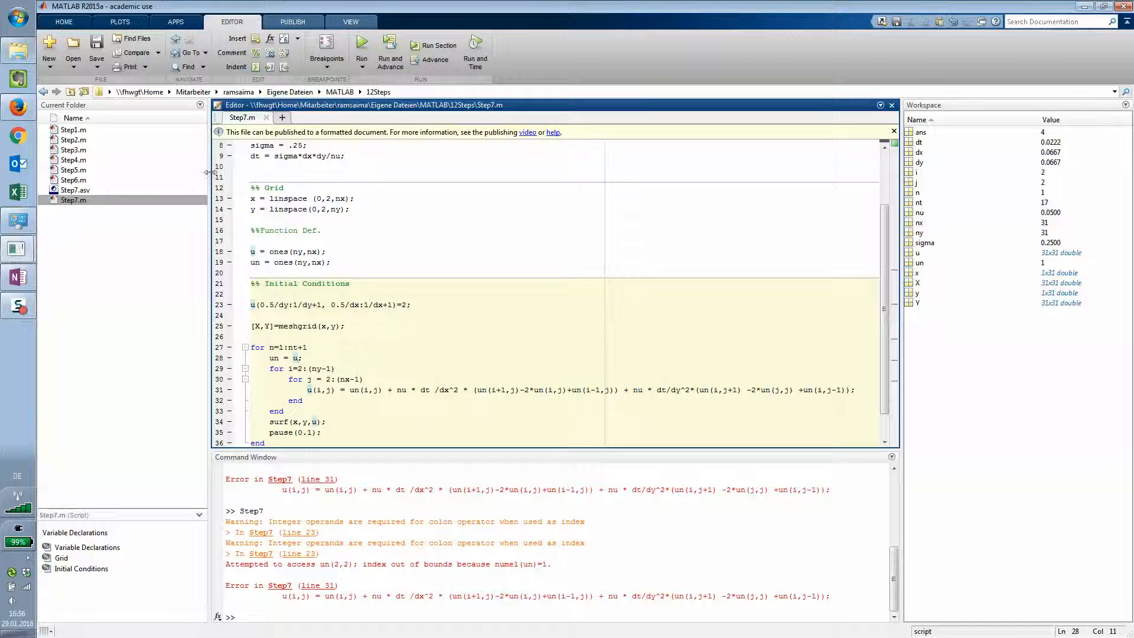
click(361, 45)
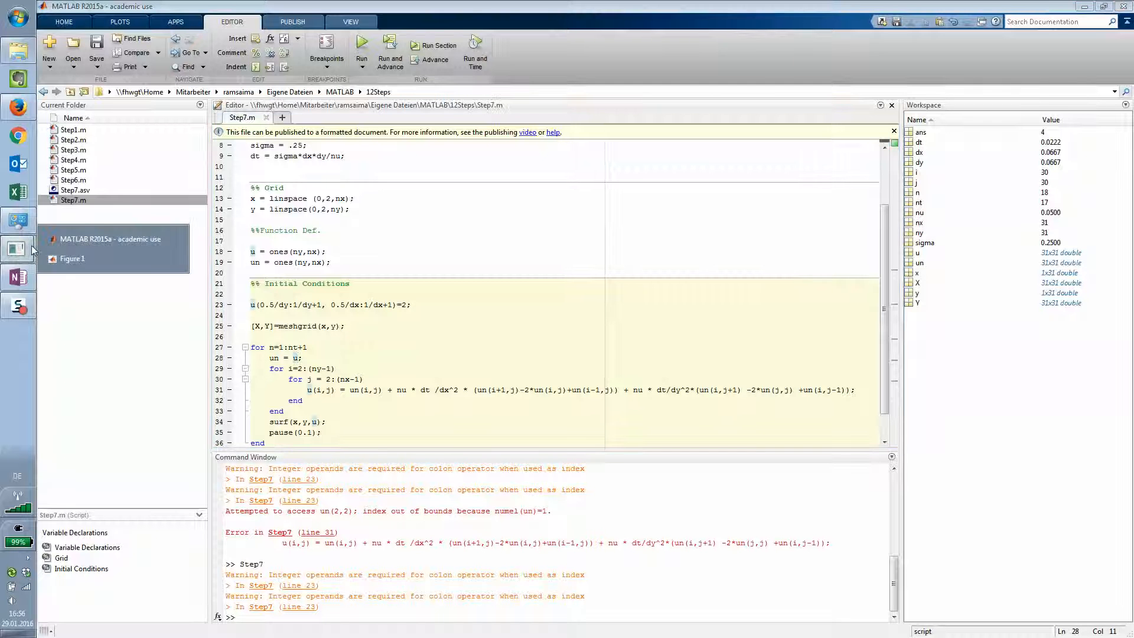
Step: Rerun Step7 and view its surf plot, which still plunges to about −1500
click(71, 258)
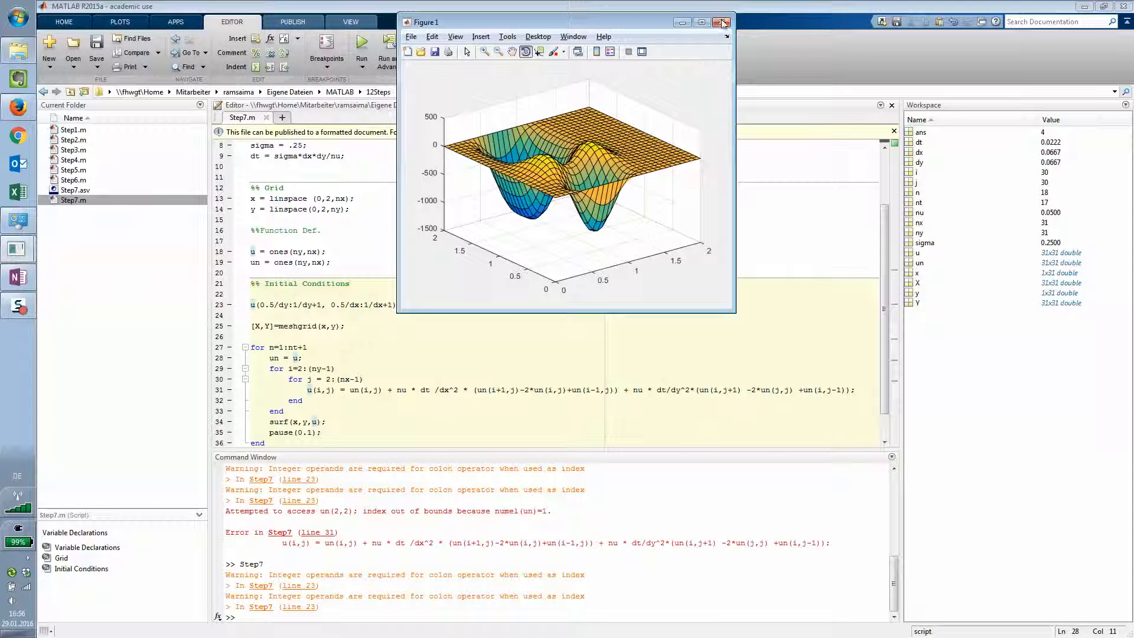
click(726, 22)
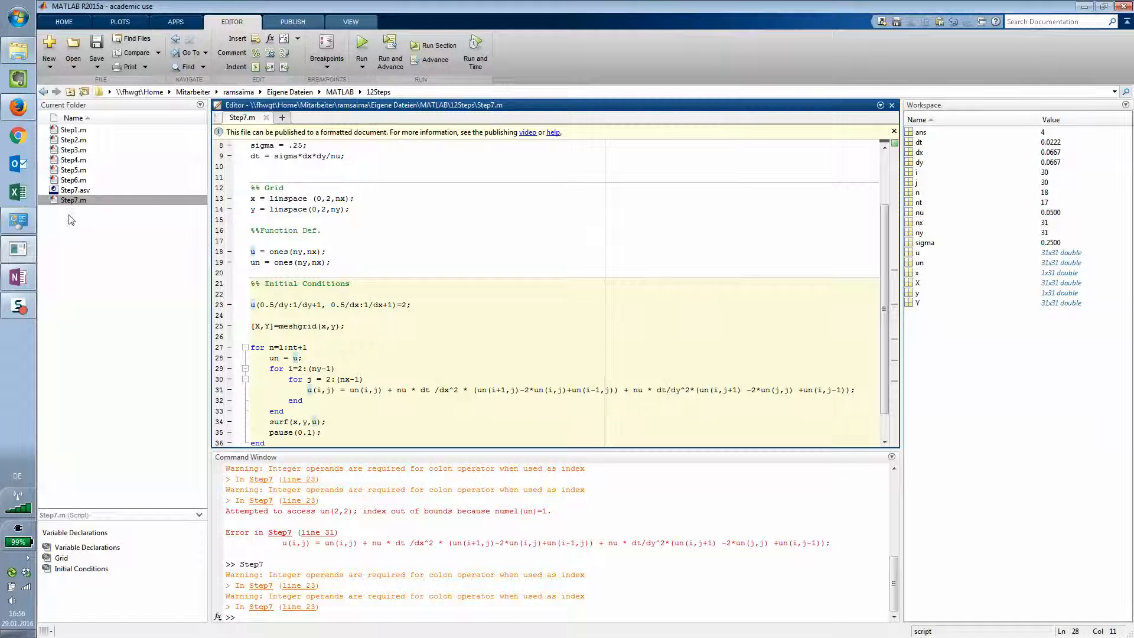
click(361, 42)
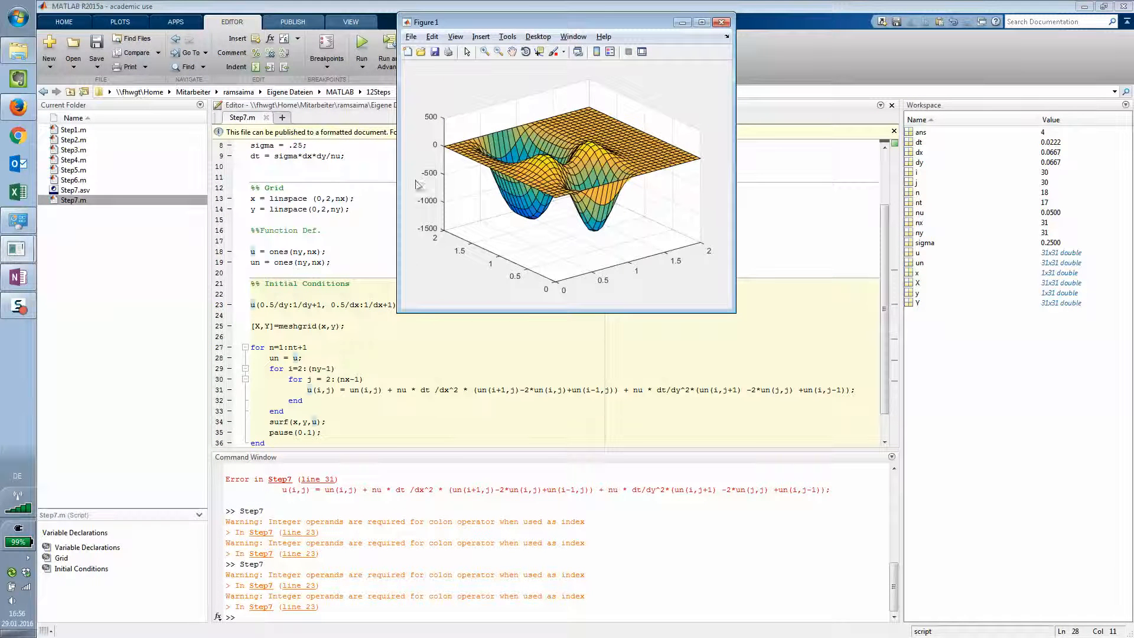
click(721, 22)
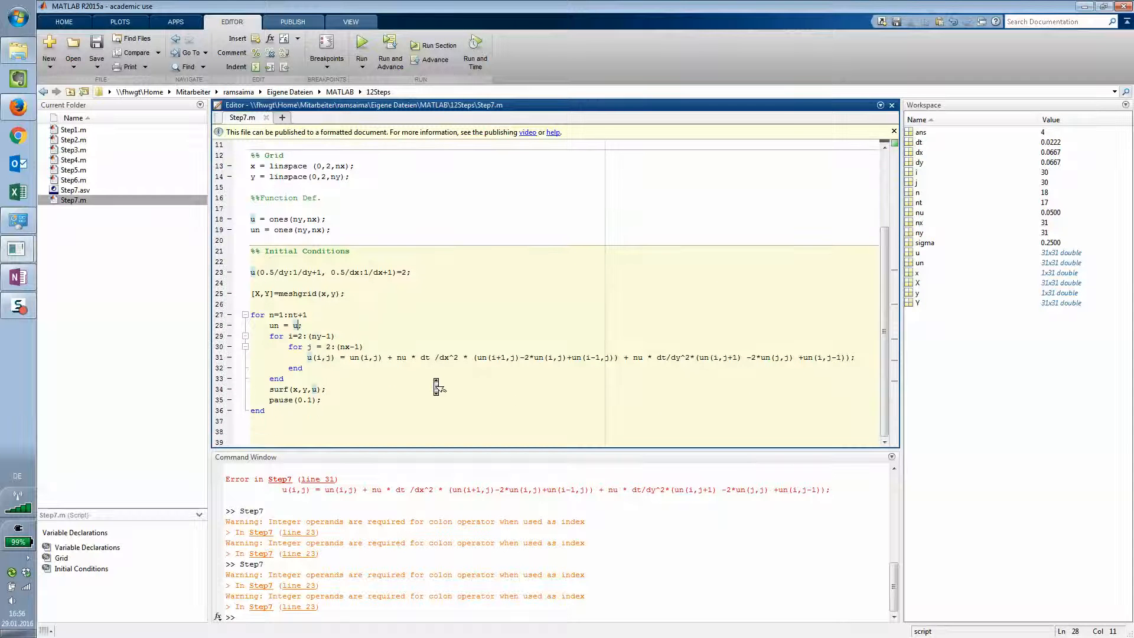
mouse_move(439, 365)
text(;)
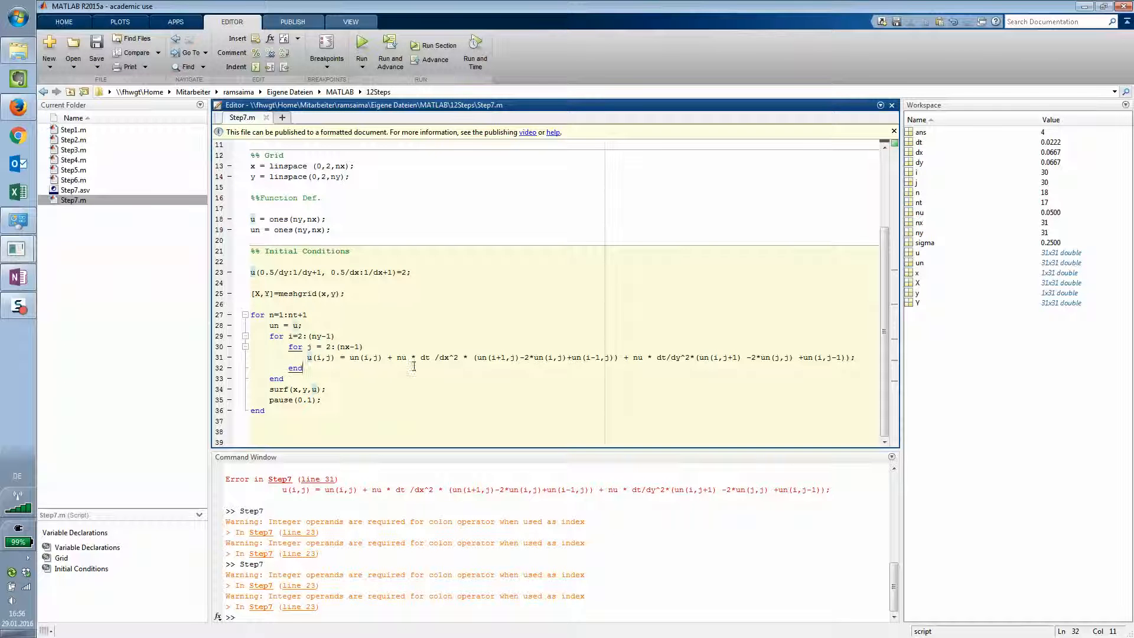
Step: Change line 4 to nt = 170, dismiss the workspace Save As dialog, and save Step7.m
double_click(402, 357)
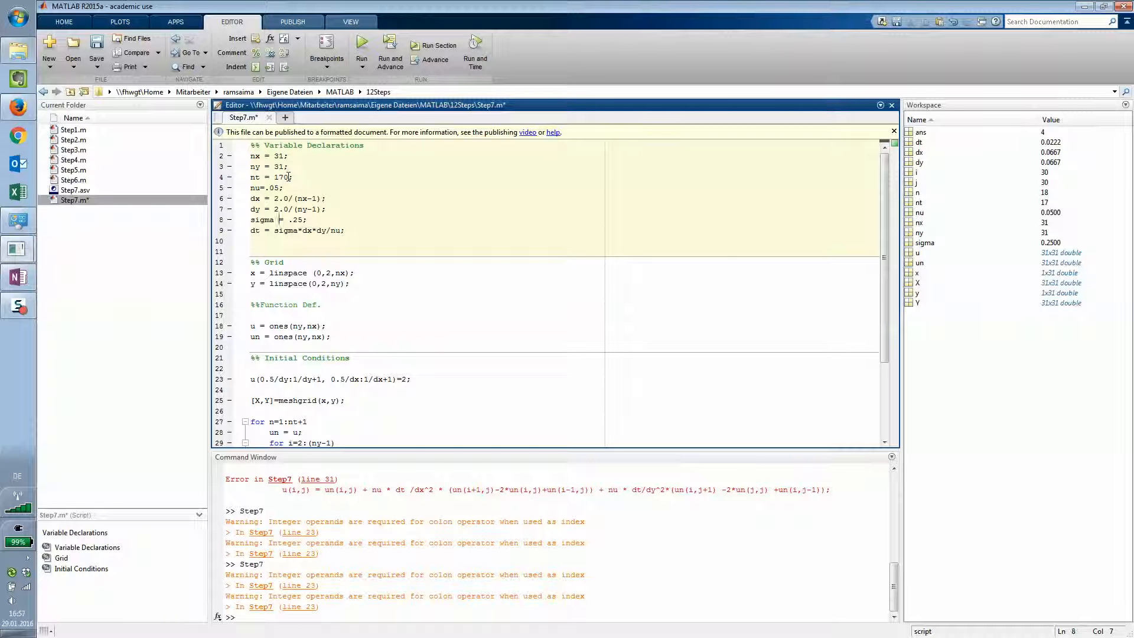
click(278, 230)
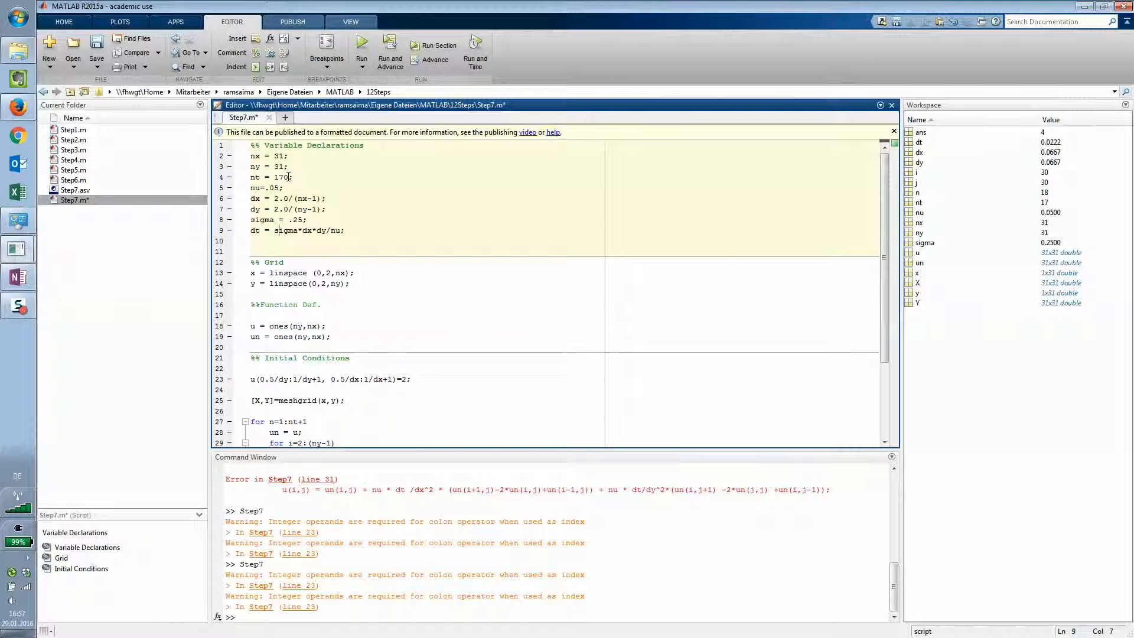
double_click(286, 230)
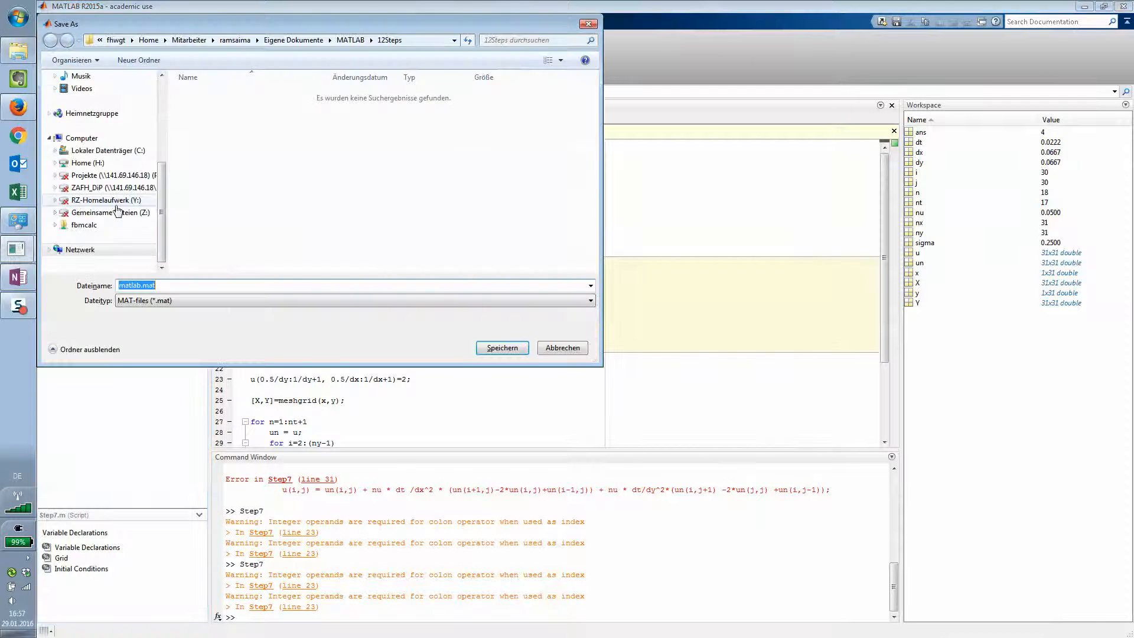
click(562, 348)
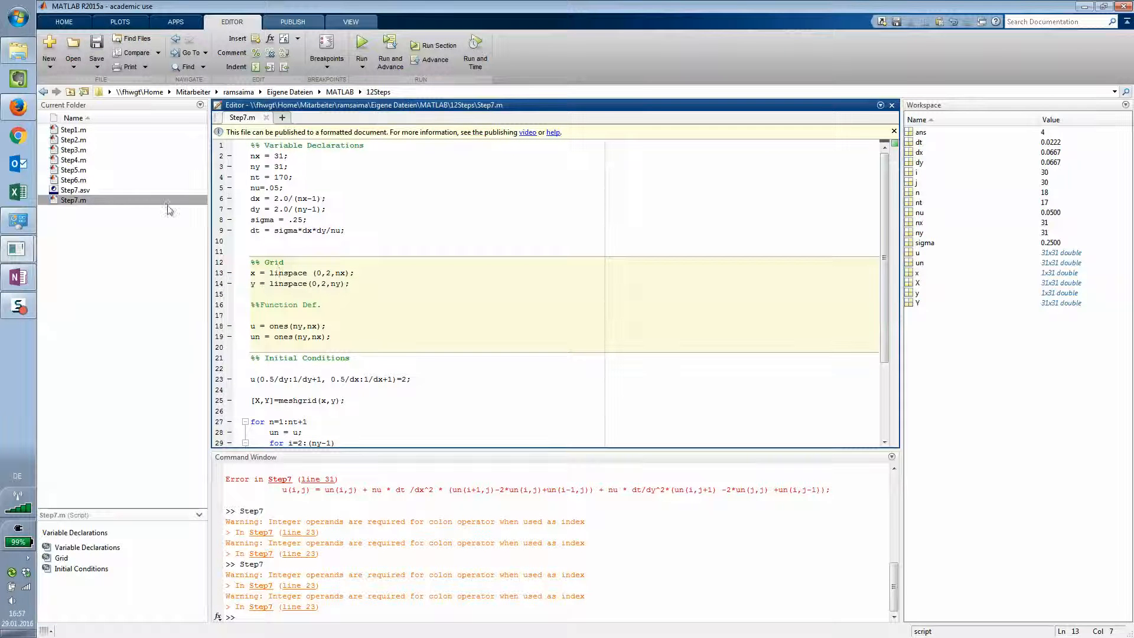
scroll(down, 3)
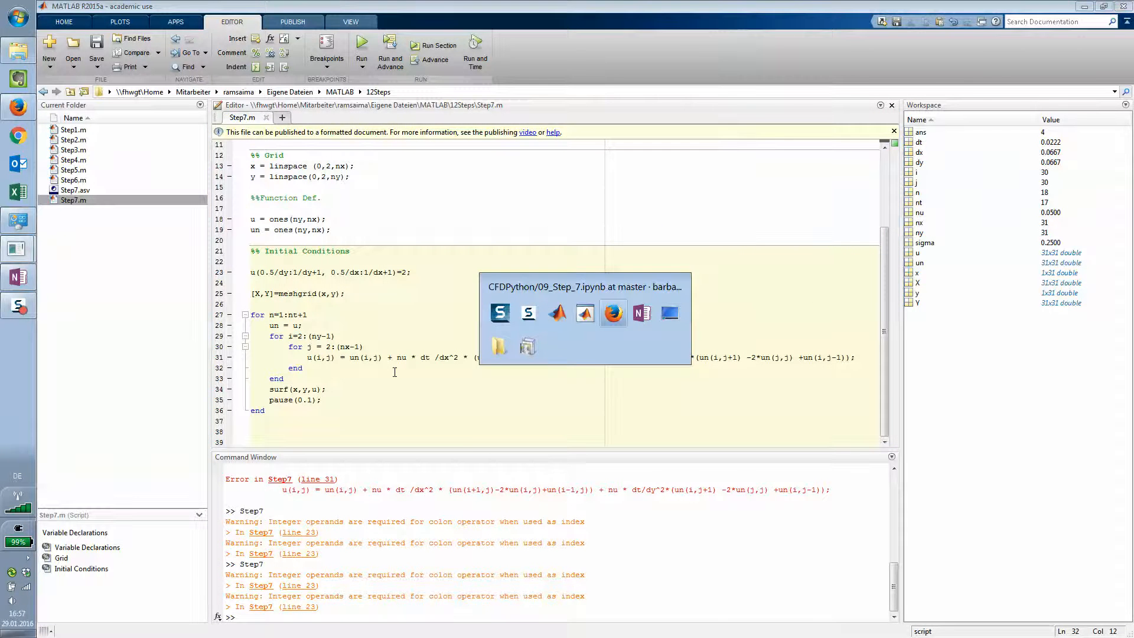
Step: Show OneNote's Step 7 2D Diffusion page with the discretized, transposed update formula
click(640, 314)
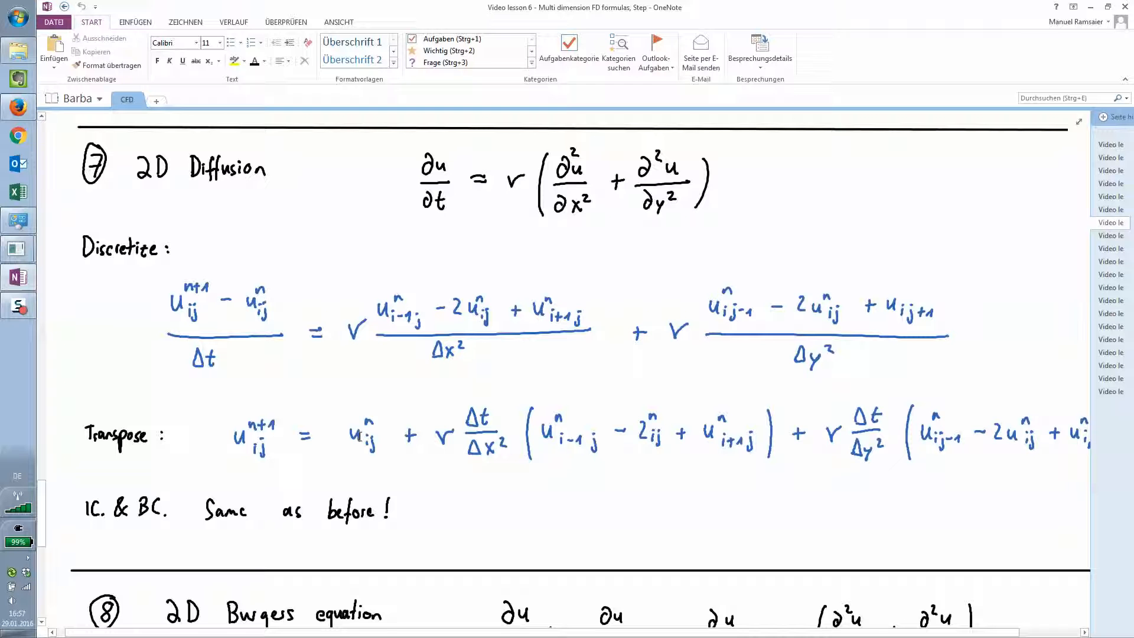
key(alt+tab)
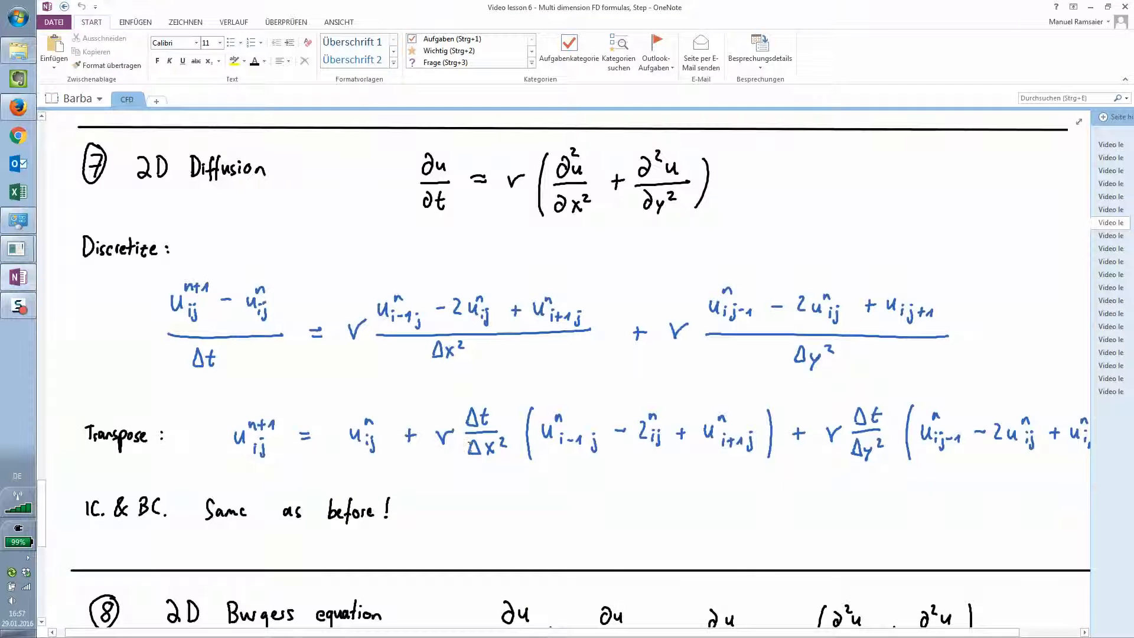
mouse_move(584, 455)
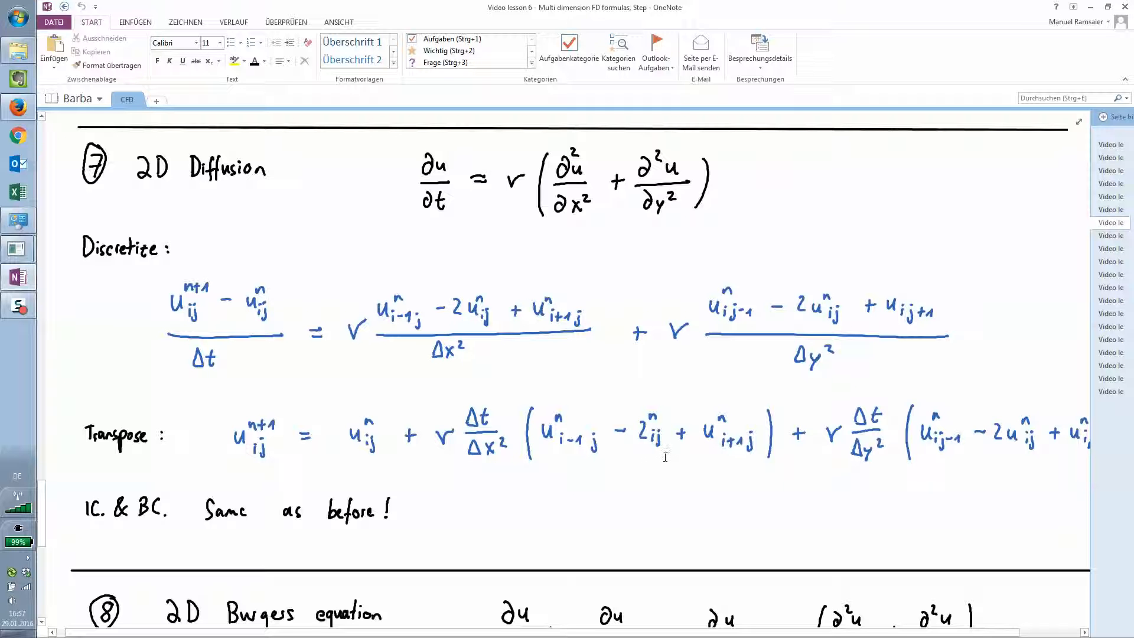
key(alt+tab)
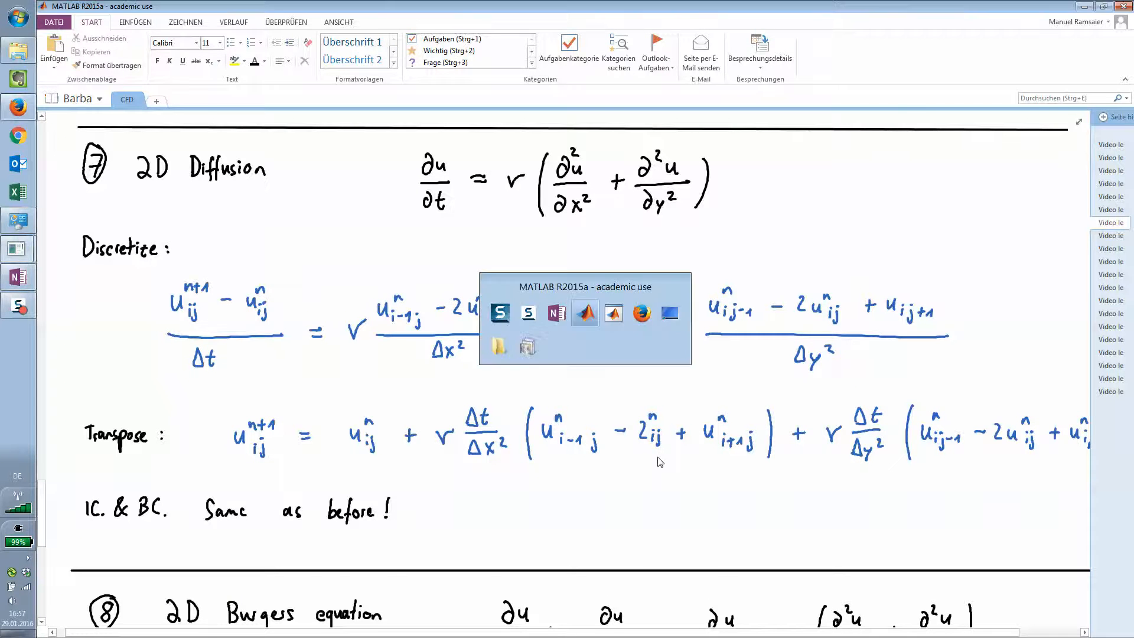
Step: Correct line 31's y-diffusion term to -2*un(i,j), then save and rerun Step7.m
click(584, 313)
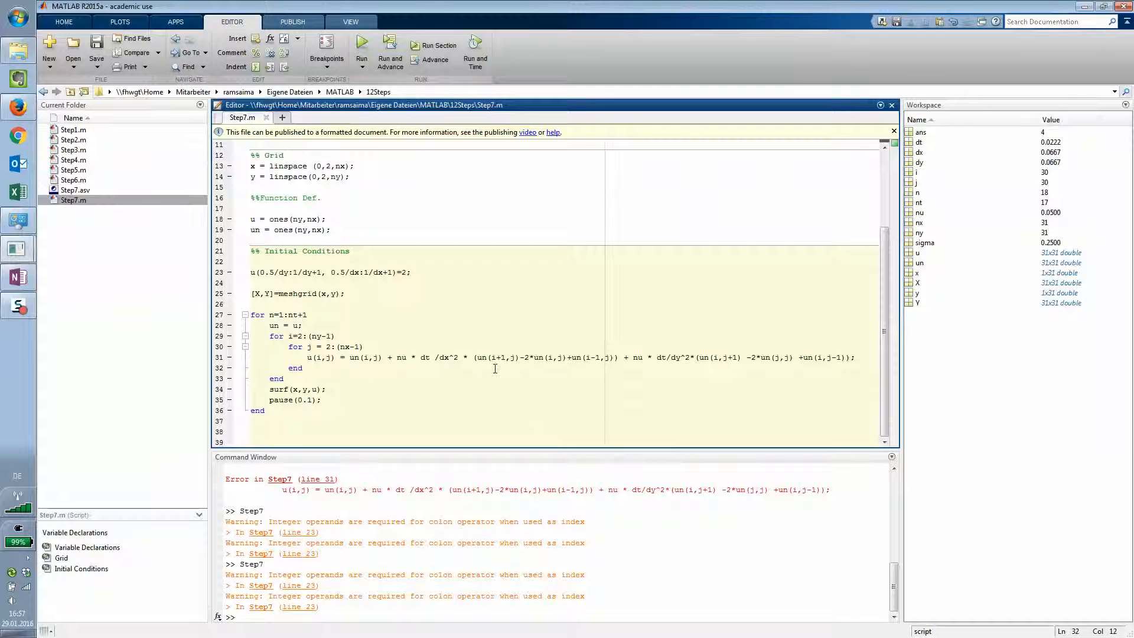
mouse_move(588, 376)
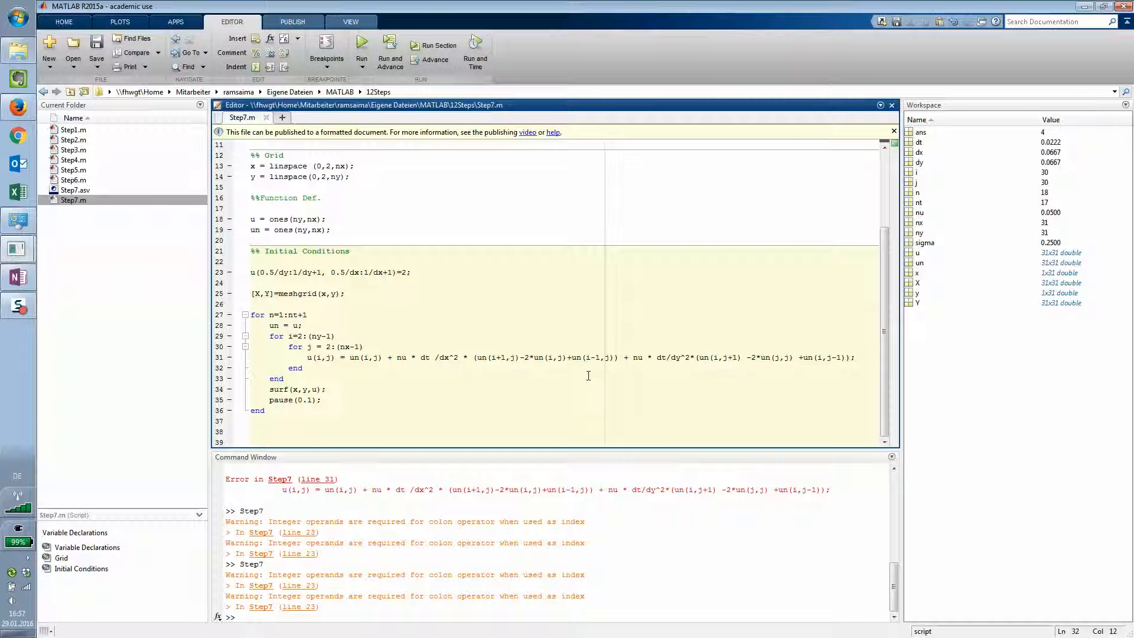
mouse_move(713, 368)
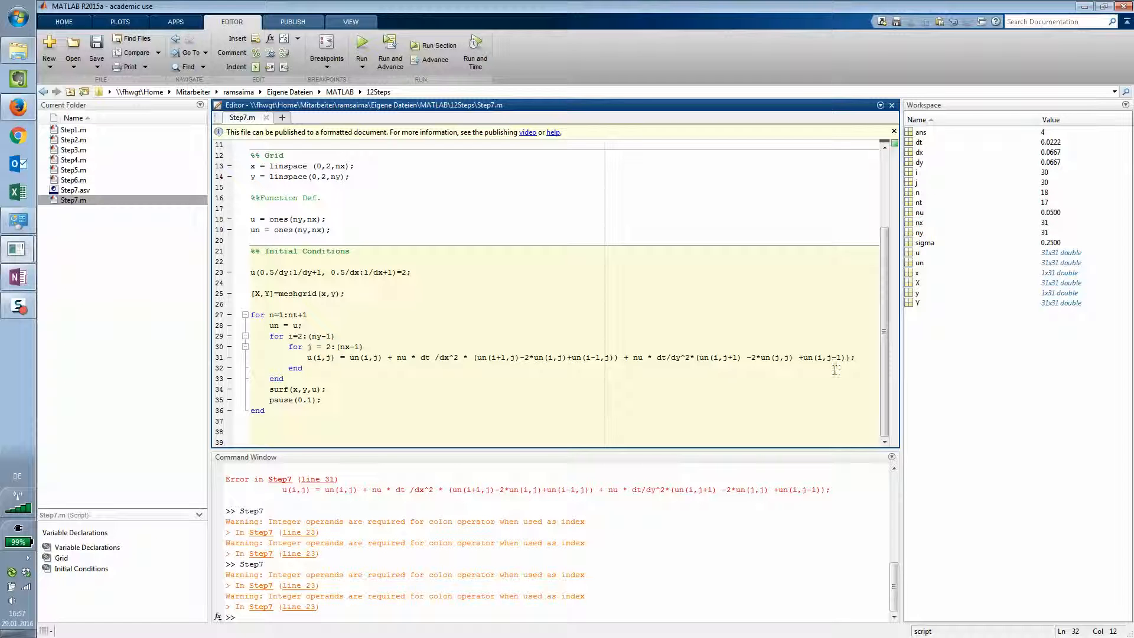
click(789, 357)
text(i)
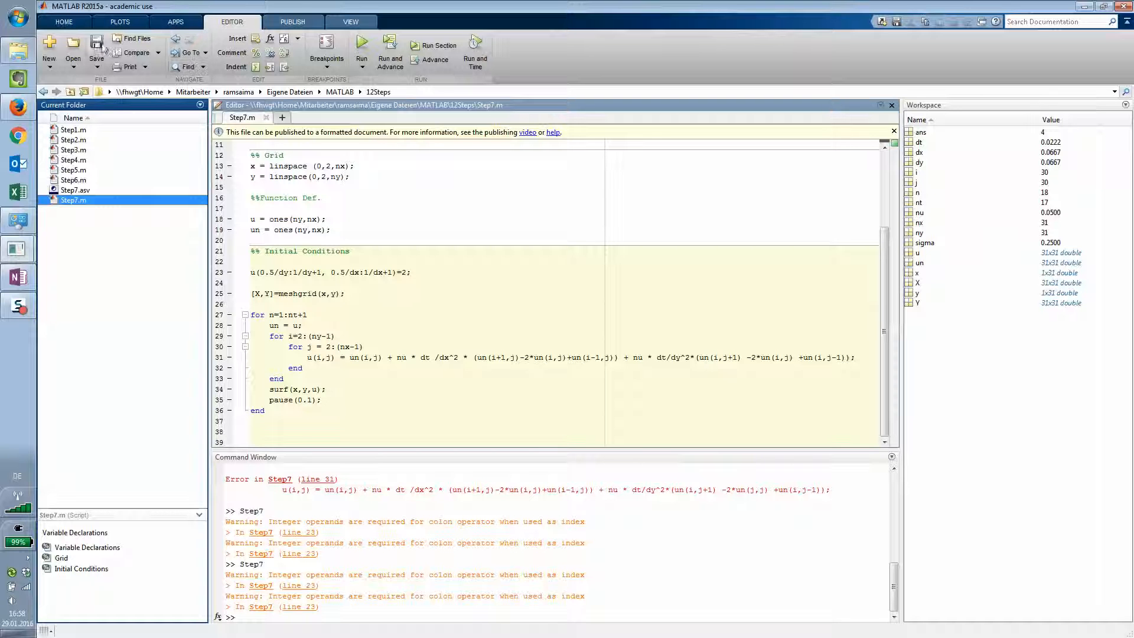
click(362, 45)
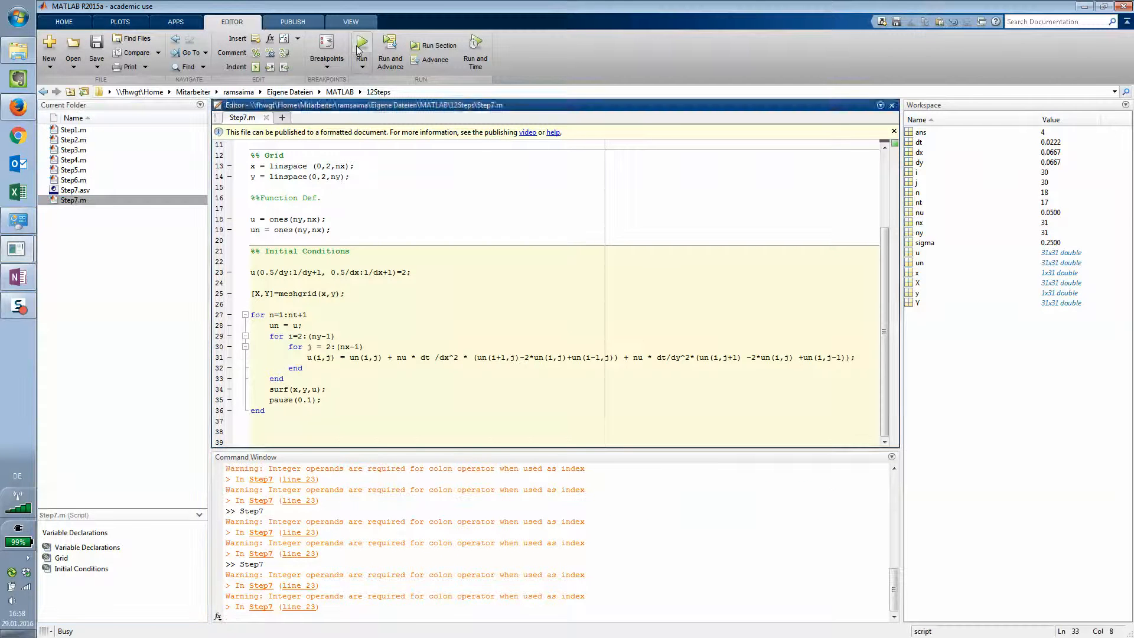
click(361, 45)
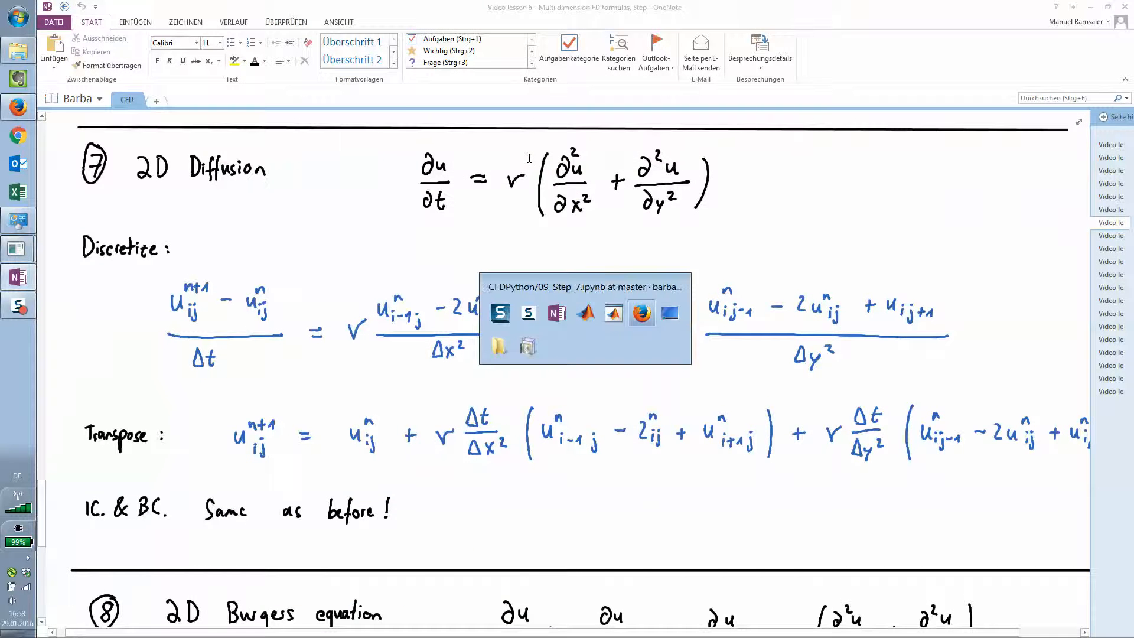
Step: Compare the notebook's diffuse(10/14/50) plots with MATLAB's smooth bump peaking near 1.15
click(641, 313)
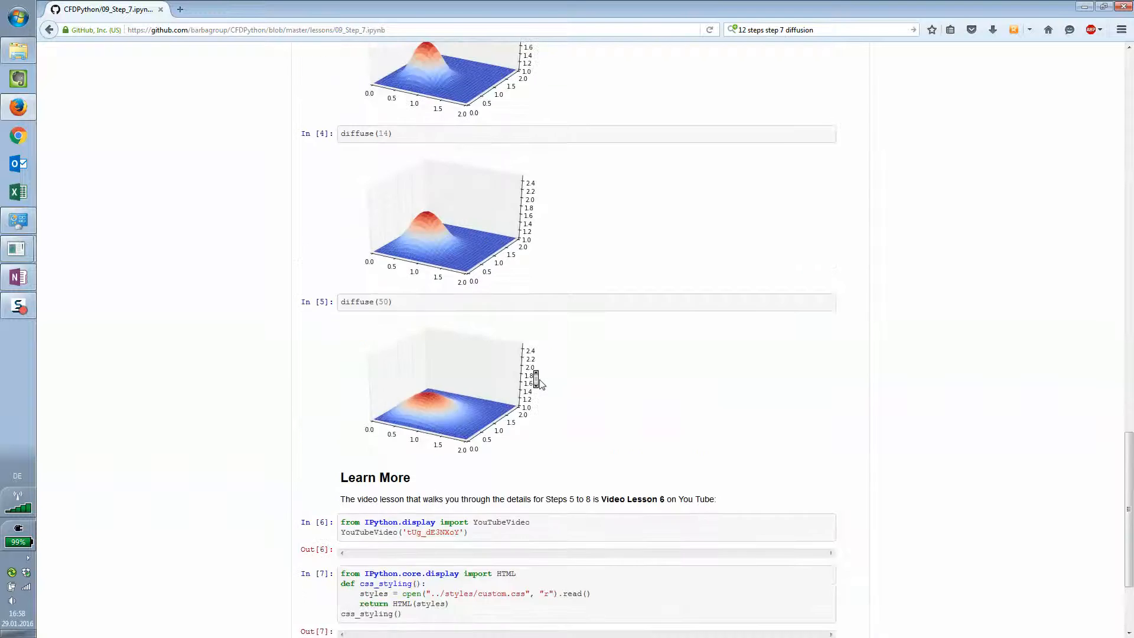
scroll(down, 3)
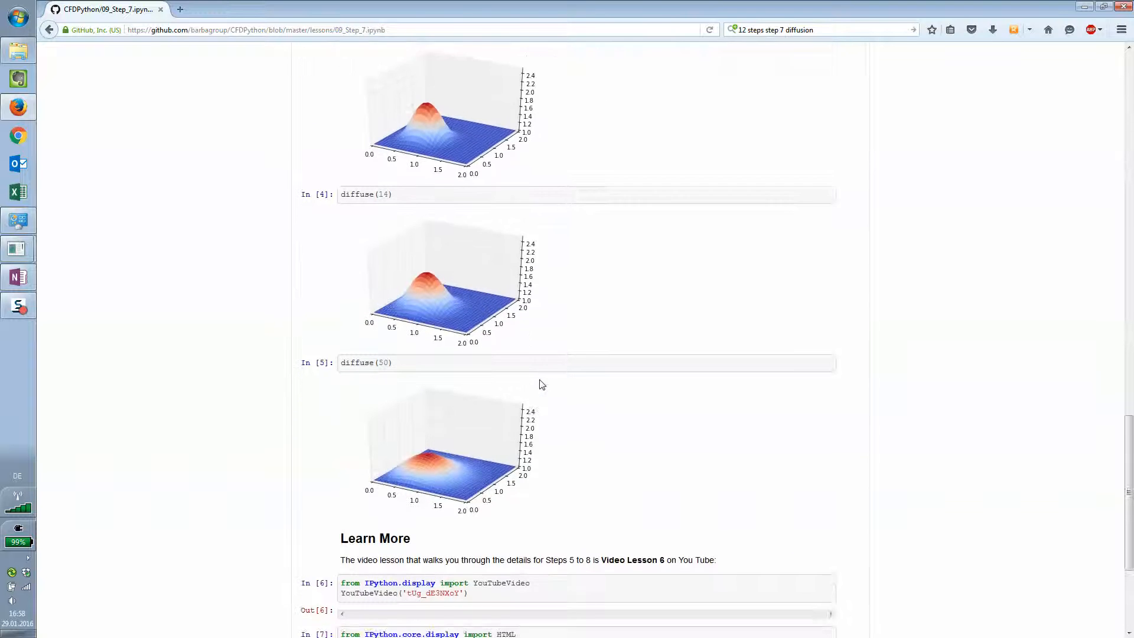
scroll(down, 3)
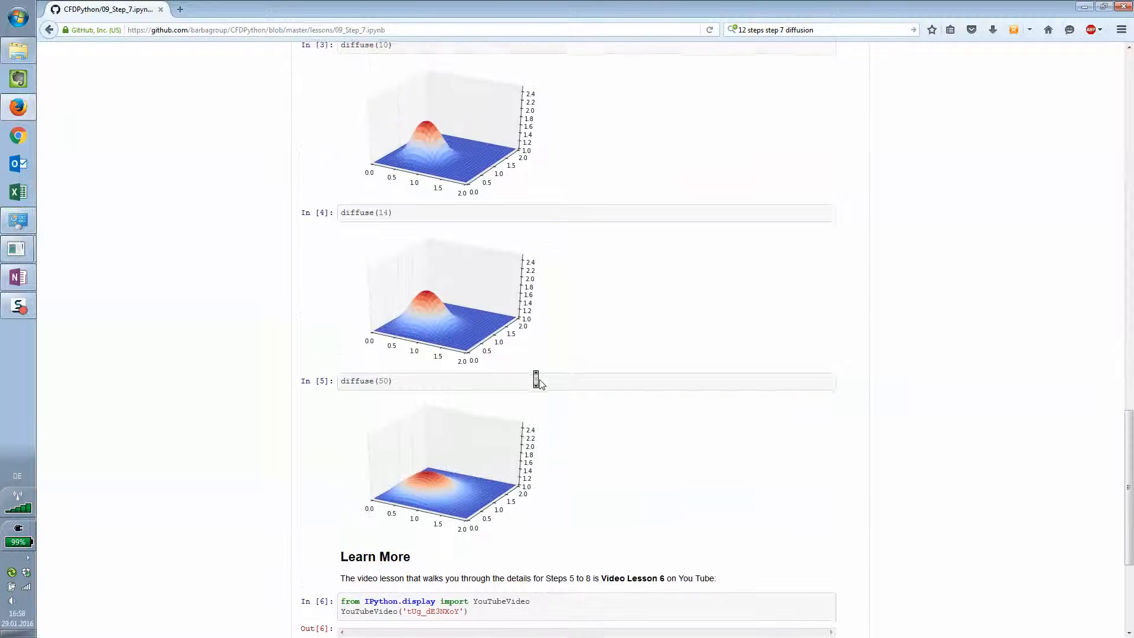
scroll(up, 3)
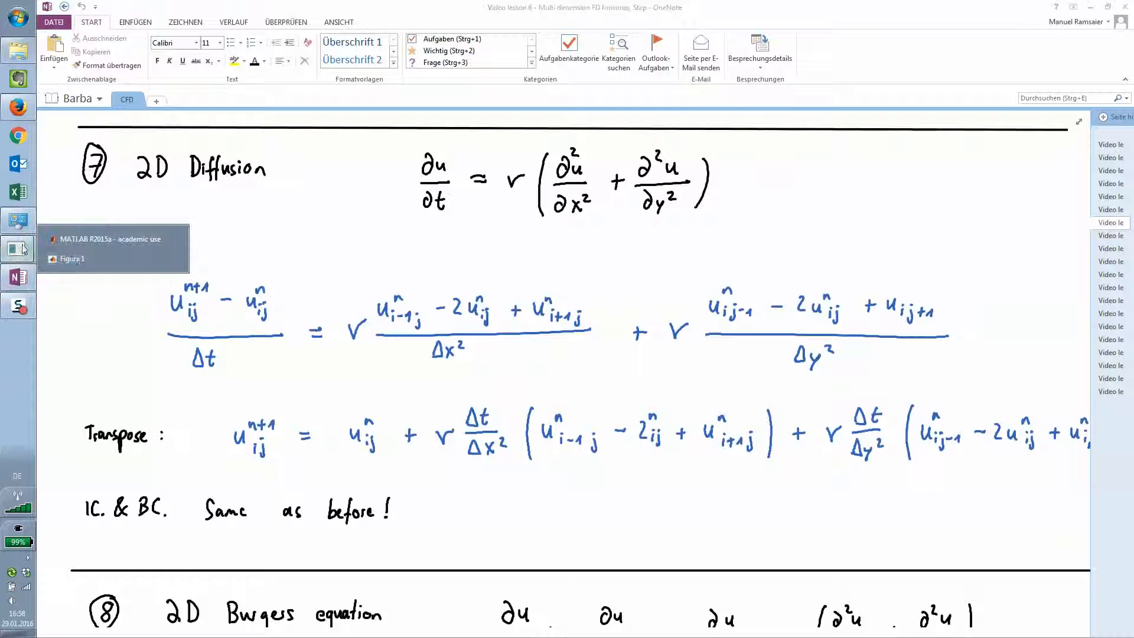
click(71, 258)
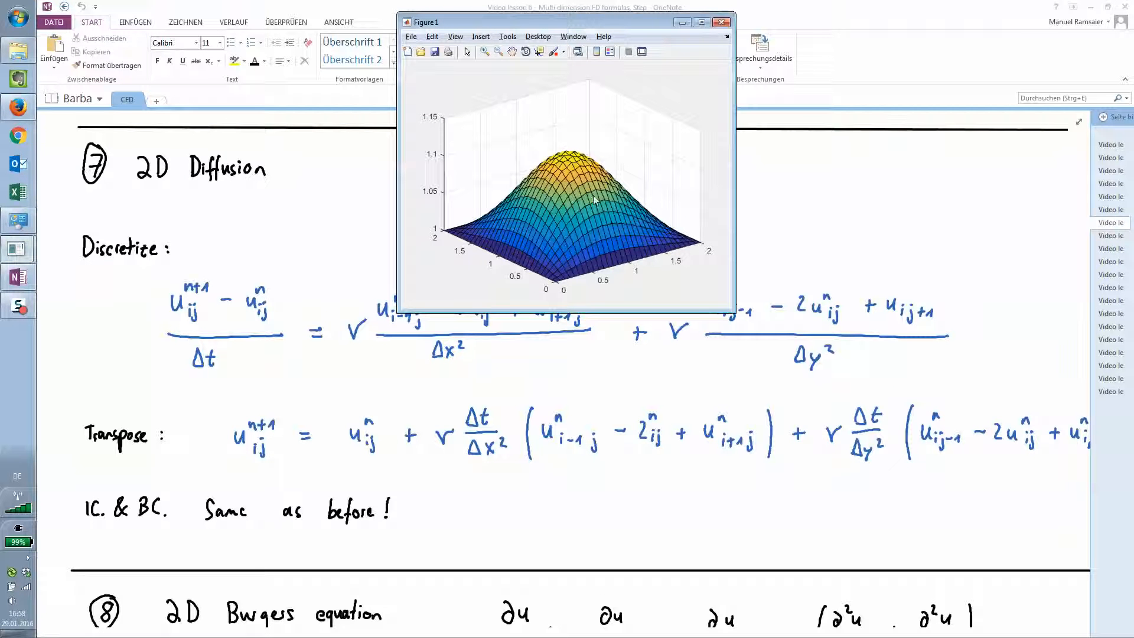